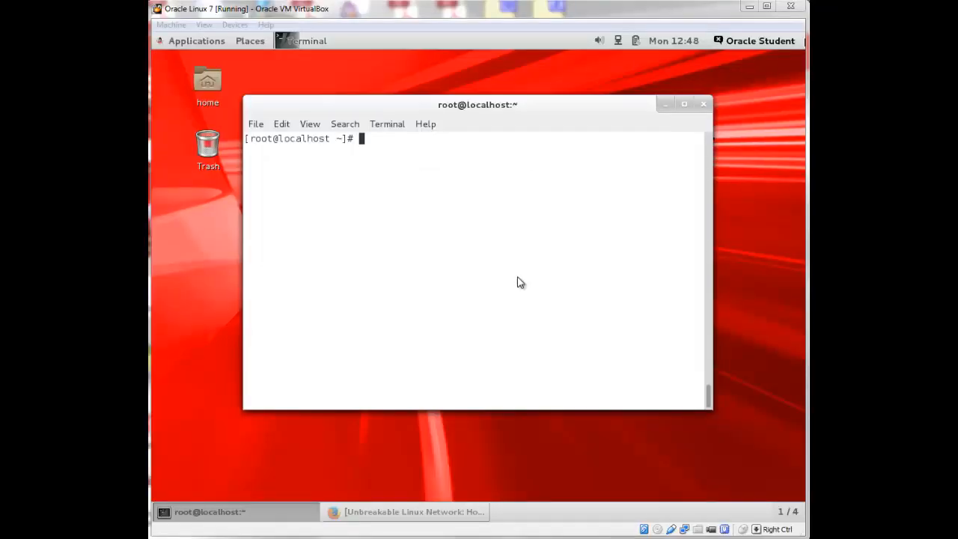
mouse_move(401, 163)
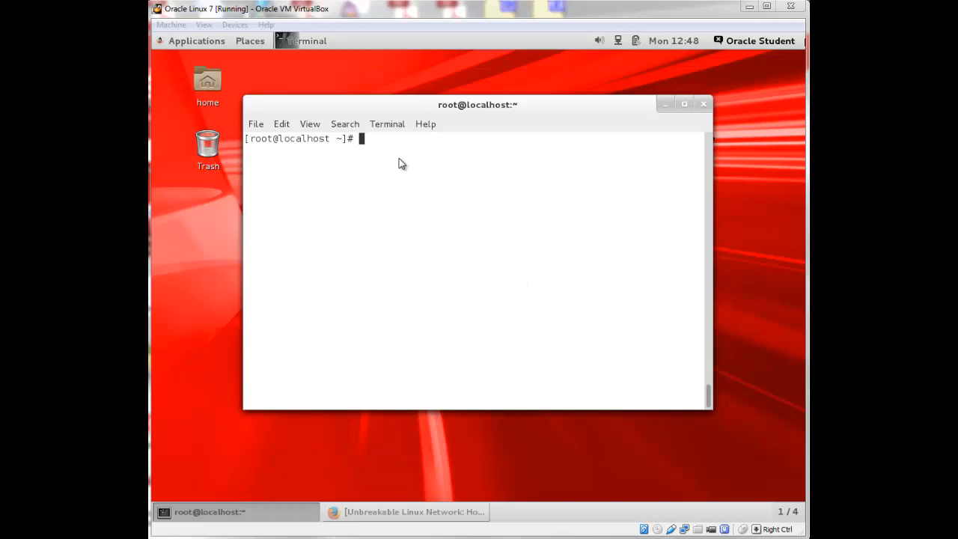
mouse_move(466, 260)
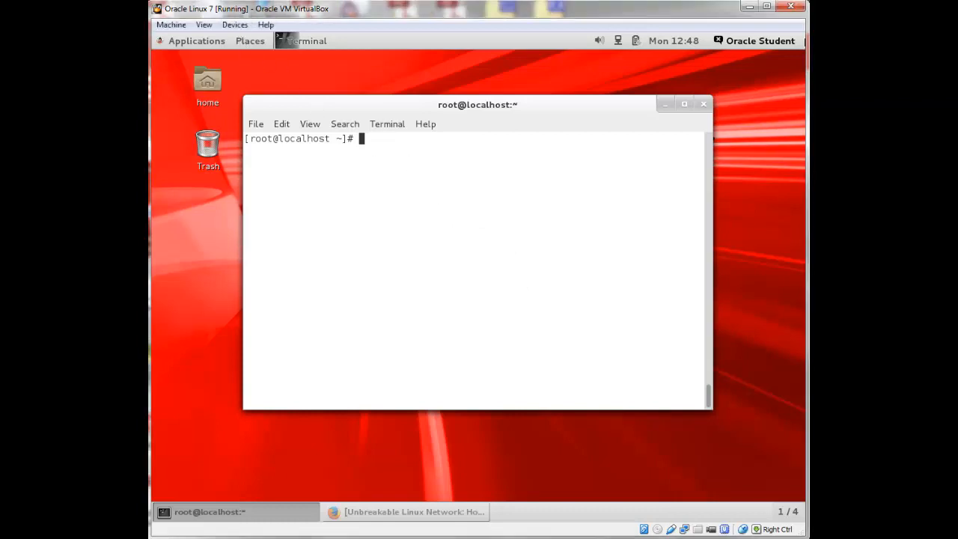
- Check /etc/oracle-release (7.0), whoami (root) and yum repolist showing two ULN repos
text(cat /etc/oracle-release)
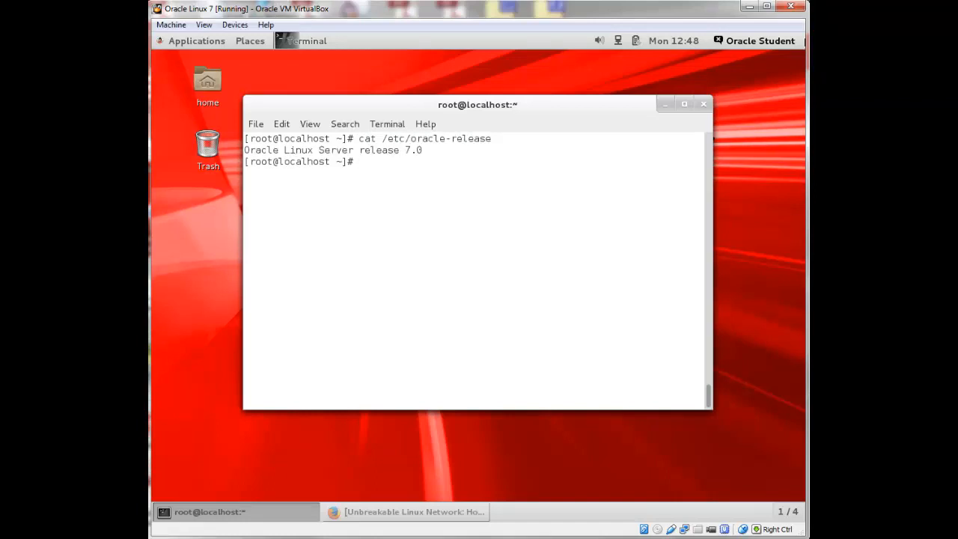
text(whoami)
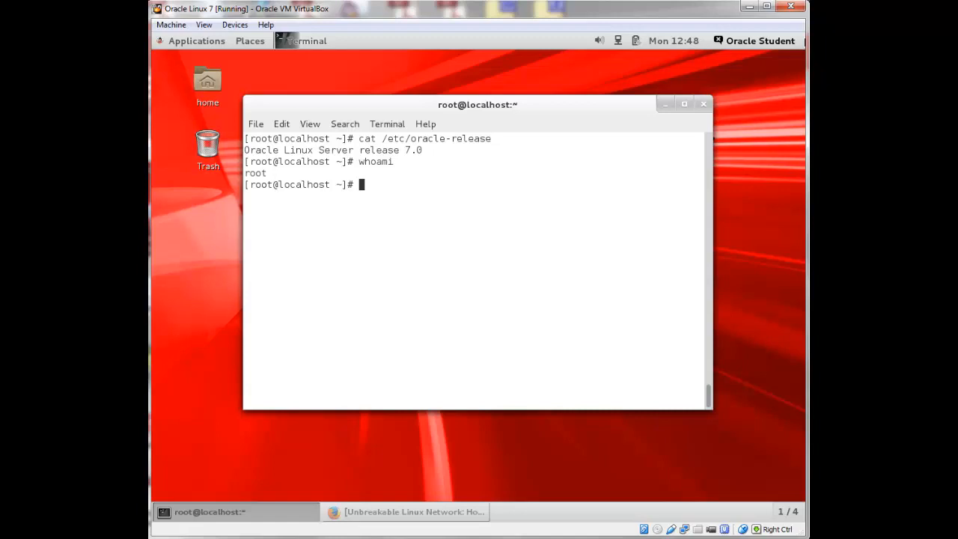
text(yum repolist)
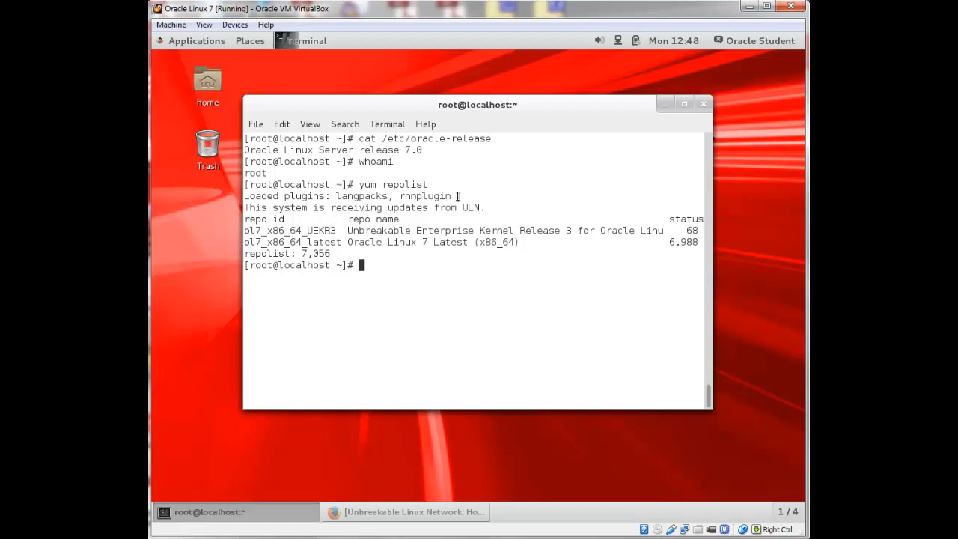
mouse_move(371, 234)
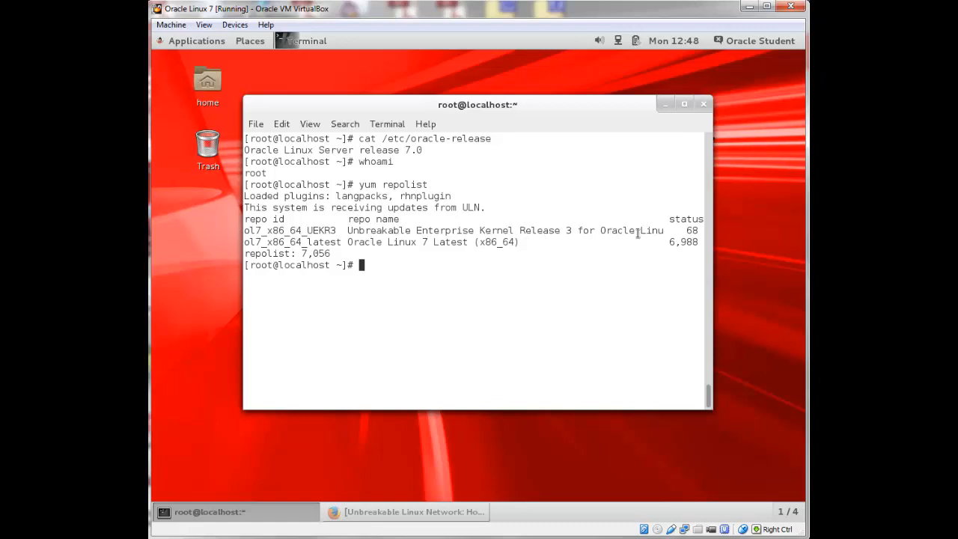
mouse_move(418, 241)
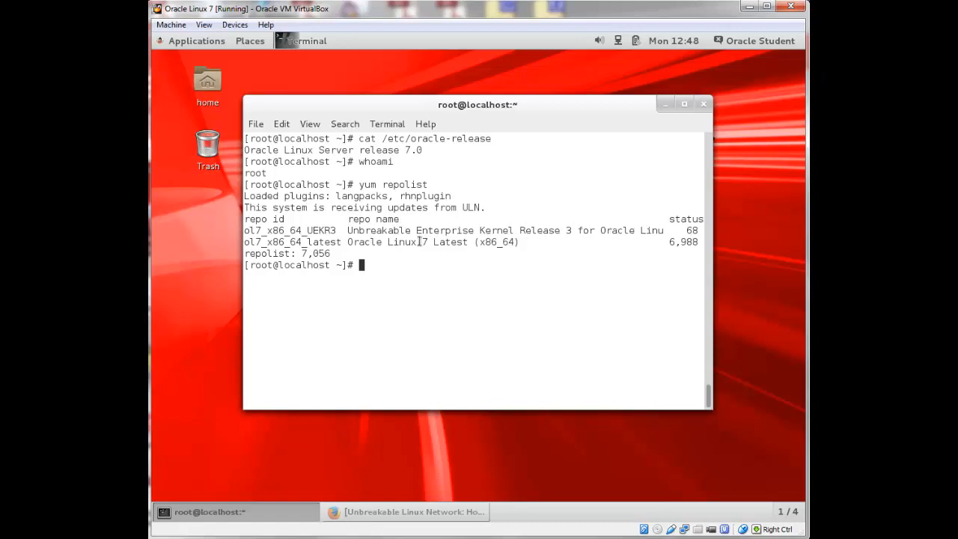
mouse_move(544, 303)
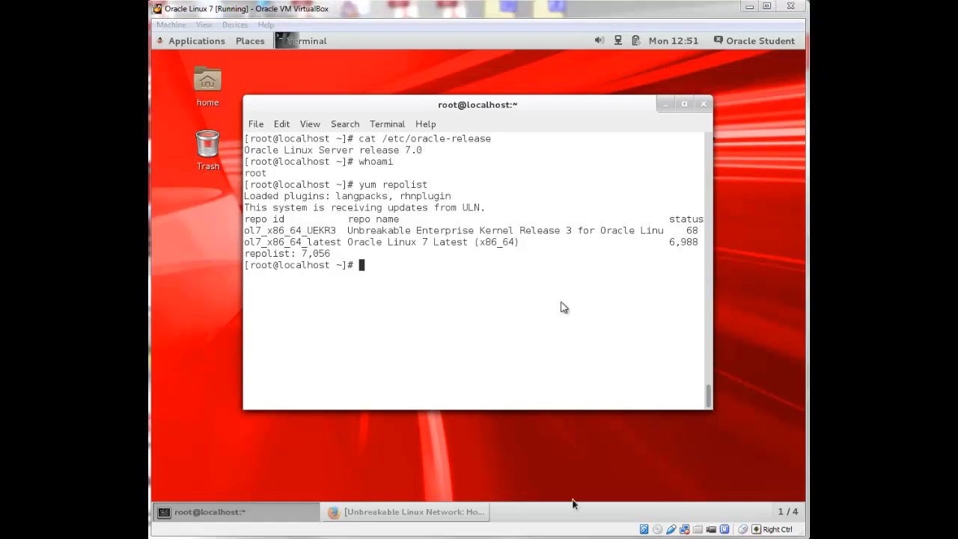
mouse_move(518, 287)
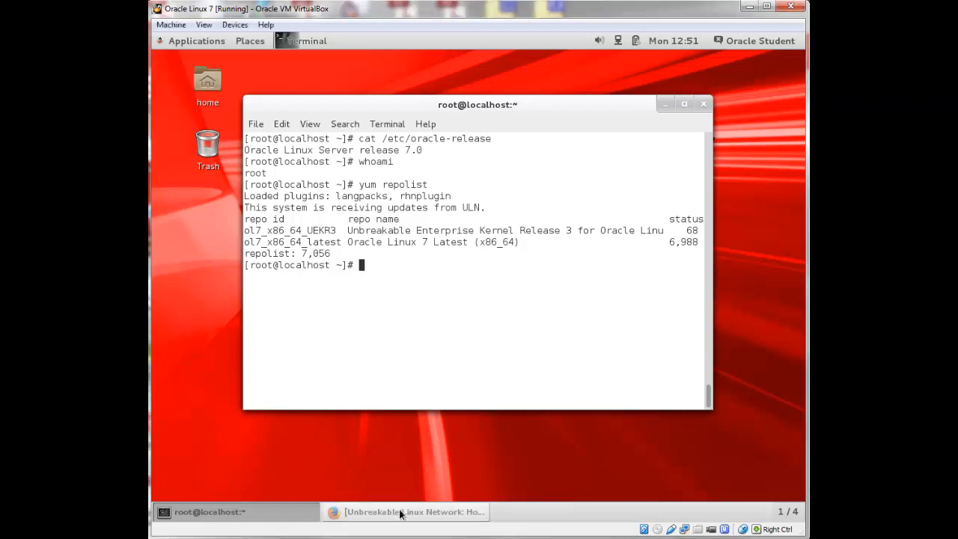
- Bring Firefox forward and view the ULN-video-demo system's detail page
click(407, 512)
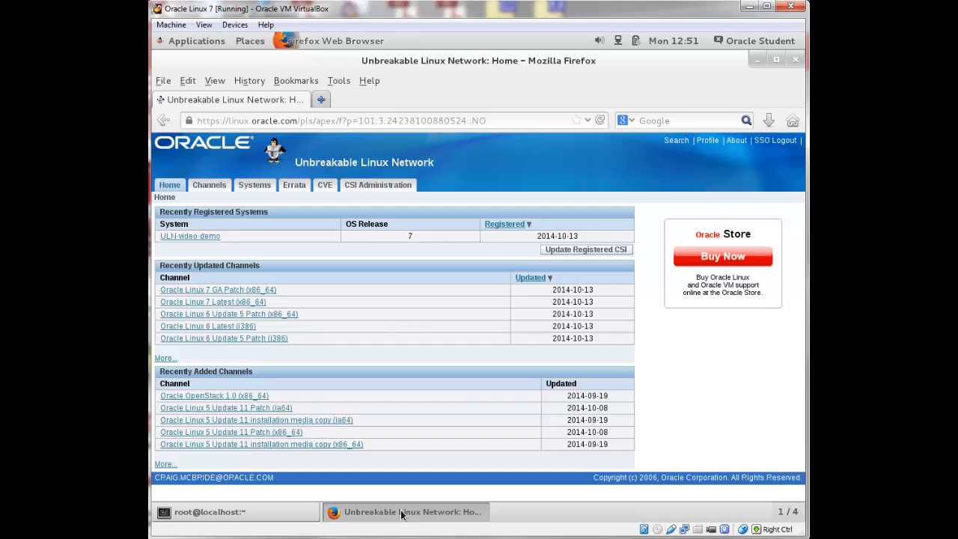
mouse_move(188, 236)
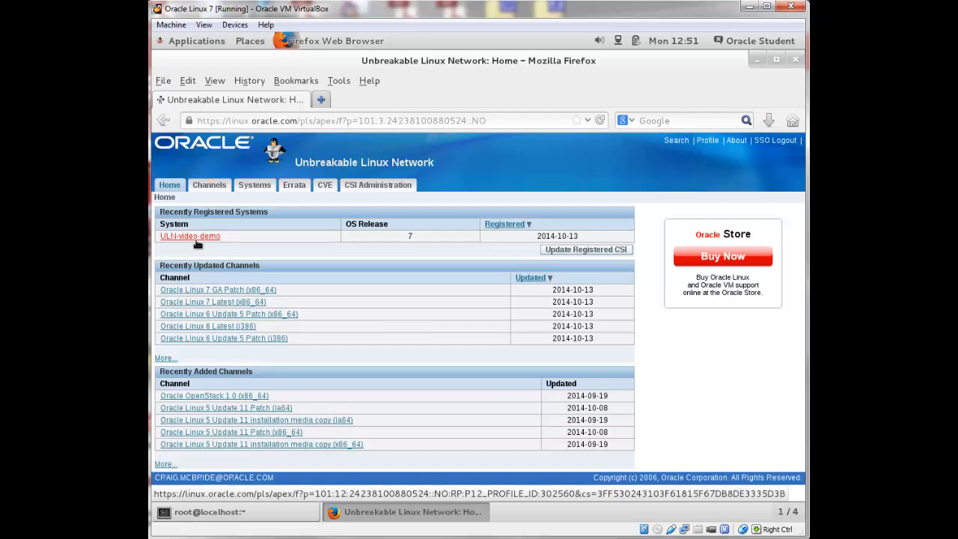
click(189, 236)
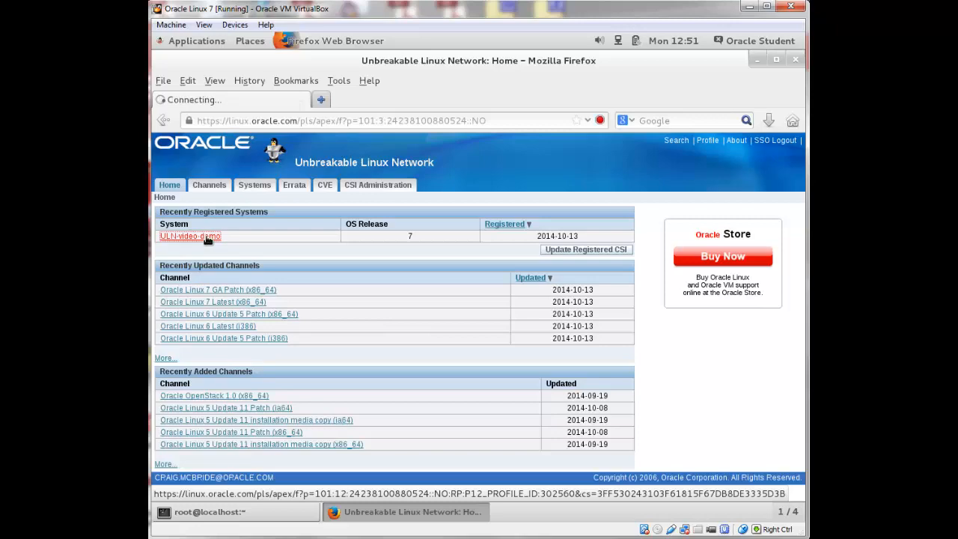
click(190, 237)
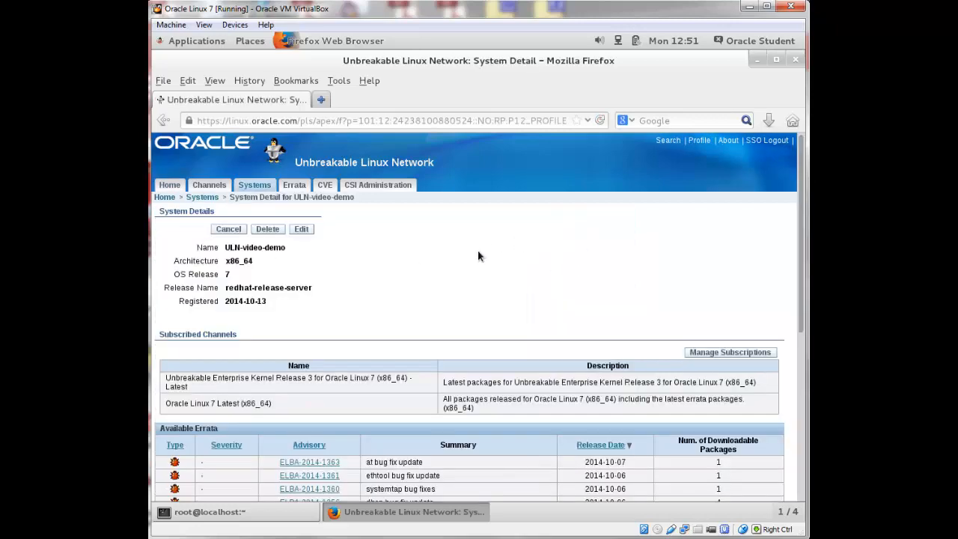
scroll(down, 3)
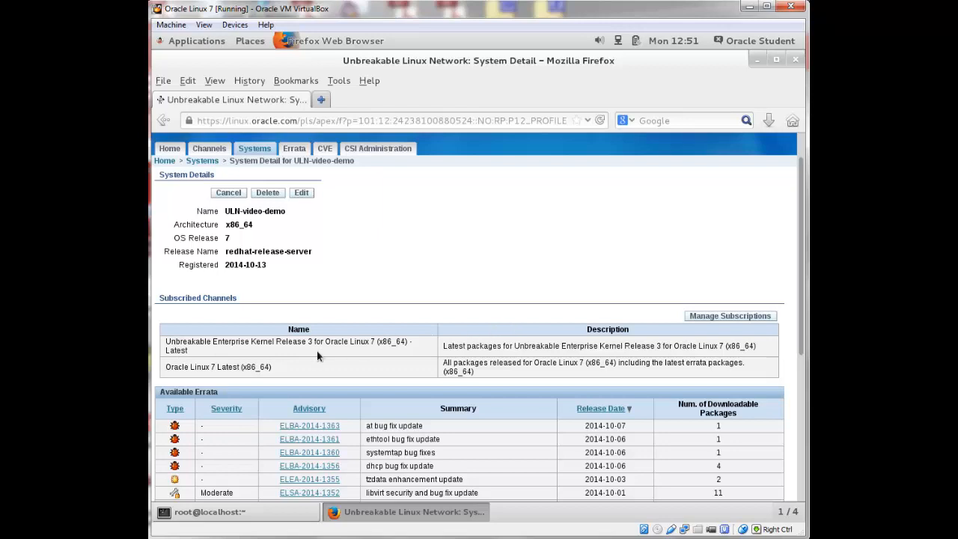
mouse_move(322, 353)
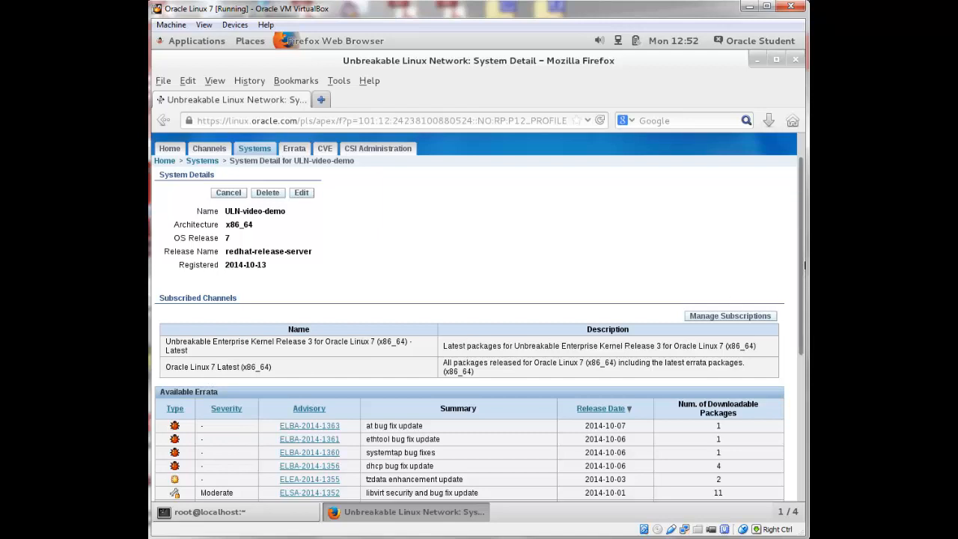
- Go to Manage Subscriptions for the ULN-video-demo system
click(730, 314)
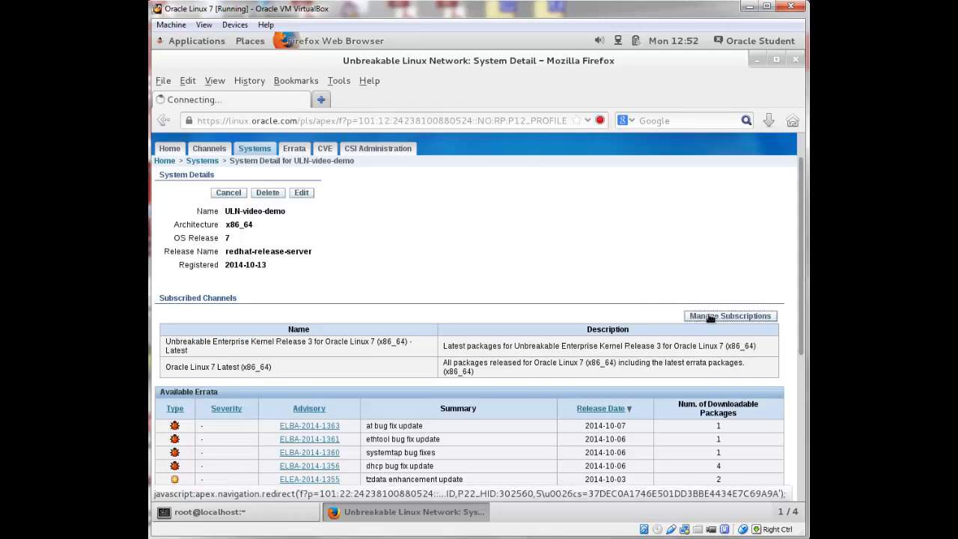
click(731, 315)
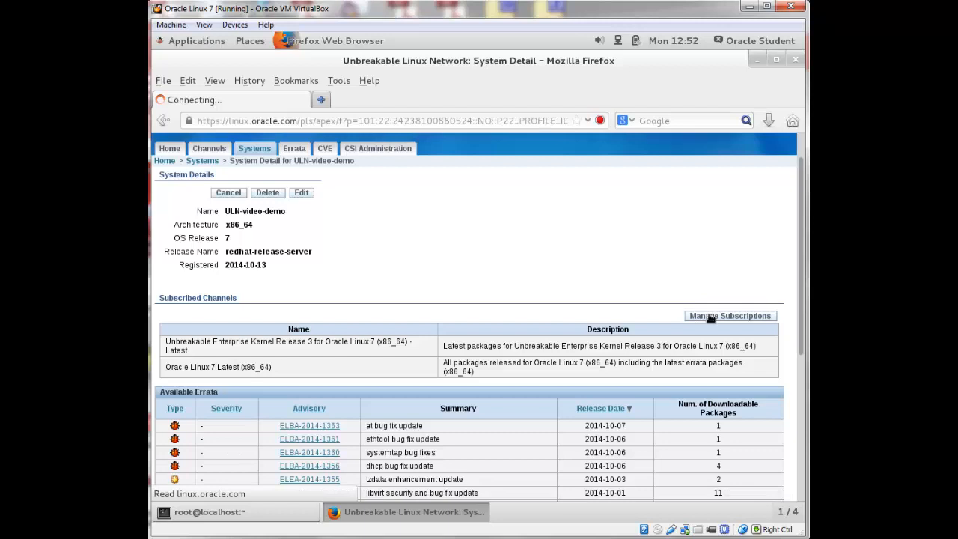
- Move Ksplice for Oracle Linux 7 (x86_64) into the Subscribed channels list
click(730, 315)
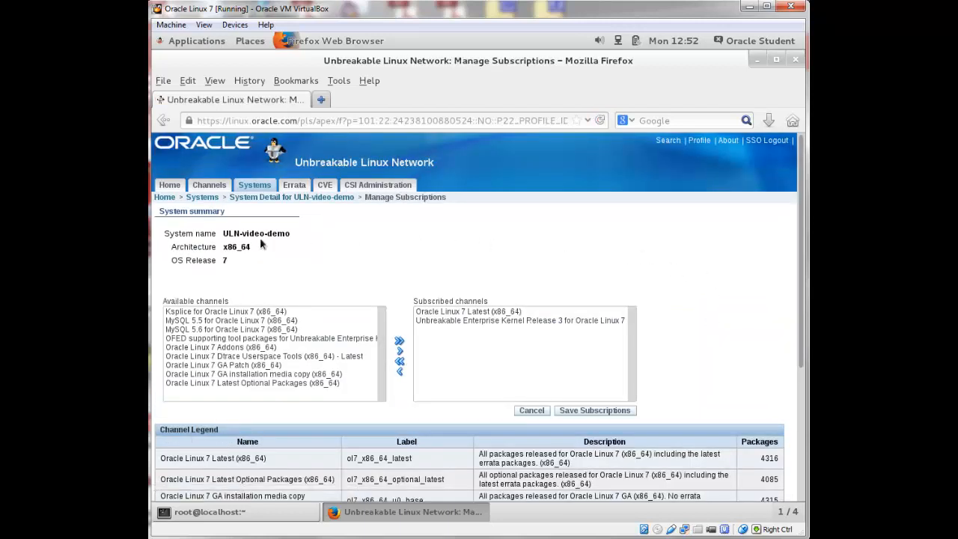
mouse_move(252, 293)
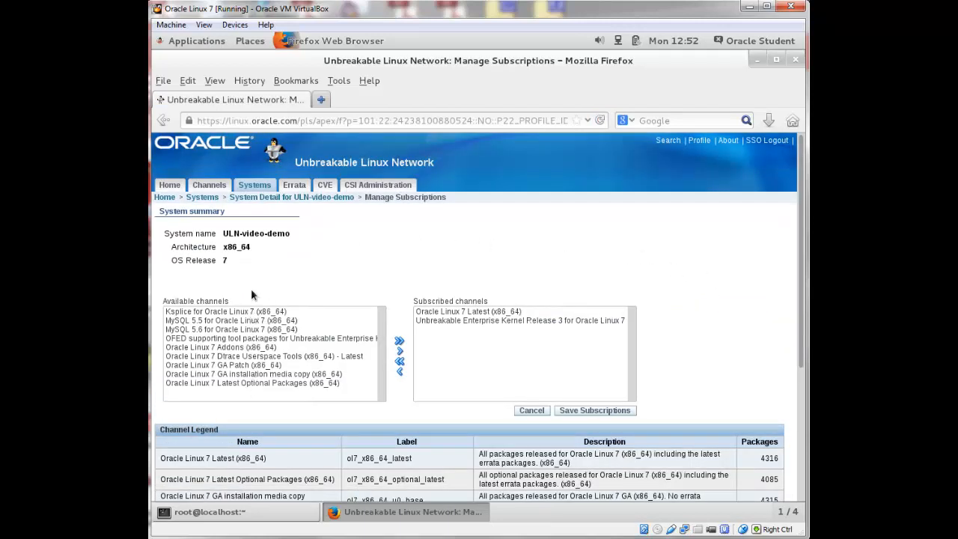
mouse_move(248, 348)
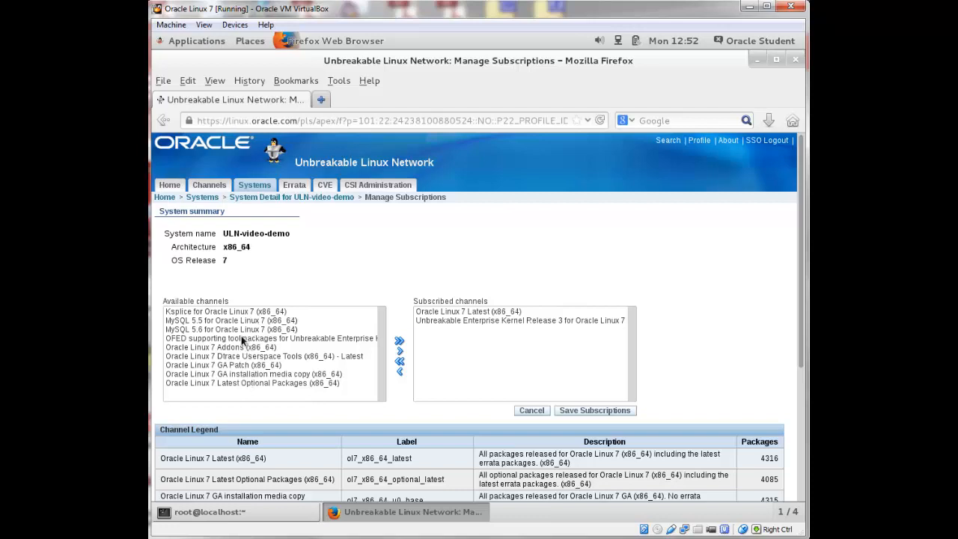
mouse_move(217, 314)
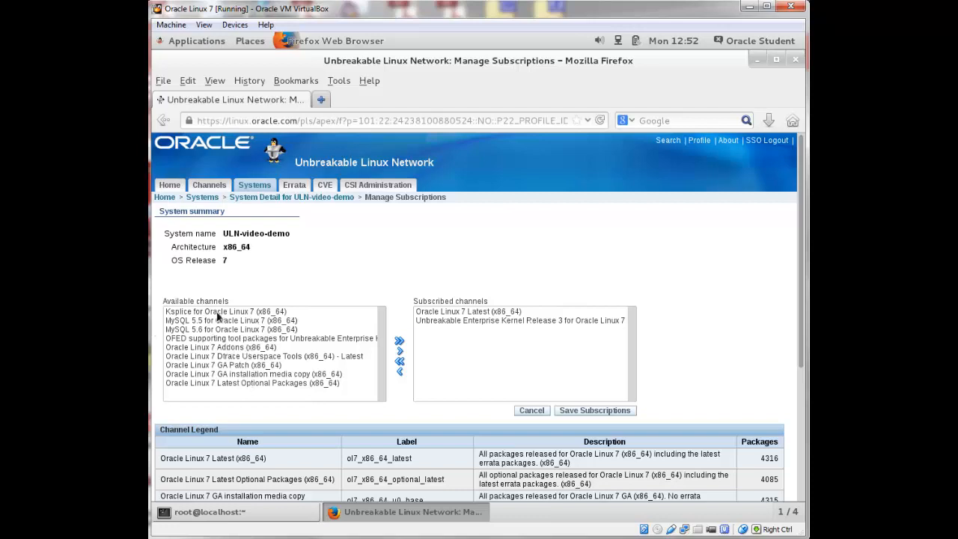
click(225, 312)
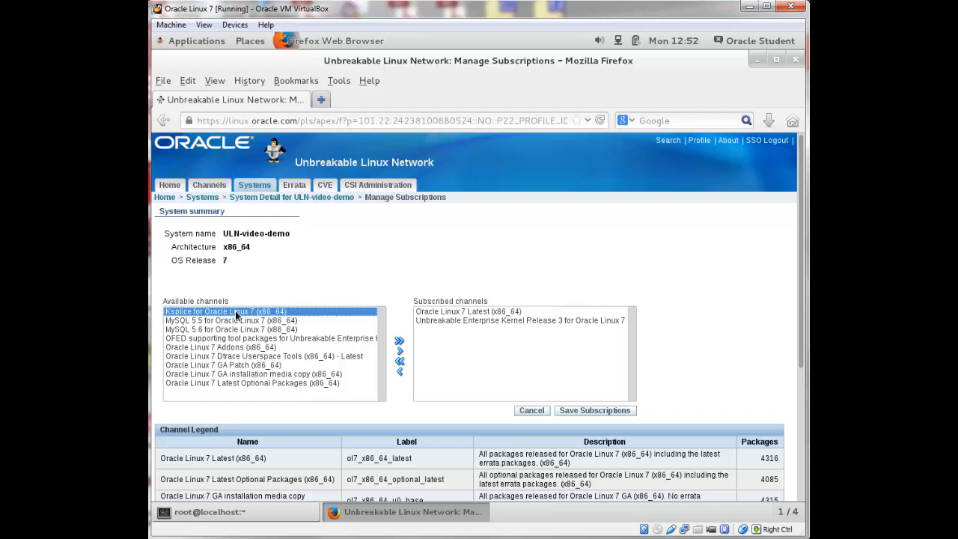
mouse_move(401, 316)
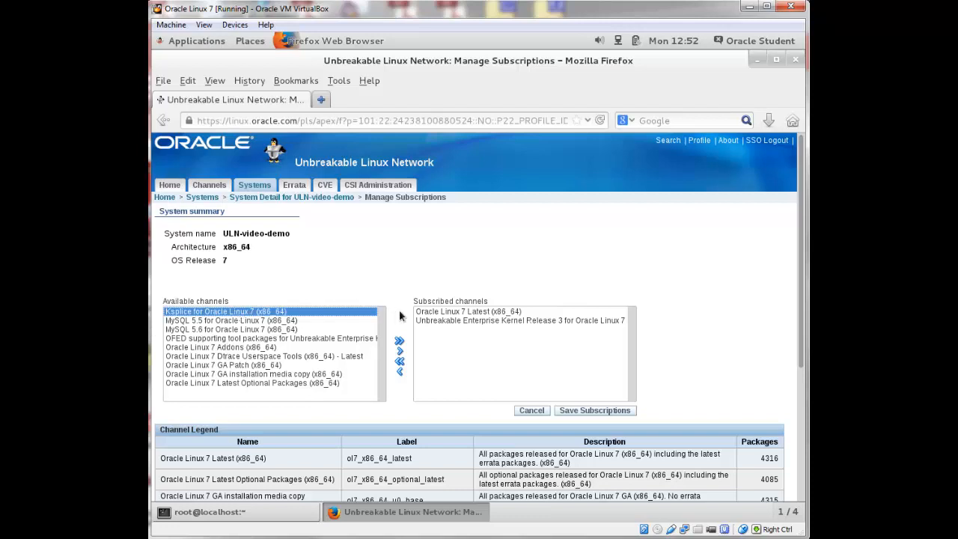
click(400, 342)
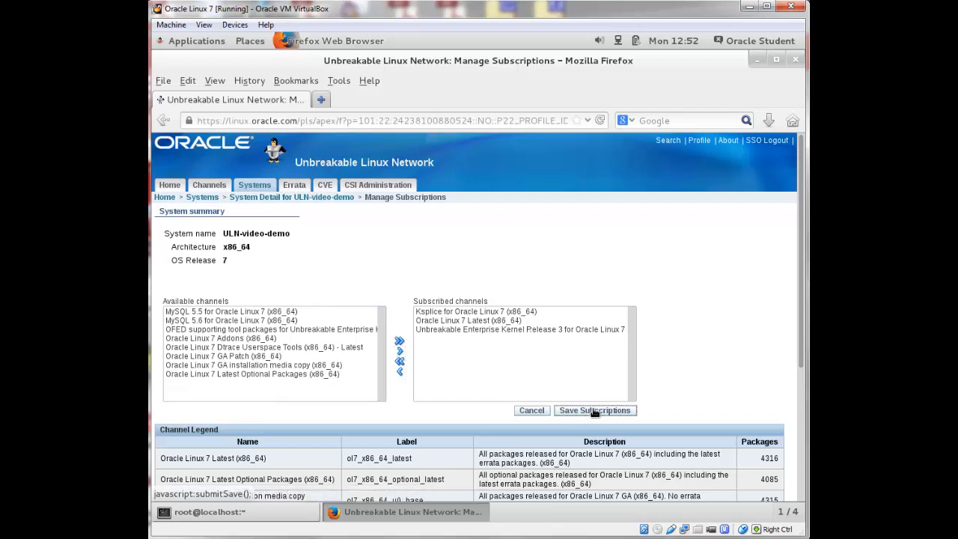
- Save the updated channel subscriptions for the system
click(595, 410)
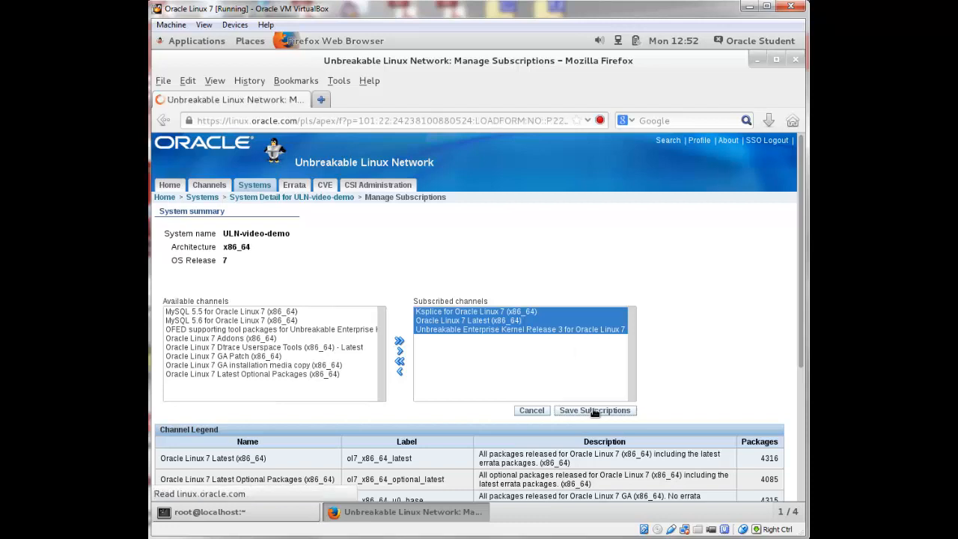
click(594, 410)
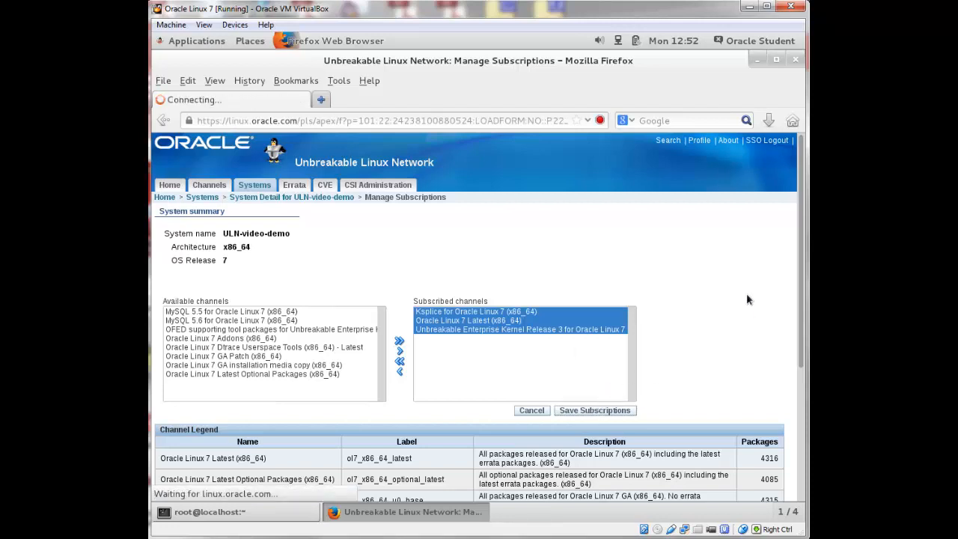
click(595, 410)
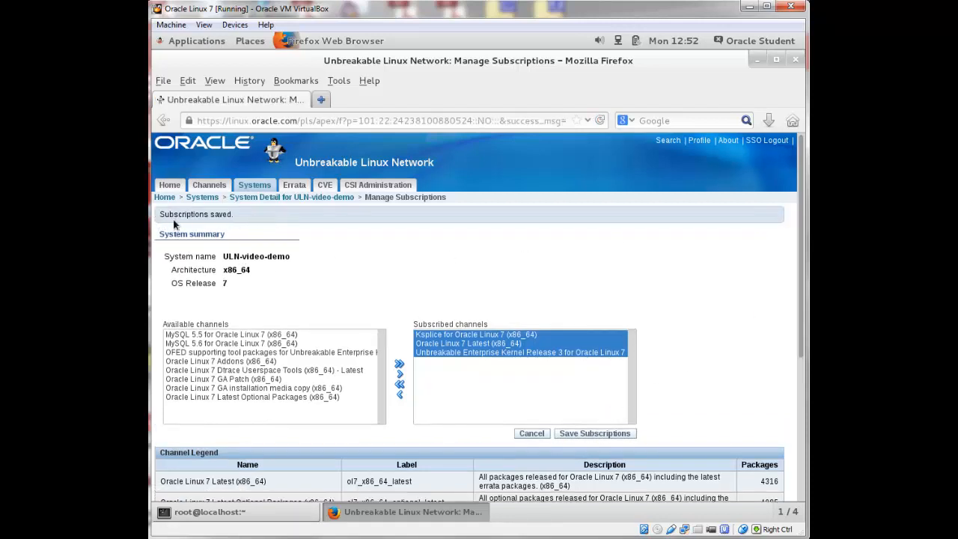
mouse_move(562, 280)
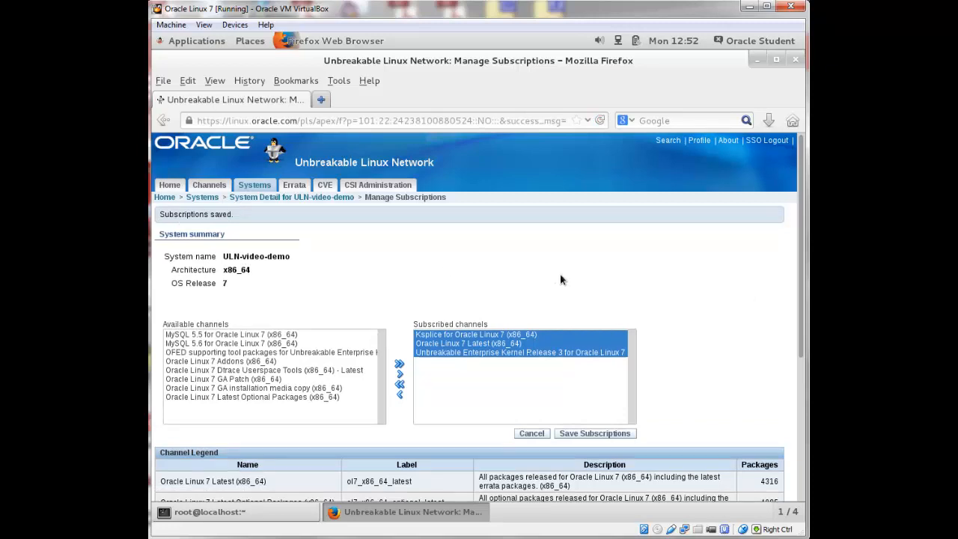
mouse_move(210, 186)
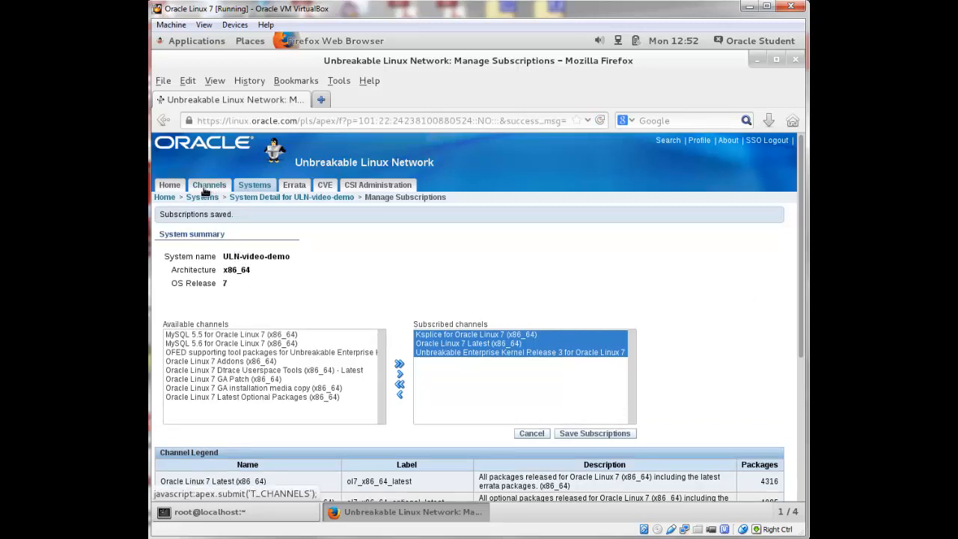
- Filter the Channels page to the Oracle Linux 7 release, listing its eleven channels
click(209, 186)
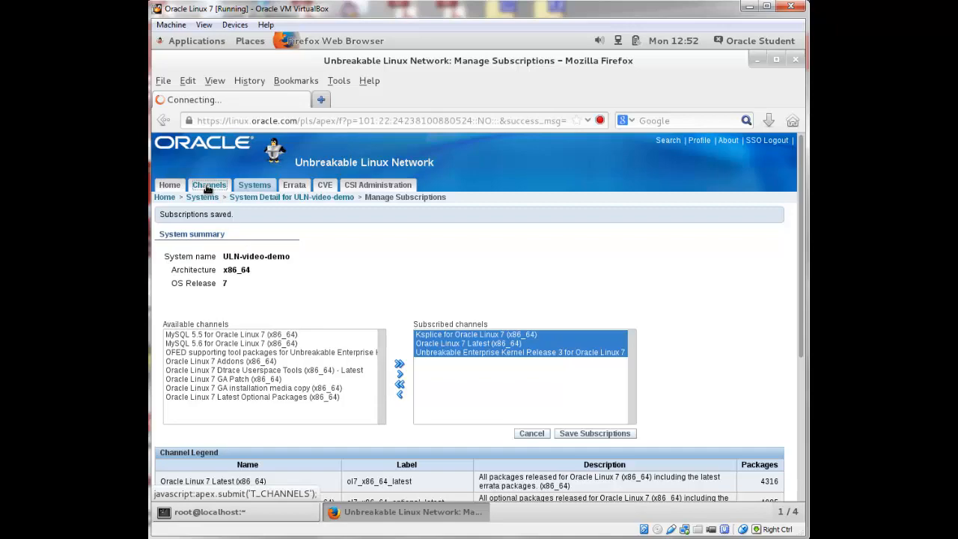
click(210, 186)
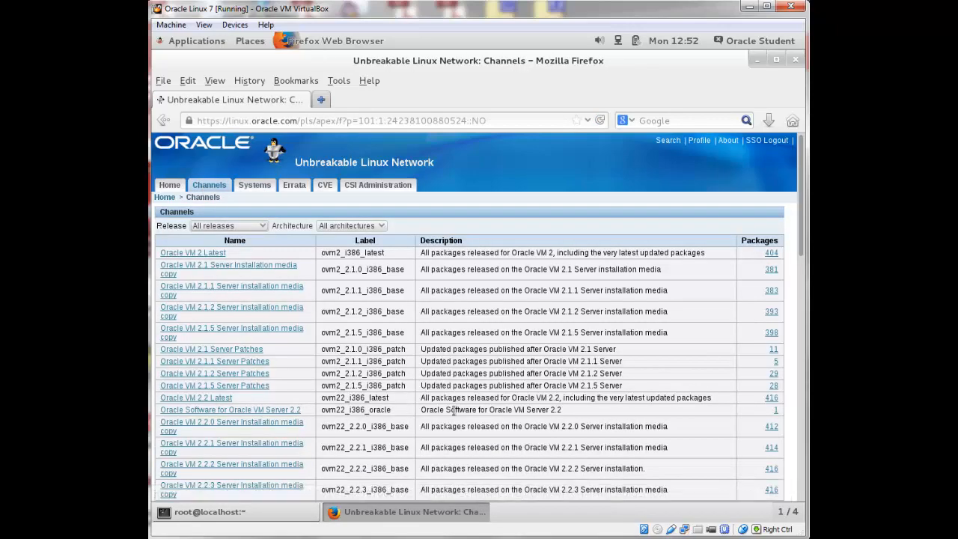
mouse_move(264, 231)
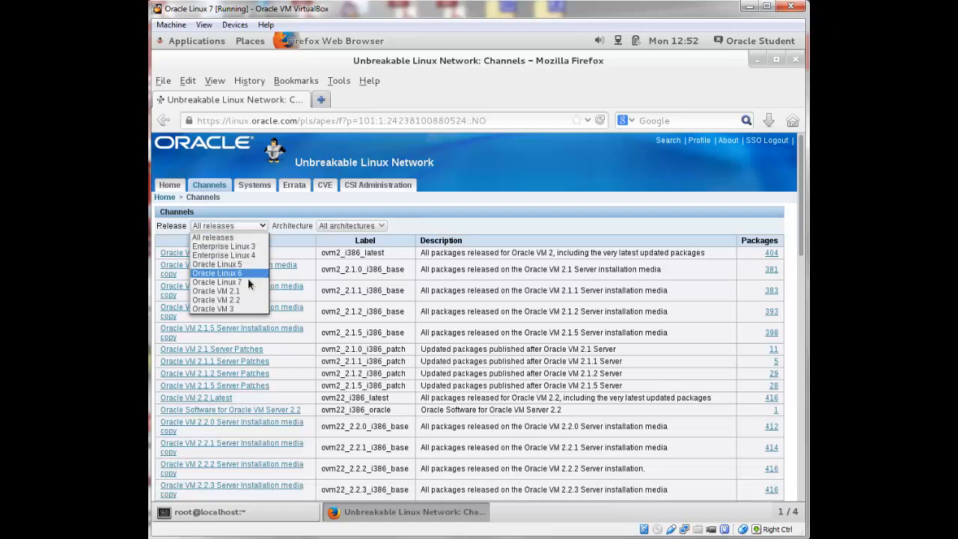
click(216, 282)
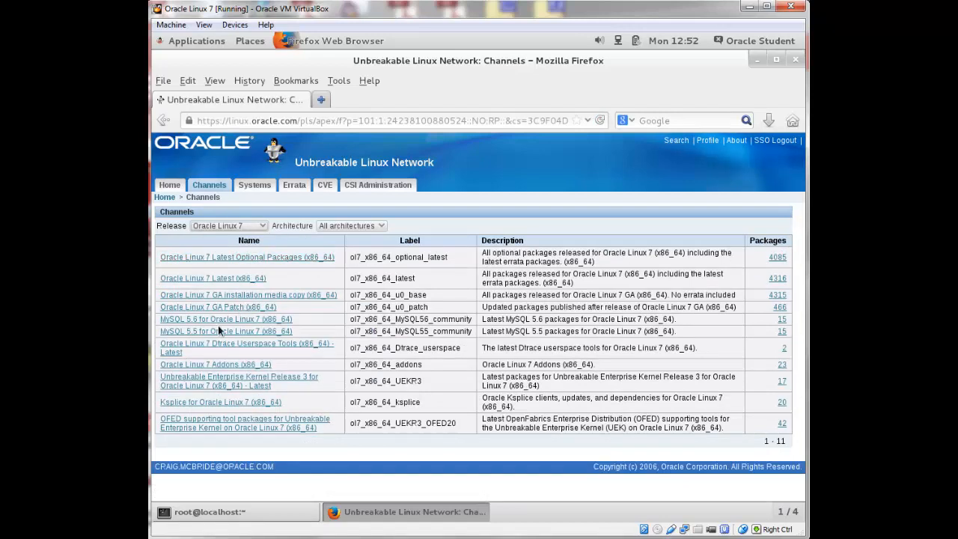
mouse_move(222, 401)
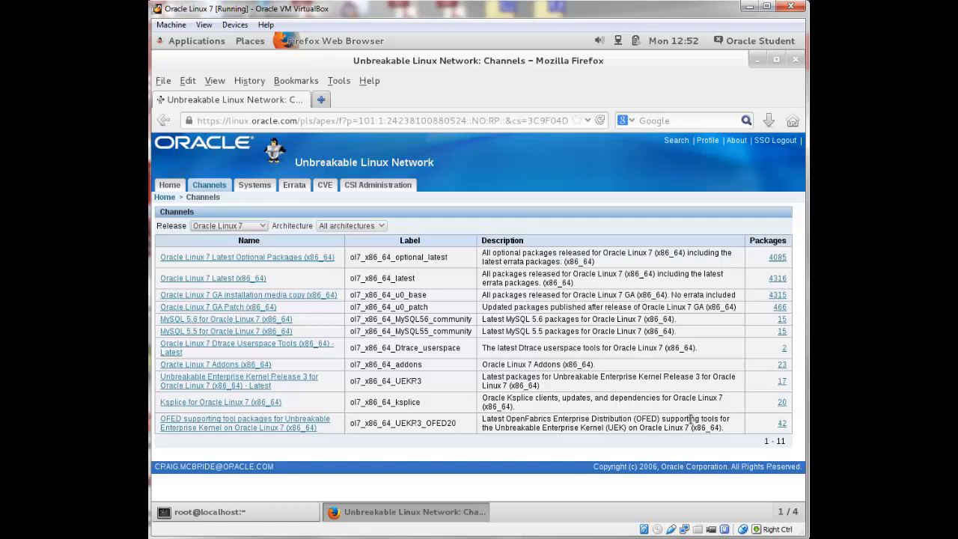
mouse_move(668, 492)
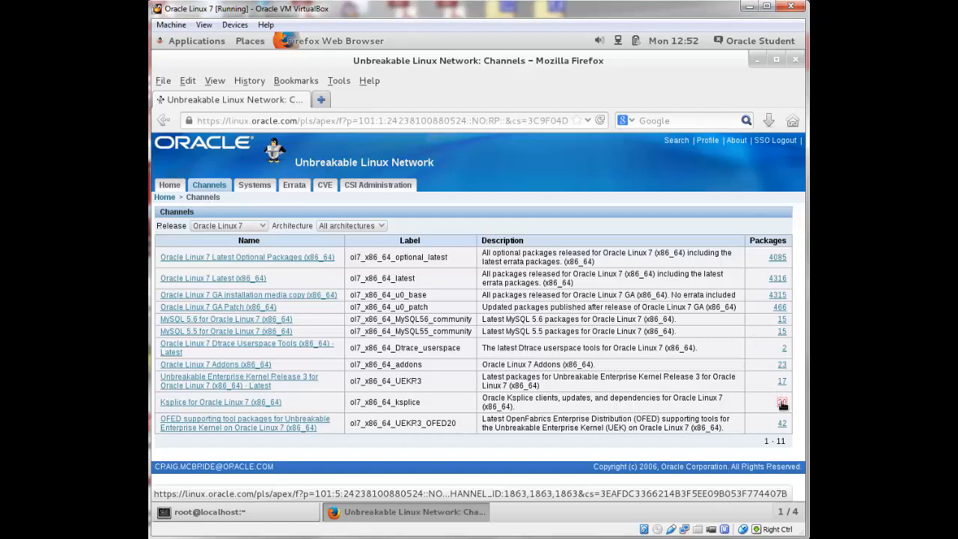
- View the package list of the Ksplice for Oracle Linux 7 (x86_64) channel
click(781, 401)
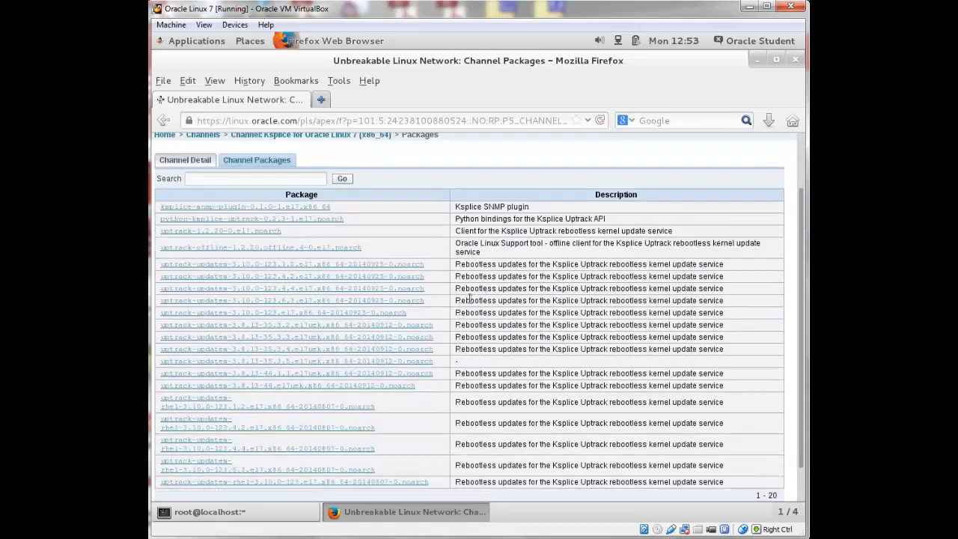
mouse_move(650, 316)
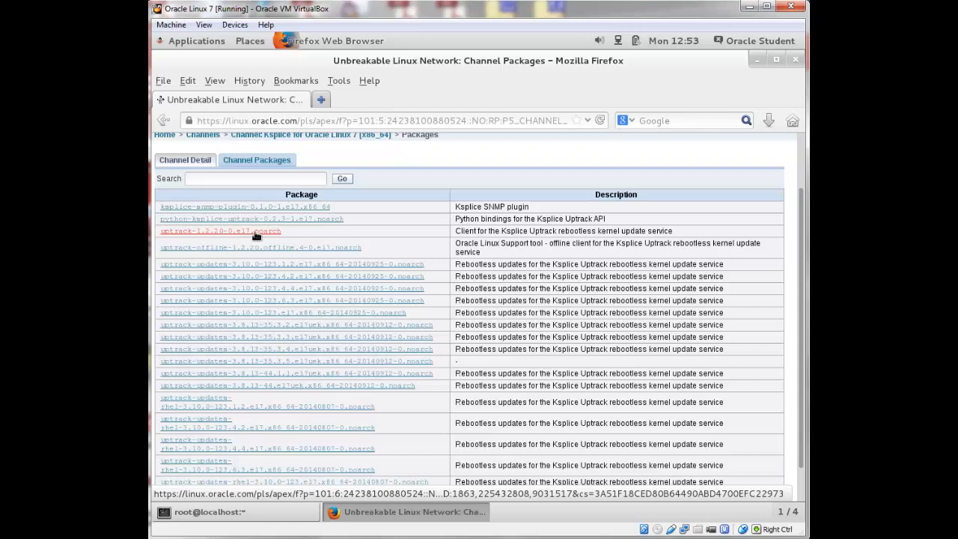
mouse_move(262, 240)
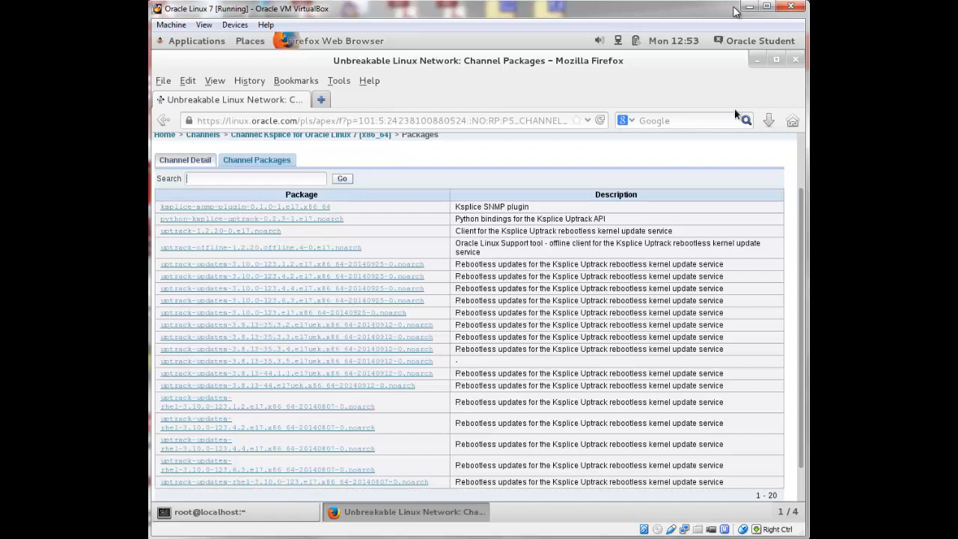
mouse_move(767, 158)
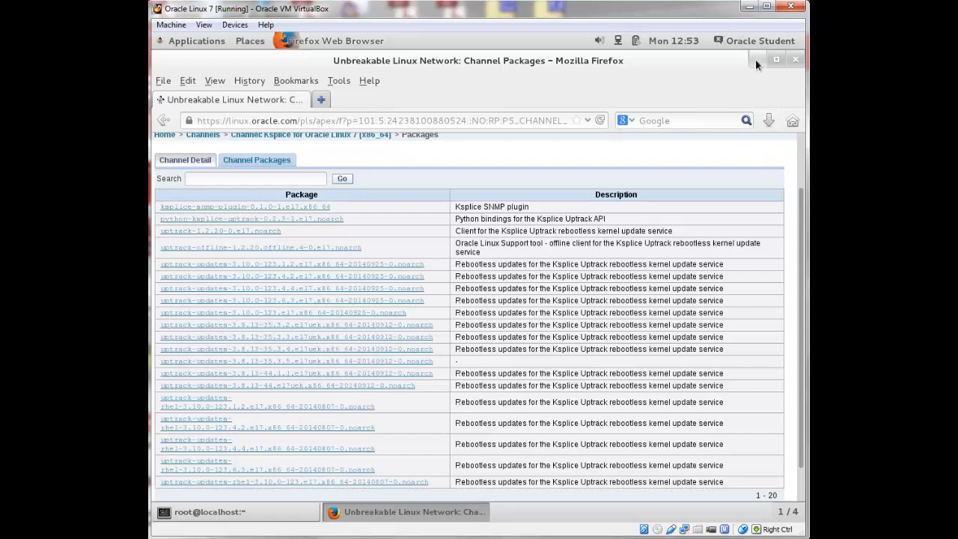
- Return to the terminal and confirm the Ksplice repo appears in yum repolist
click(236, 512)
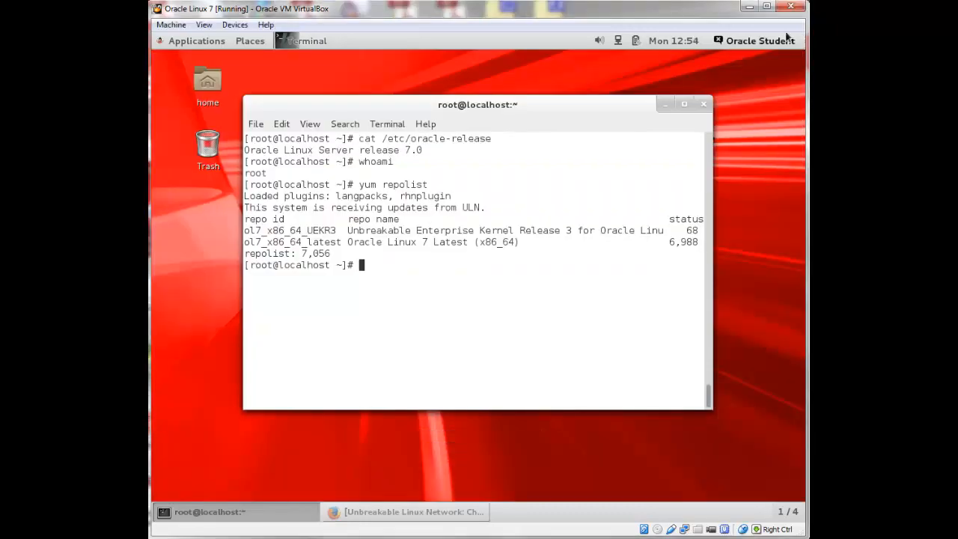
mouse_move(512, 297)
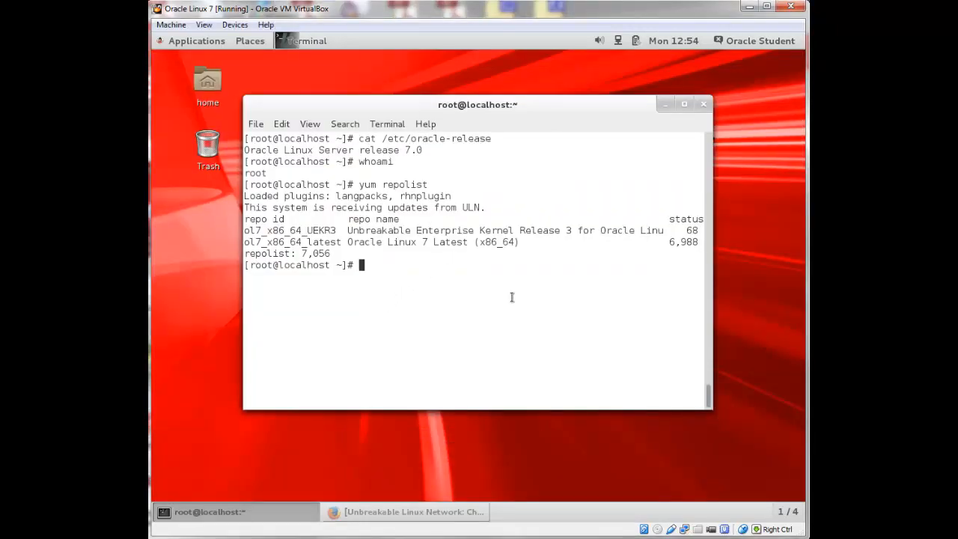
text(yum repolist)
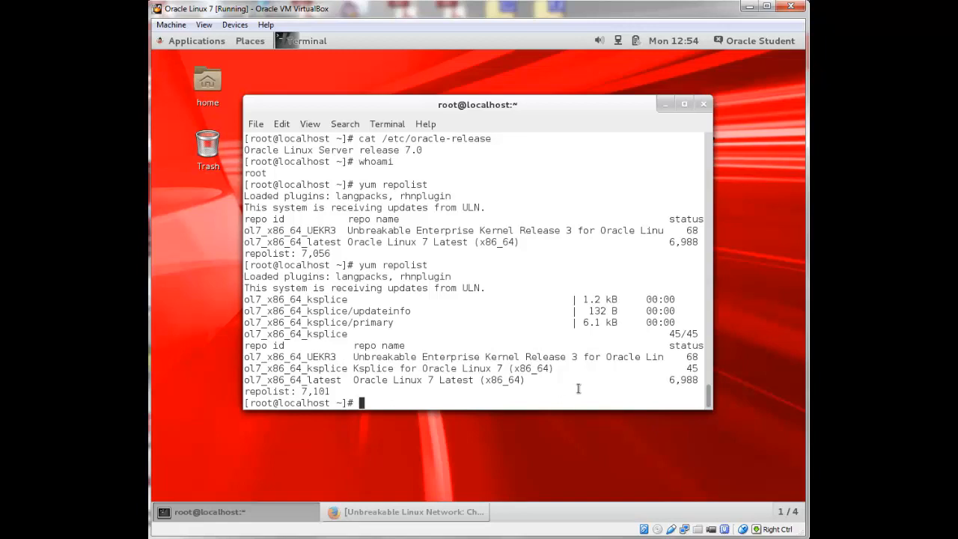
- Install the uptrack package with yum, accepting PyYAML, libyaml and perl-autodie dependencies
text(yum)
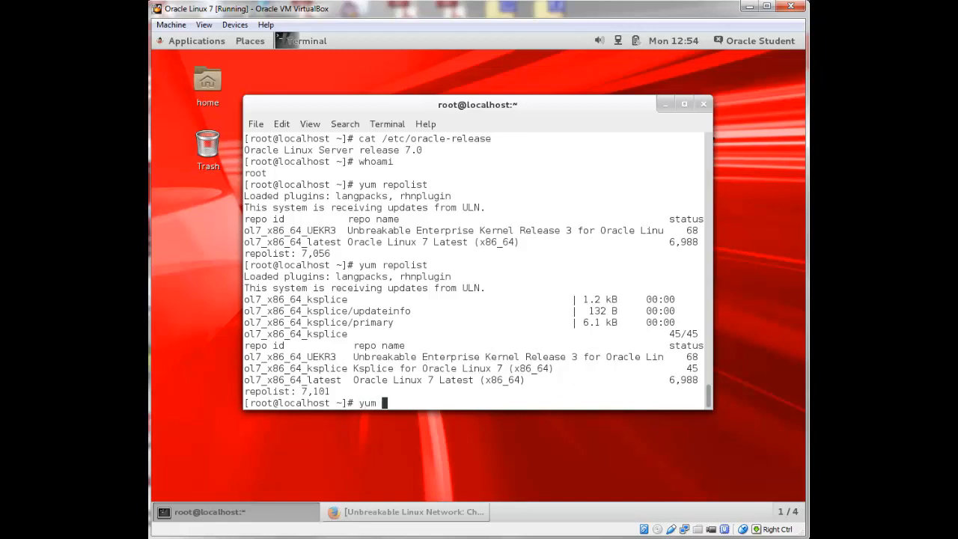
text(install up)
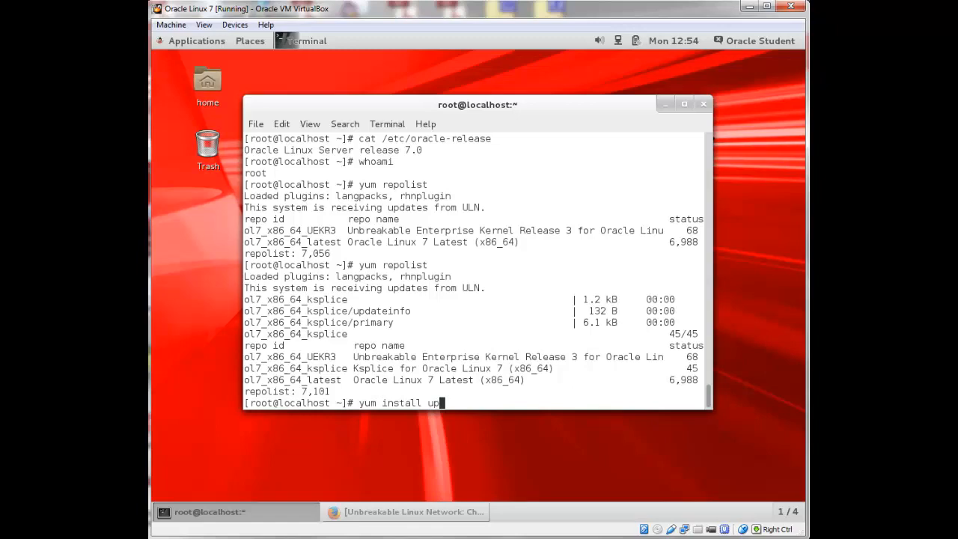
text(track)
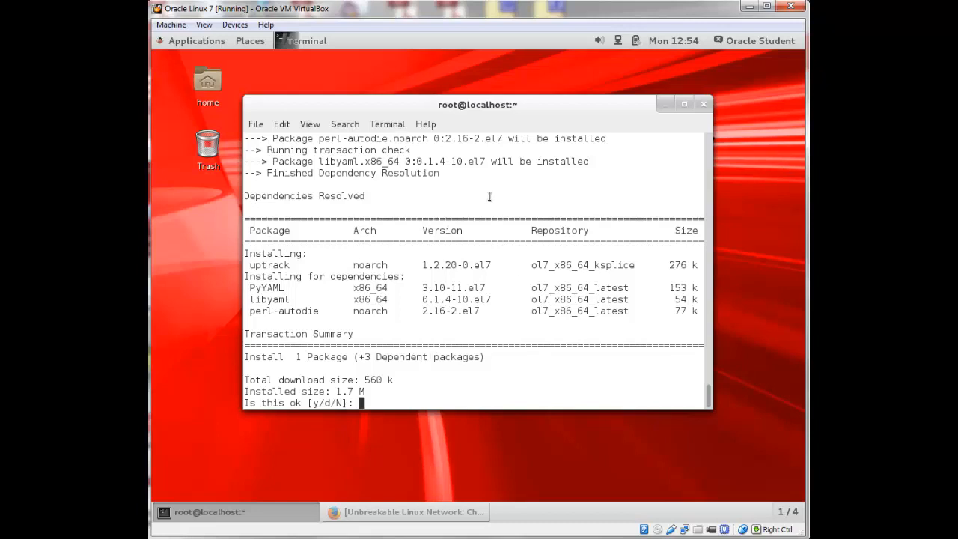
text(y)
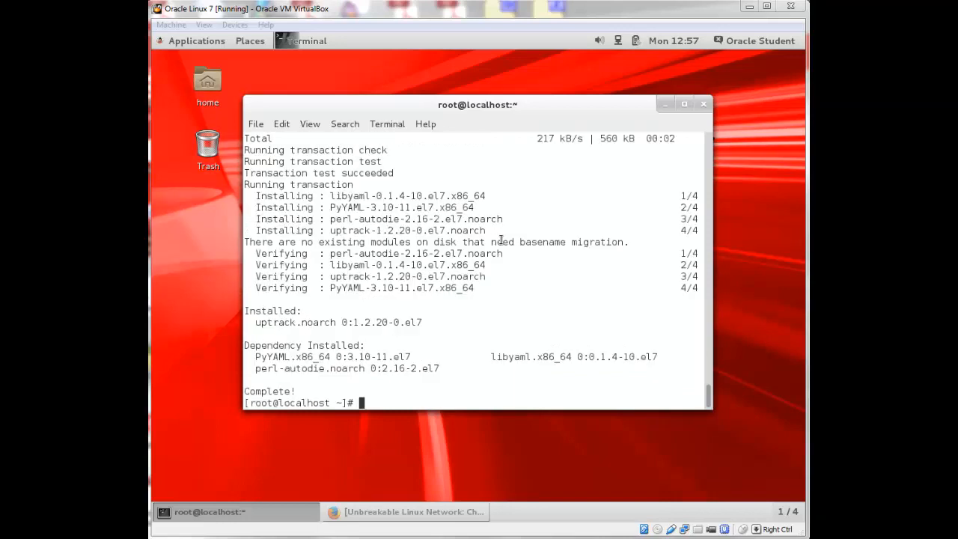
mouse_move(281, 337)
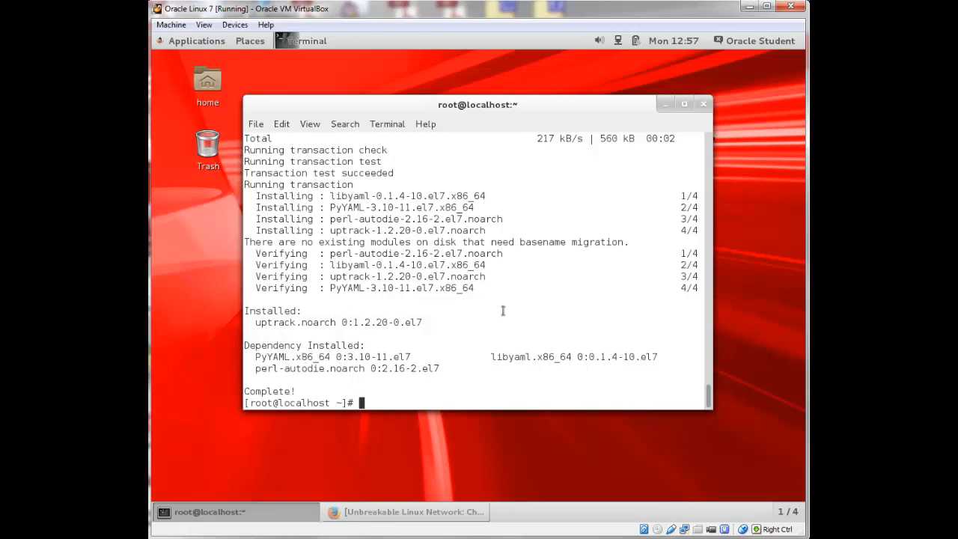
mouse_move(446, 411)
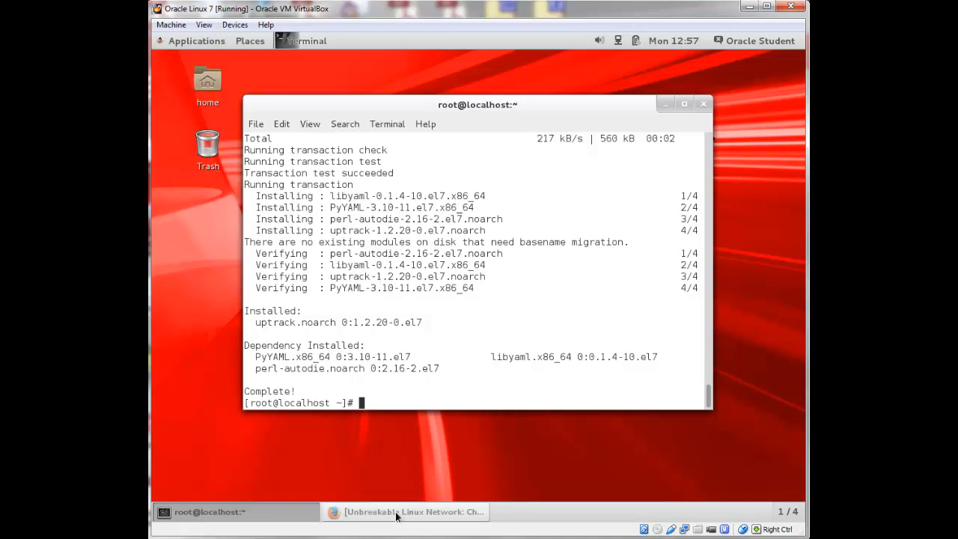
mouse_move(405, 515)
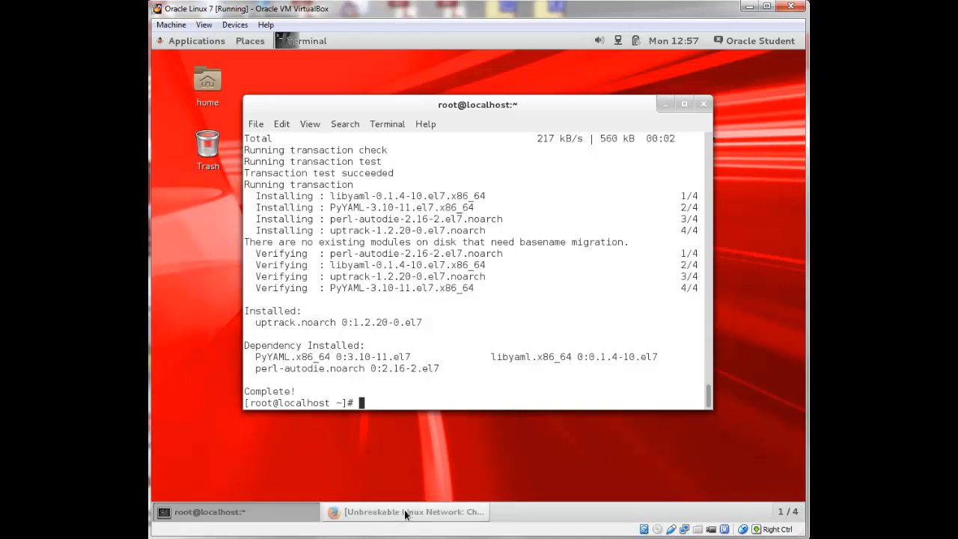
mouse_move(396, 515)
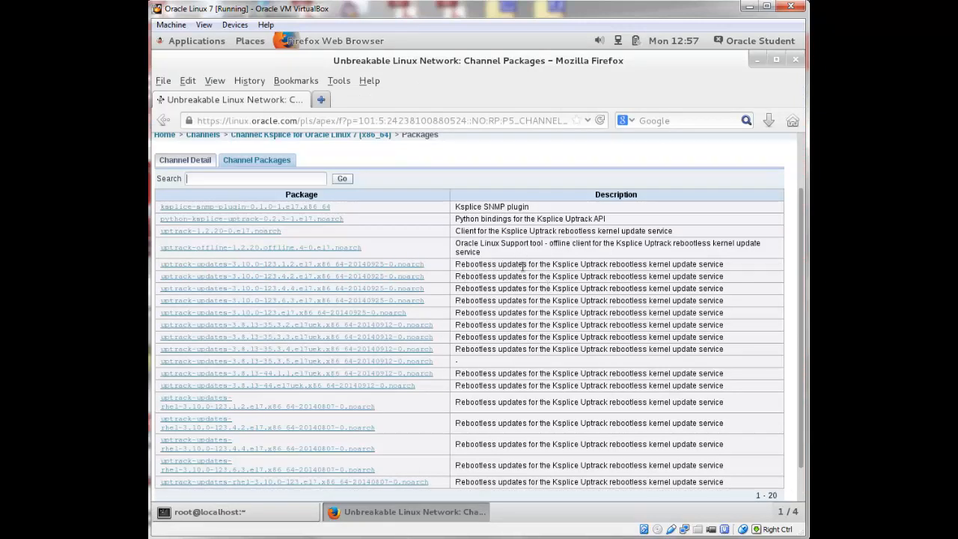
mouse_move(628, 262)
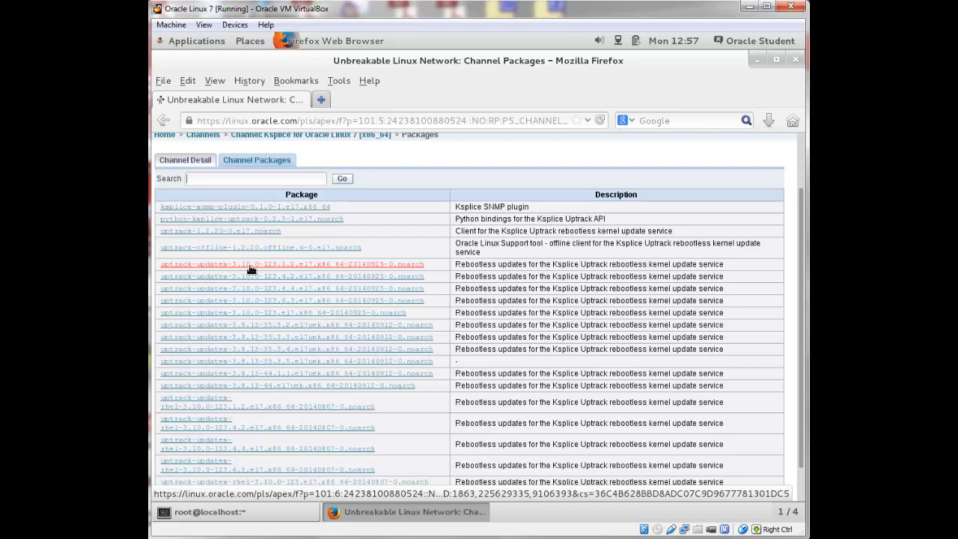
mouse_move(279, 269)
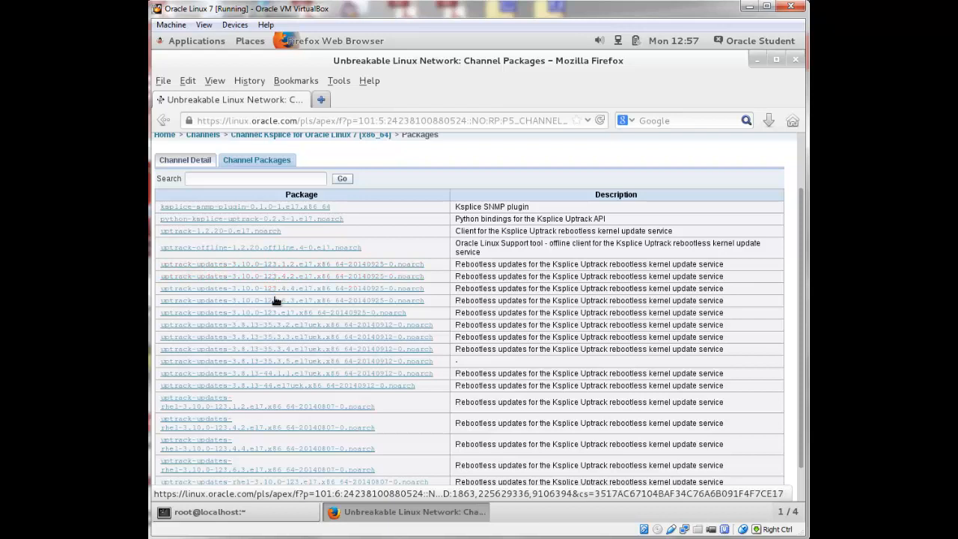
mouse_move(247, 329)
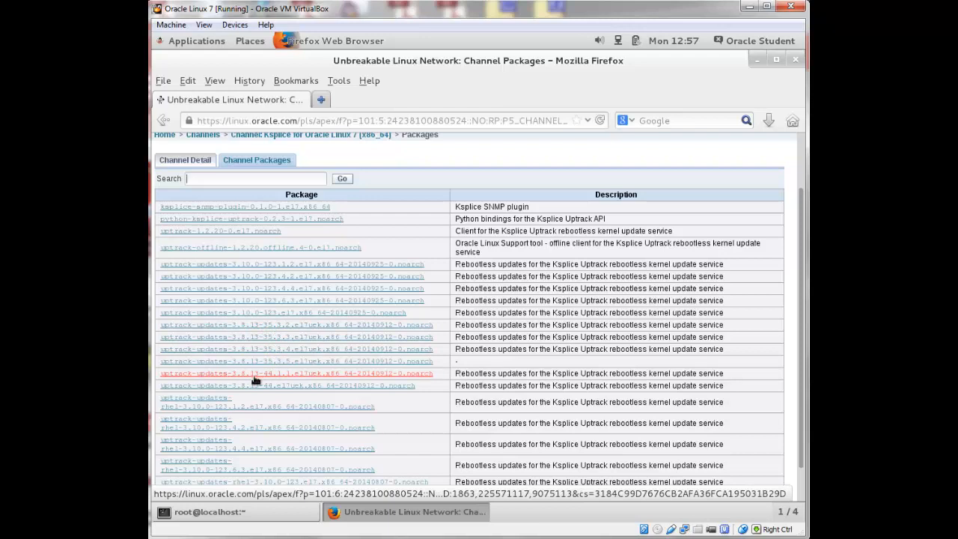
mouse_move(296, 380)
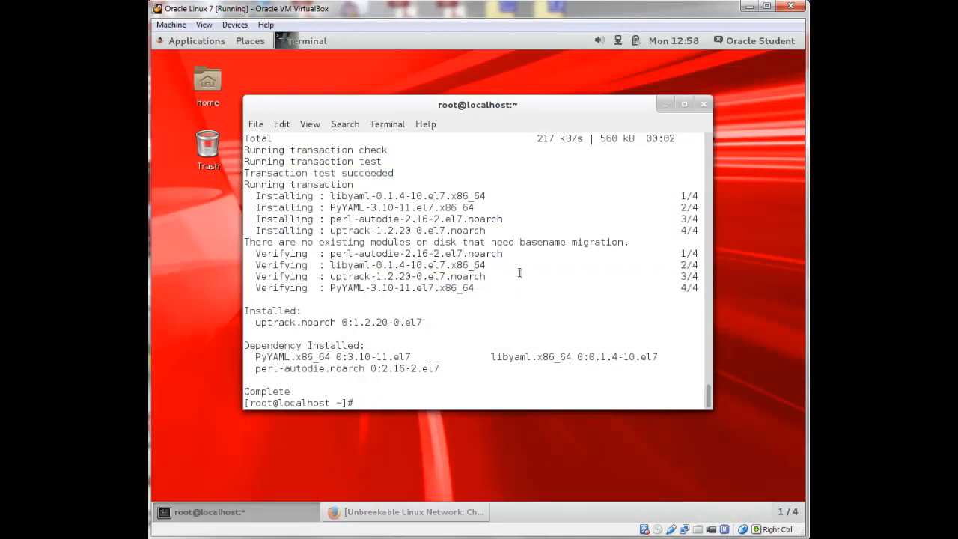
- Show the running kernel with uname -r (3.8.13-44.1.1.el7uek) and return to the ULN window
text(uname -r)
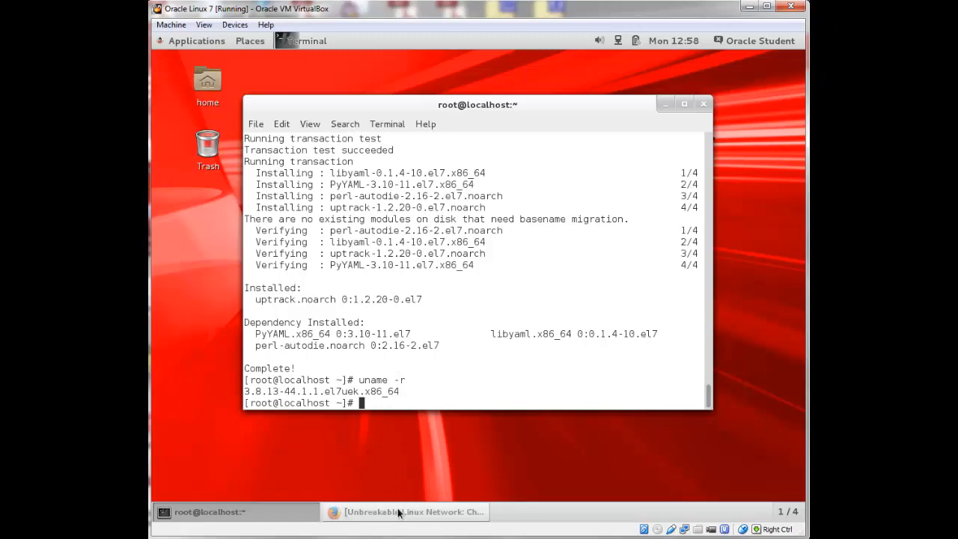
click(404, 512)
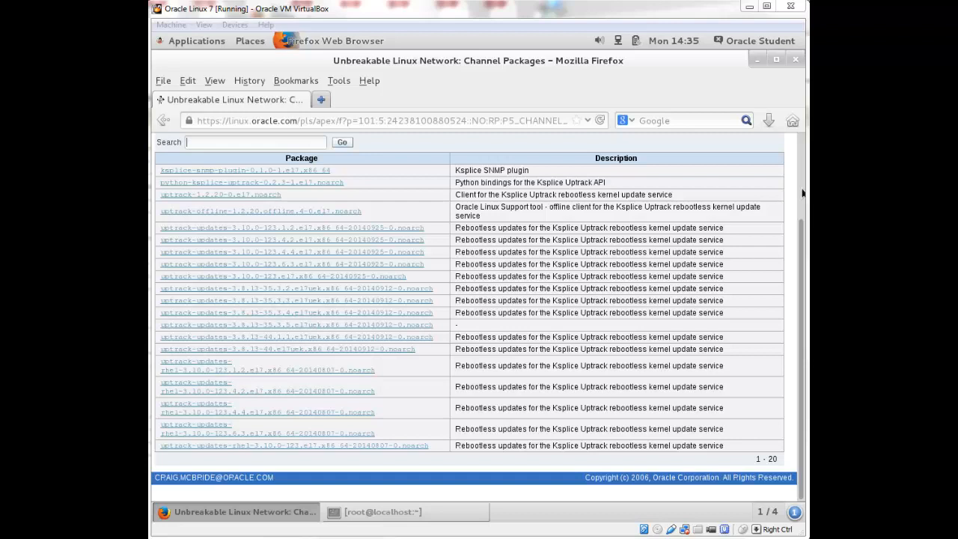
mouse_move(791, 193)
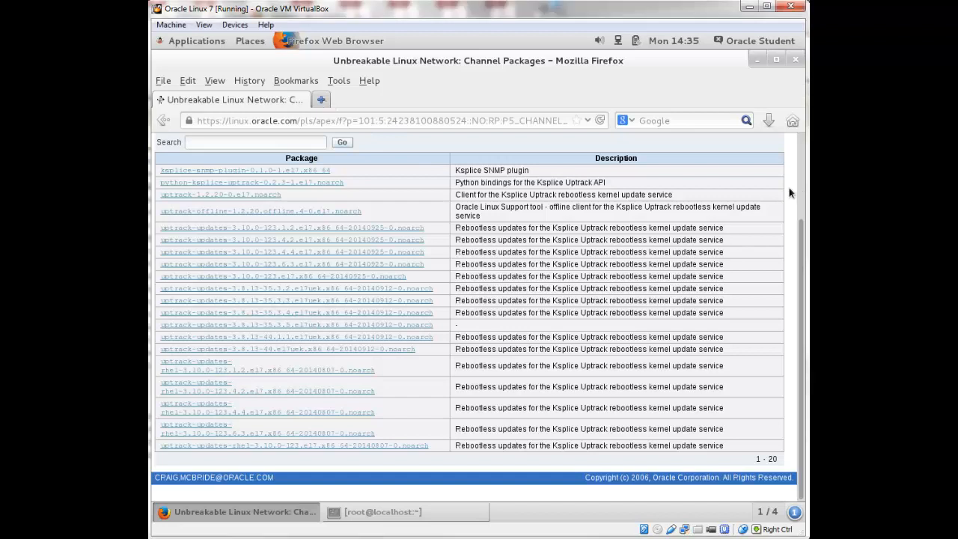
click(320, 99)
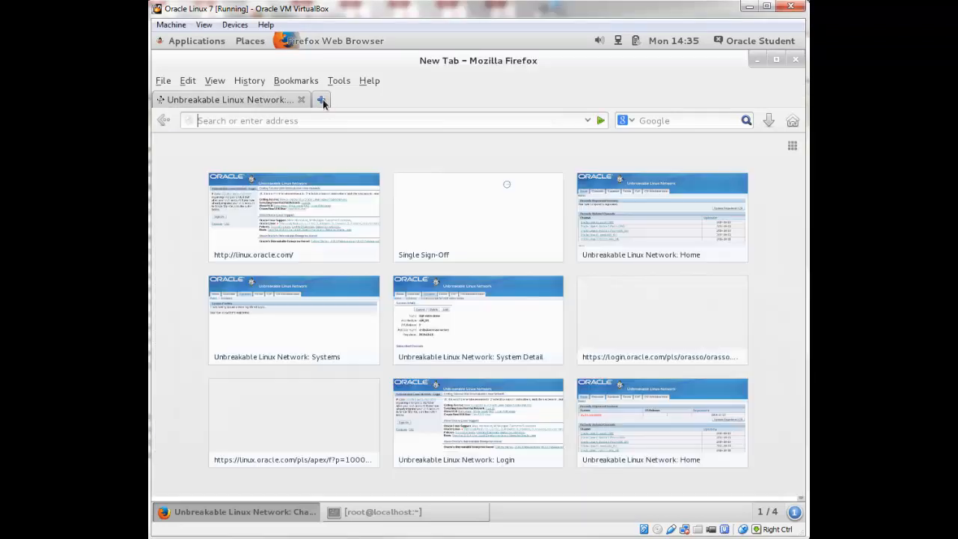
click(320, 99)
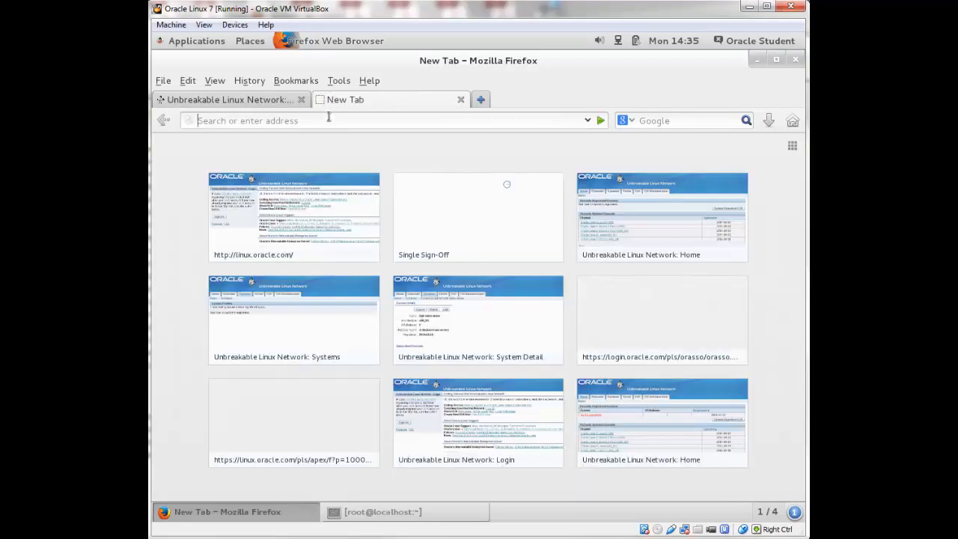
text(htt)
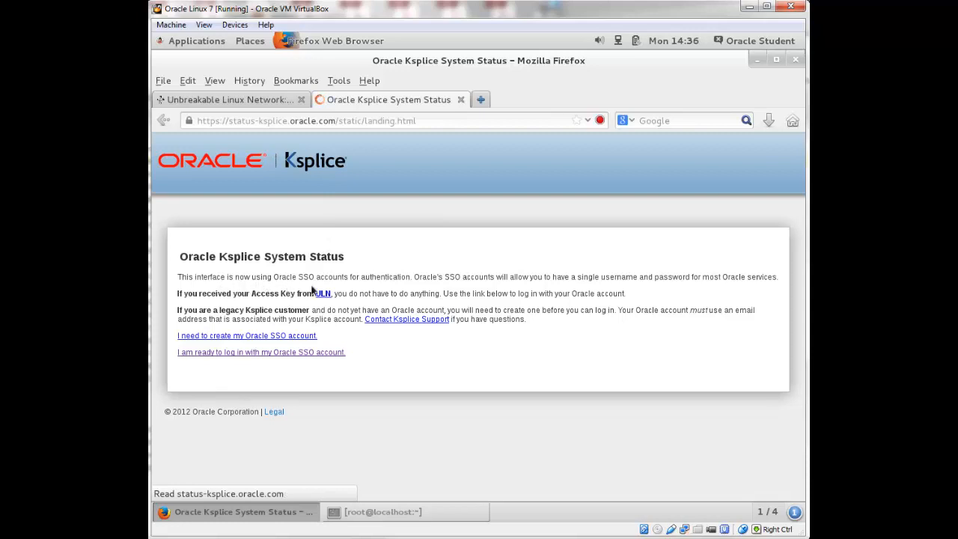
mouse_move(662, 180)
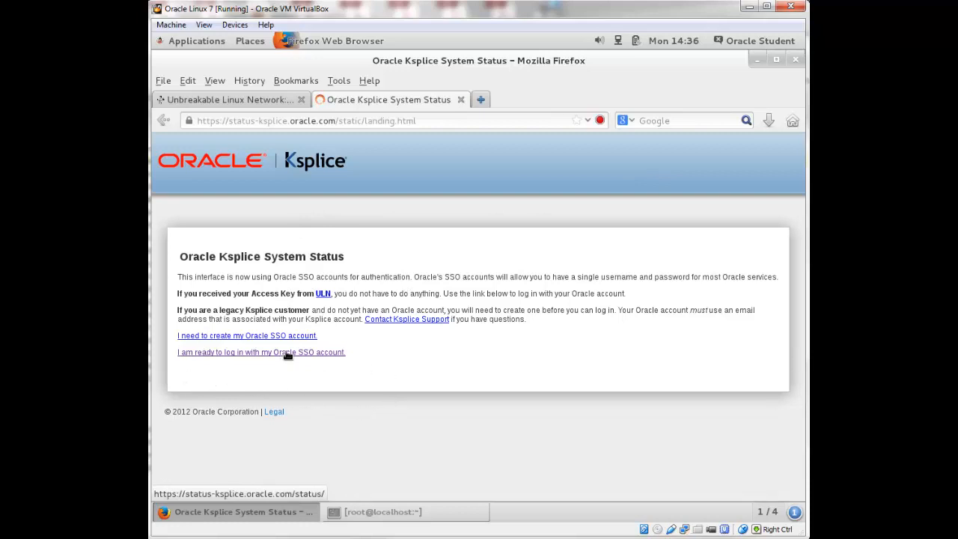
- Proceed to the Oracle SSO sign-in page from the Ksplice status site
click(261, 352)
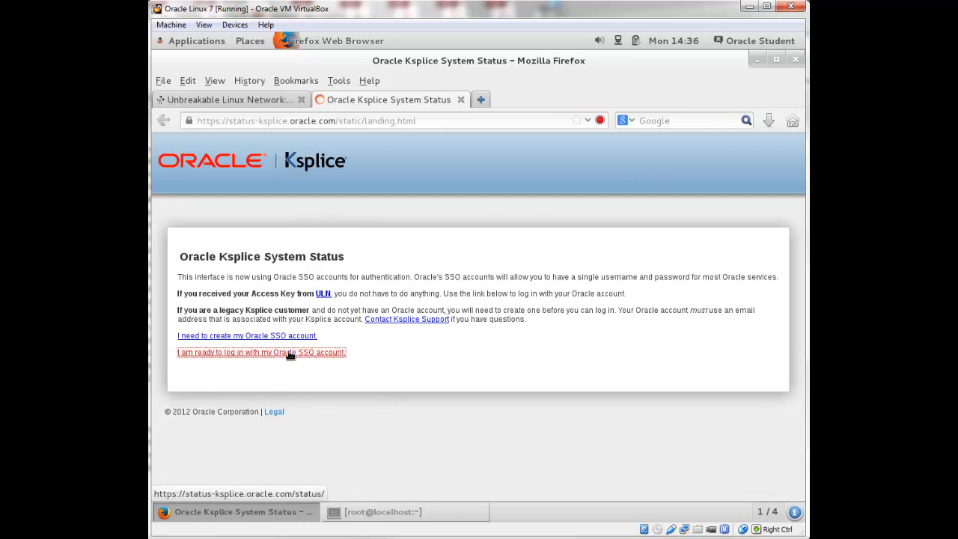
click(261, 352)
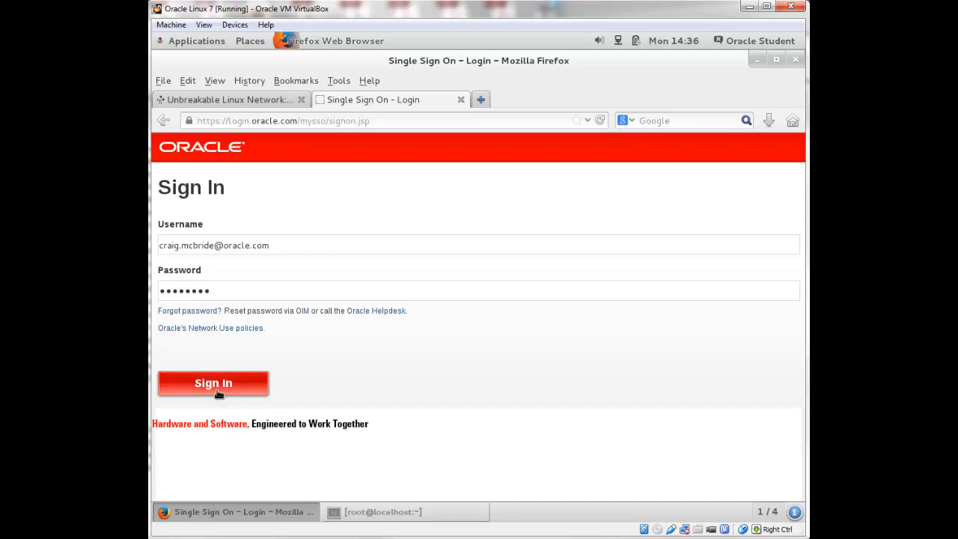
- Sign in via Oracle SSO and submit the second associated Ksplice account
click(213, 383)
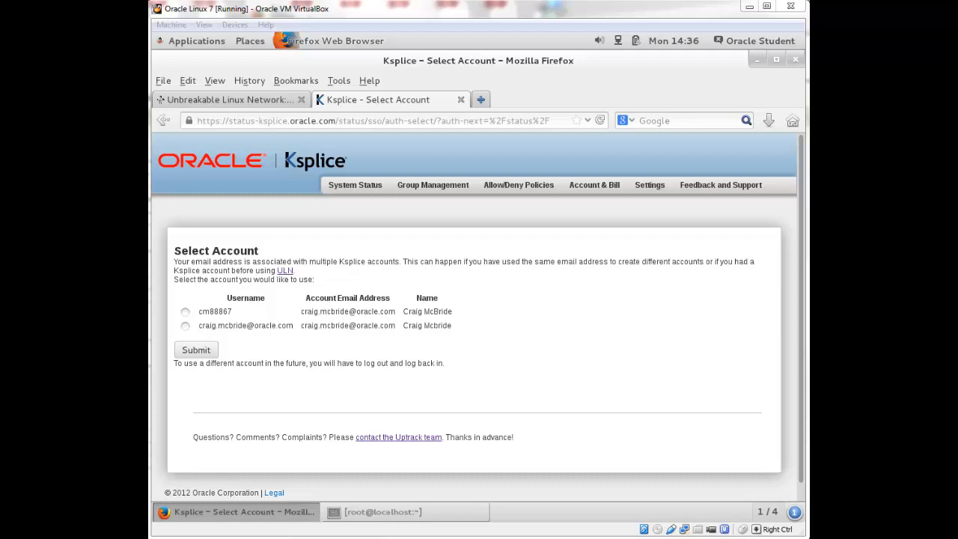
mouse_move(696, 402)
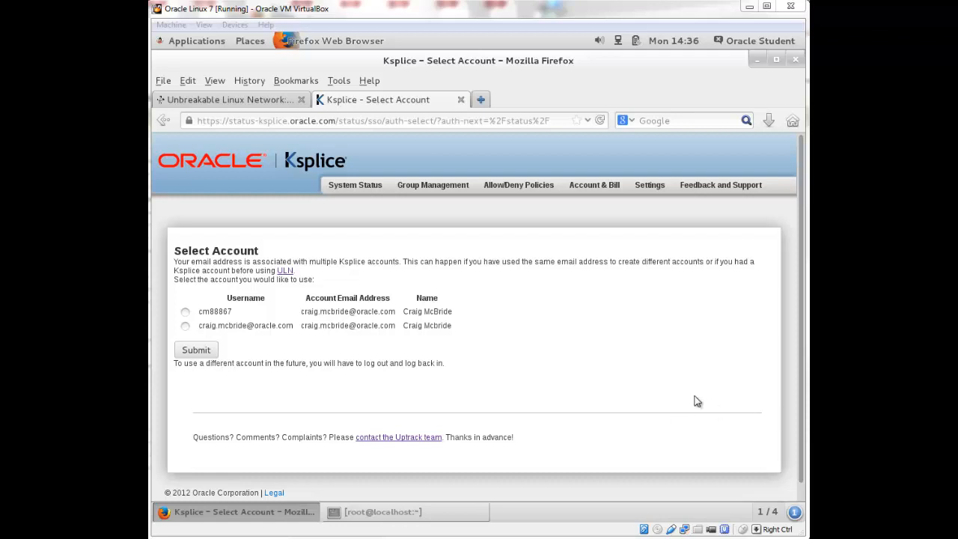
mouse_move(743, 472)
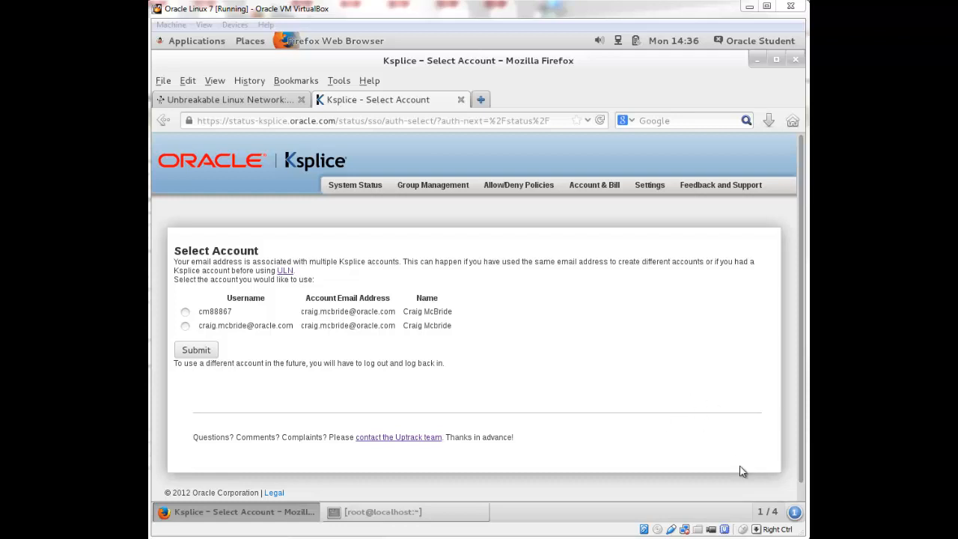
mouse_move(613, 515)
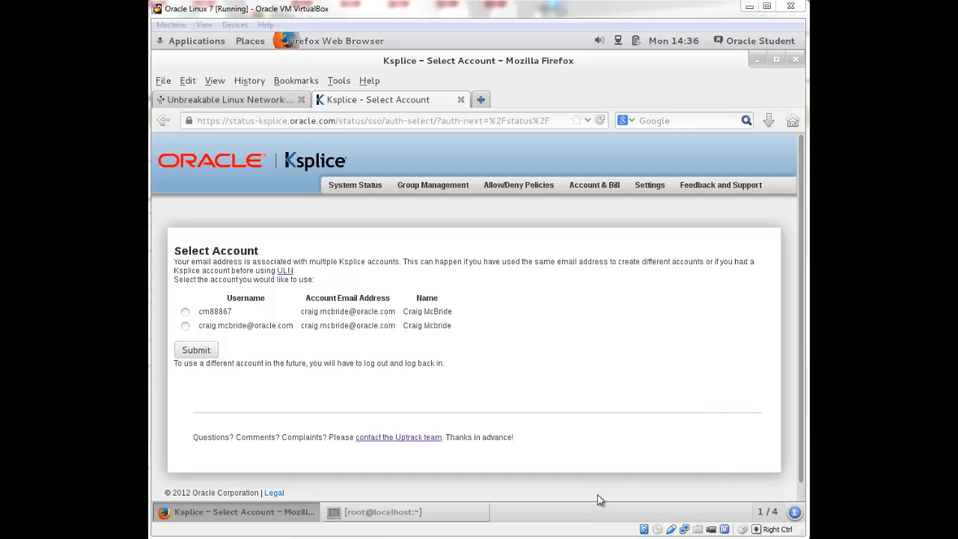
mouse_move(165, 333)
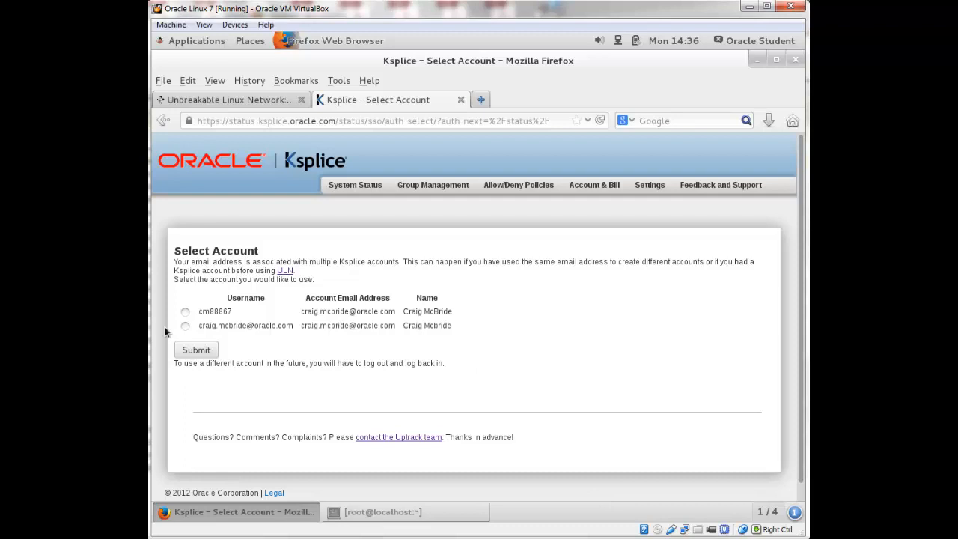
click(186, 326)
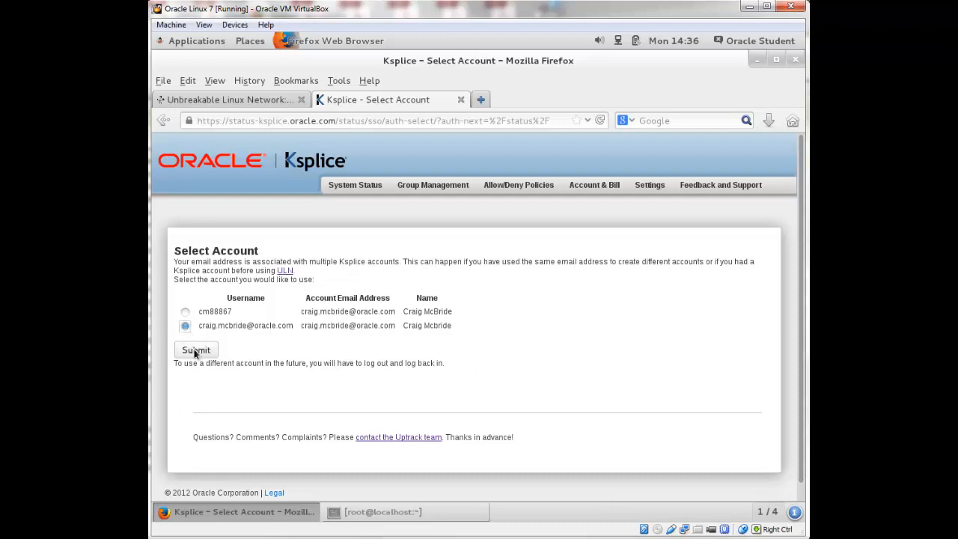
click(195, 350)
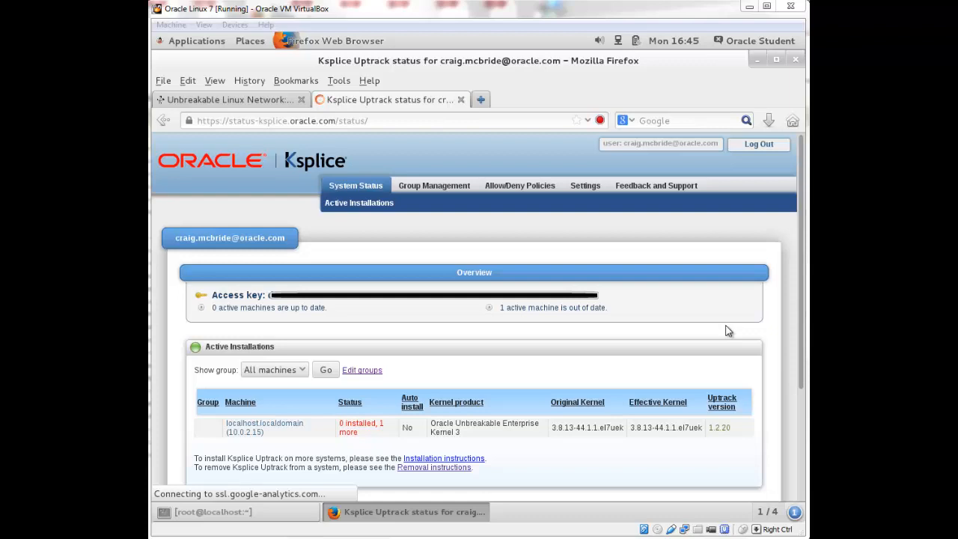
mouse_move(636, 342)
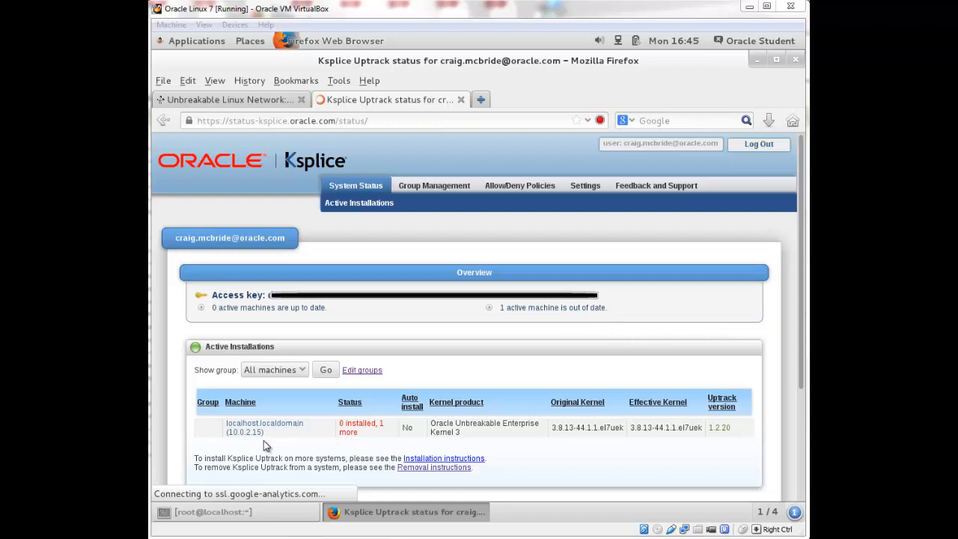
mouse_move(273, 437)
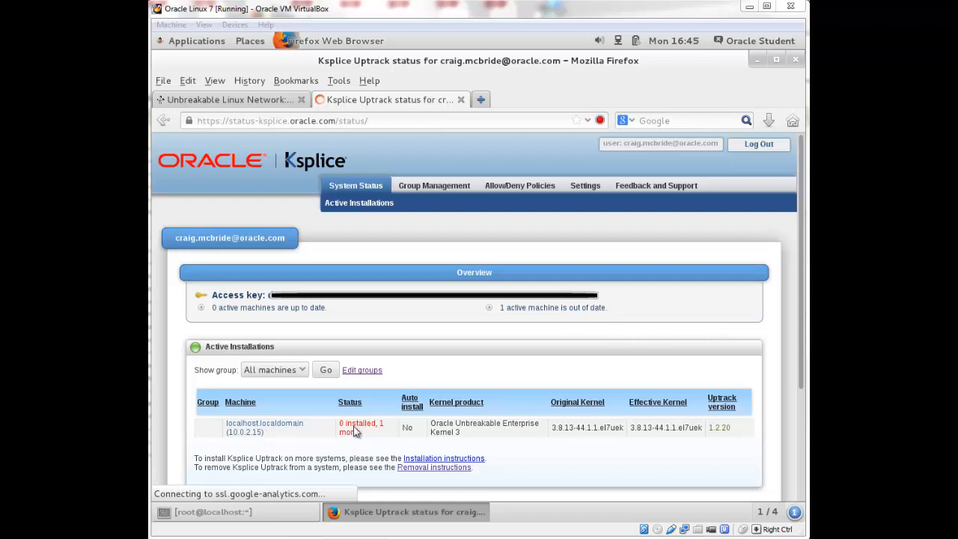
mouse_move(368, 437)
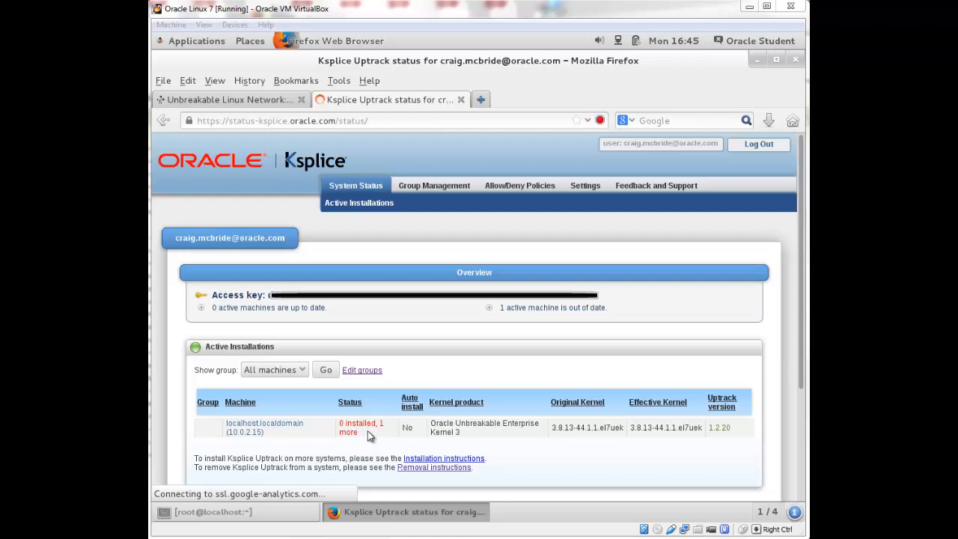
mouse_move(410, 441)
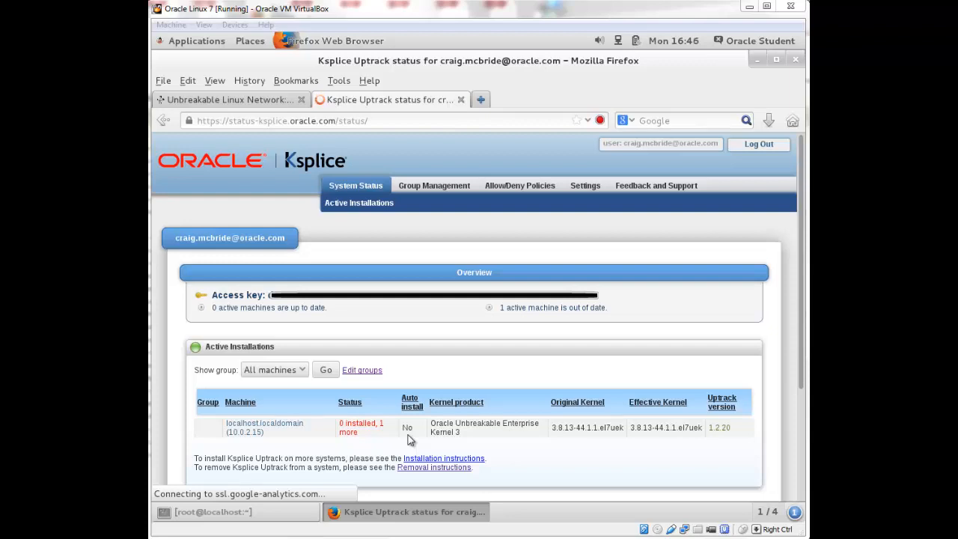
mouse_move(478, 440)
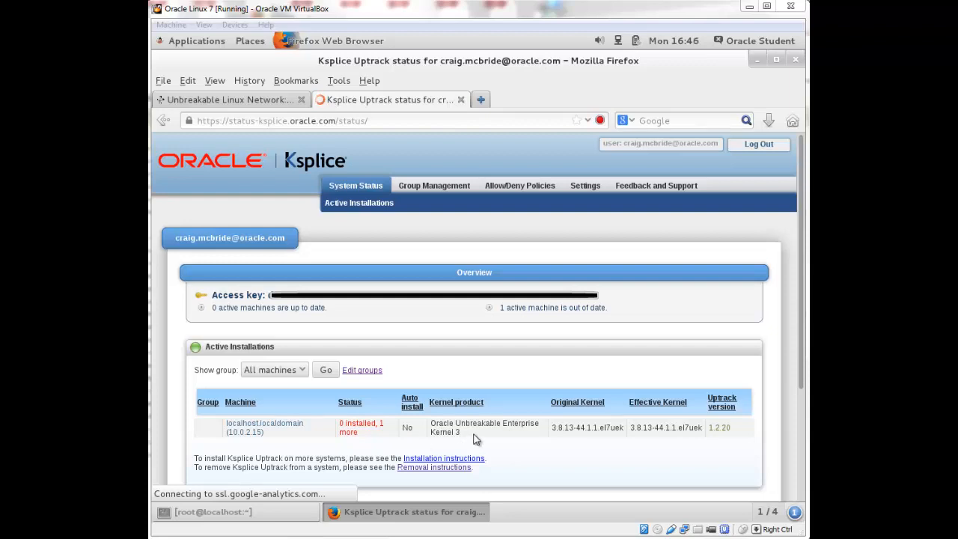
mouse_move(486, 442)
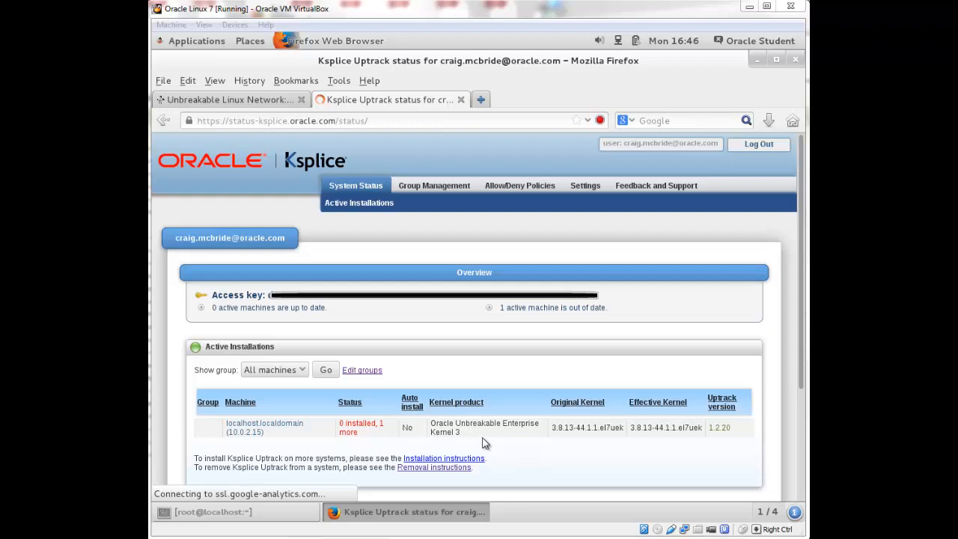
mouse_move(581, 443)
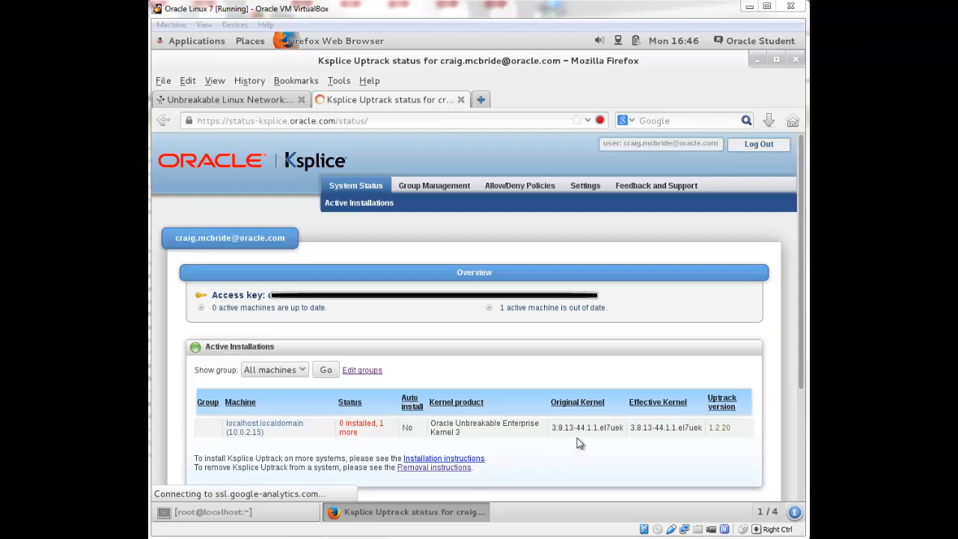
mouse_move(650, 441)
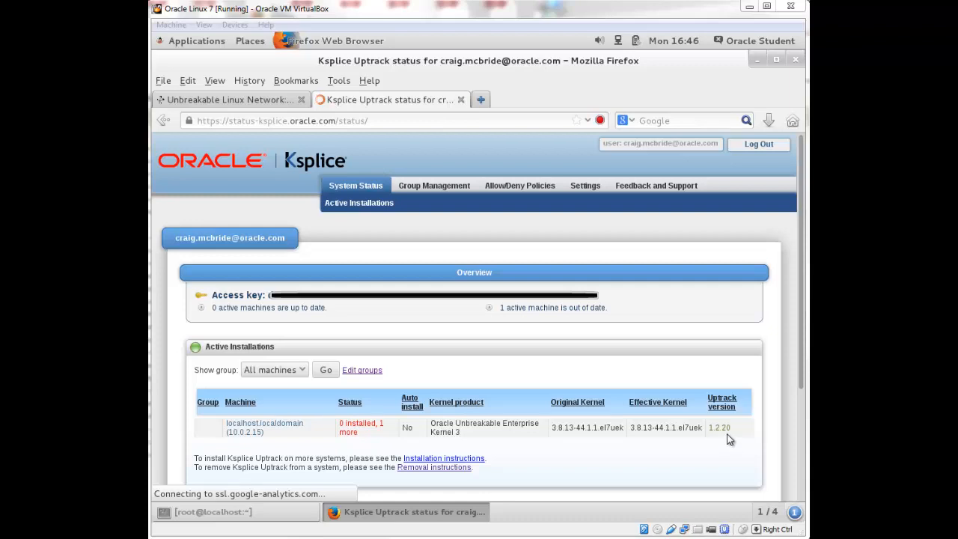
mouse_move(502, 463)
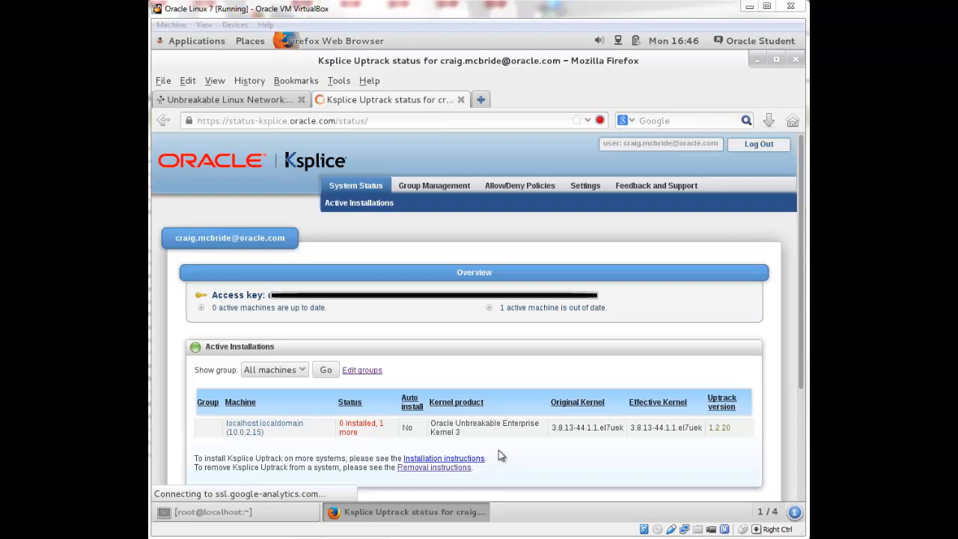
mouse_move(458, 476)
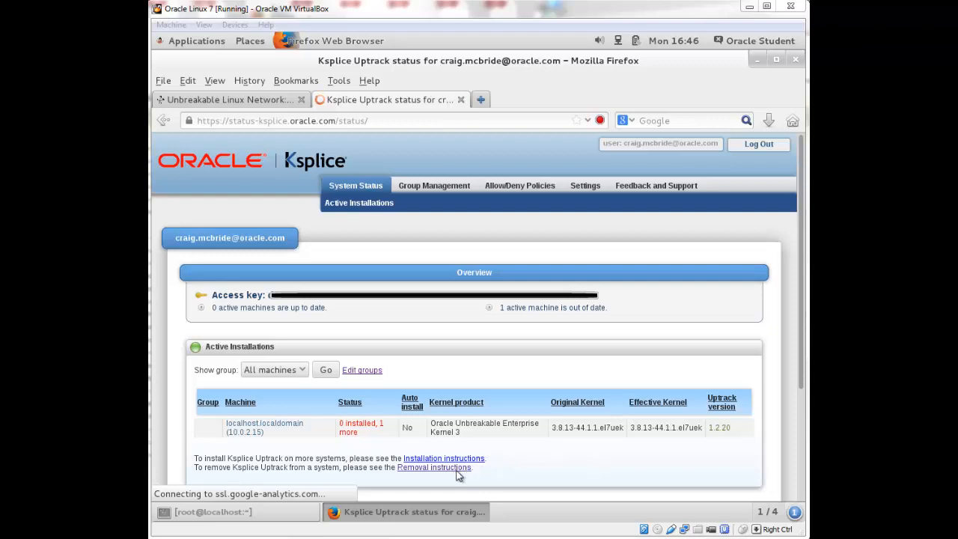
mouse_move(577, 431)
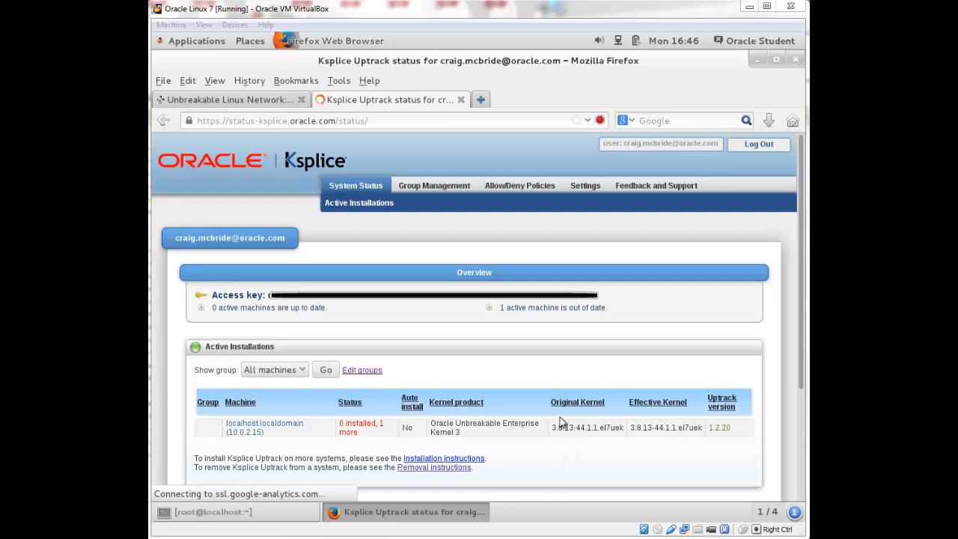
mouse_move(298, 378)
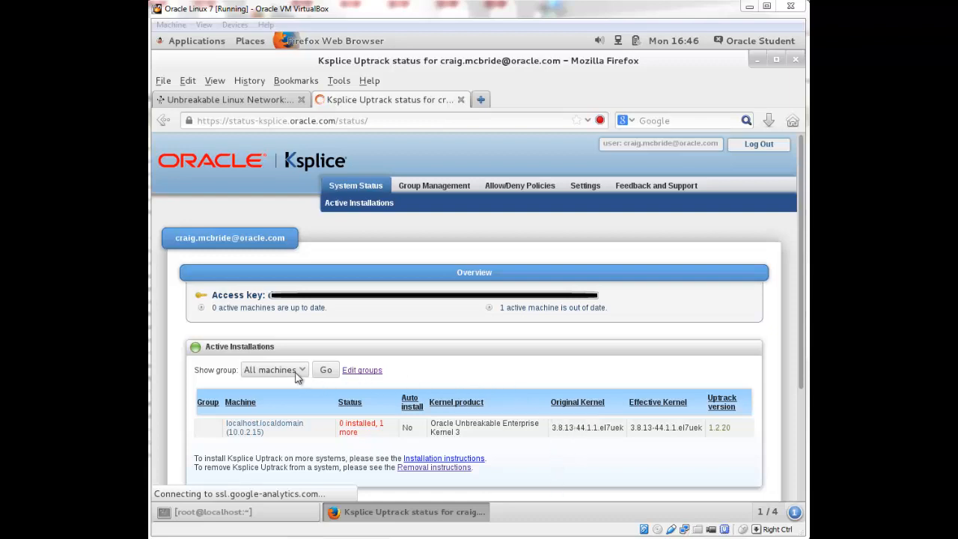
mouse_move(341, 399)
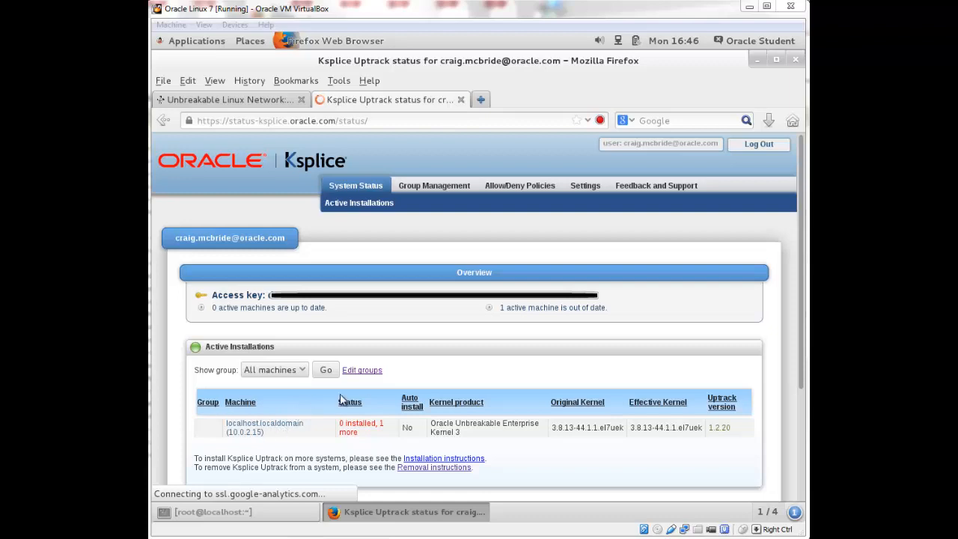
mouse_move(426, 361)
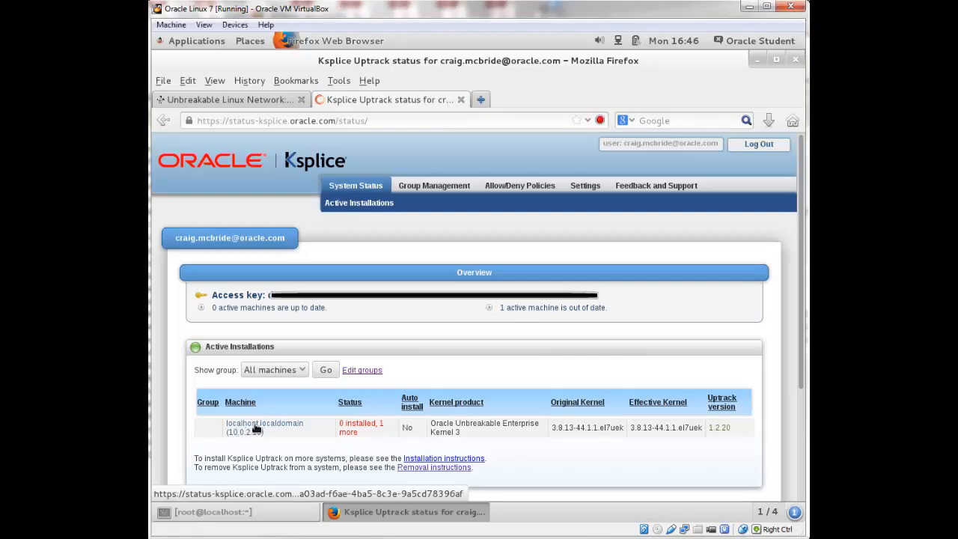
- View localhost.localdomain's report showing the available CVE-2014-5077 update and no installed updates
click(264, 422)
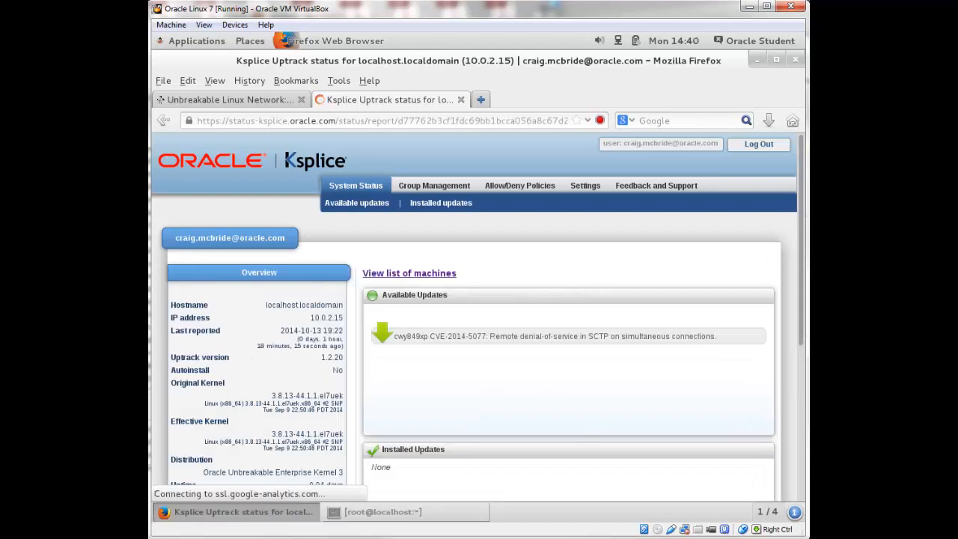
mouse_move(396, 347)
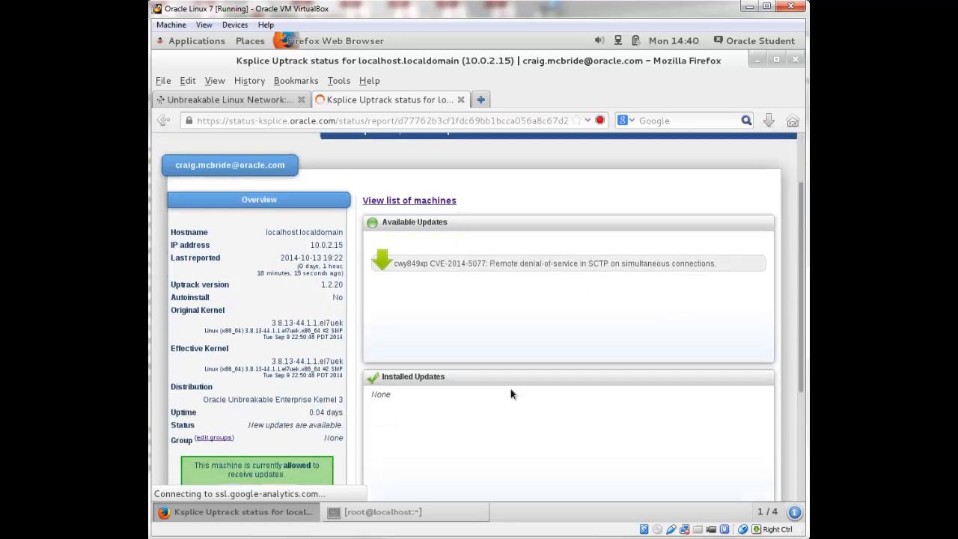
scroll(down, 3)
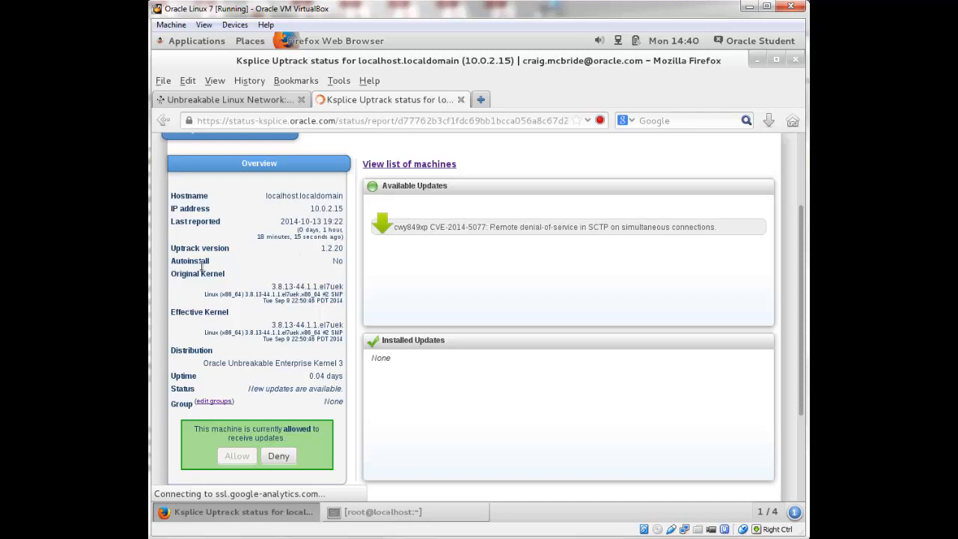
mouse_move(279, 350)
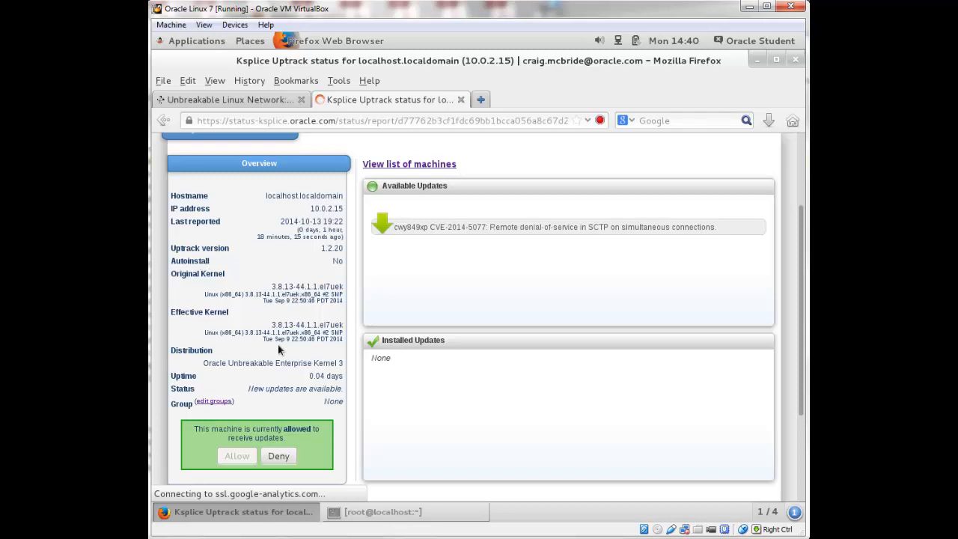
mouse_move(254, 281)
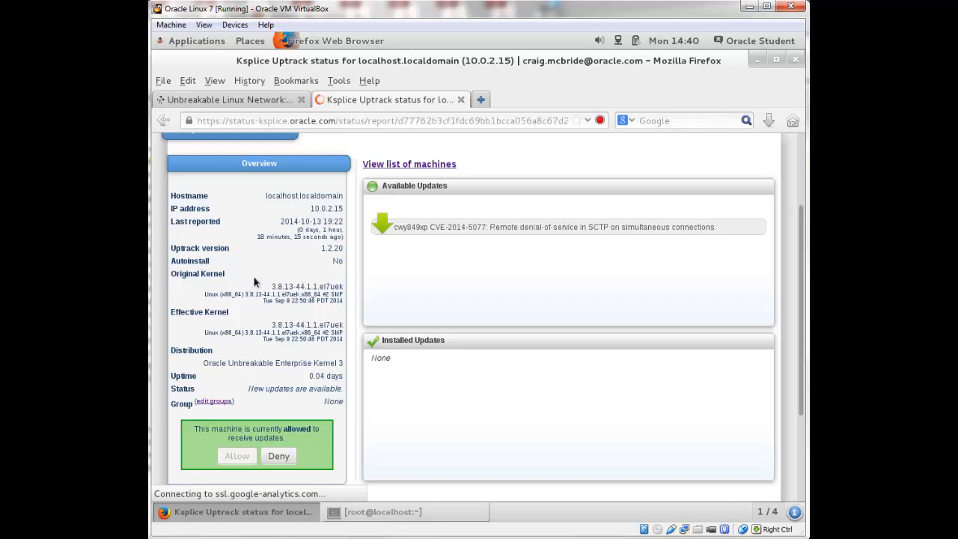
mouse_move(283, 284)
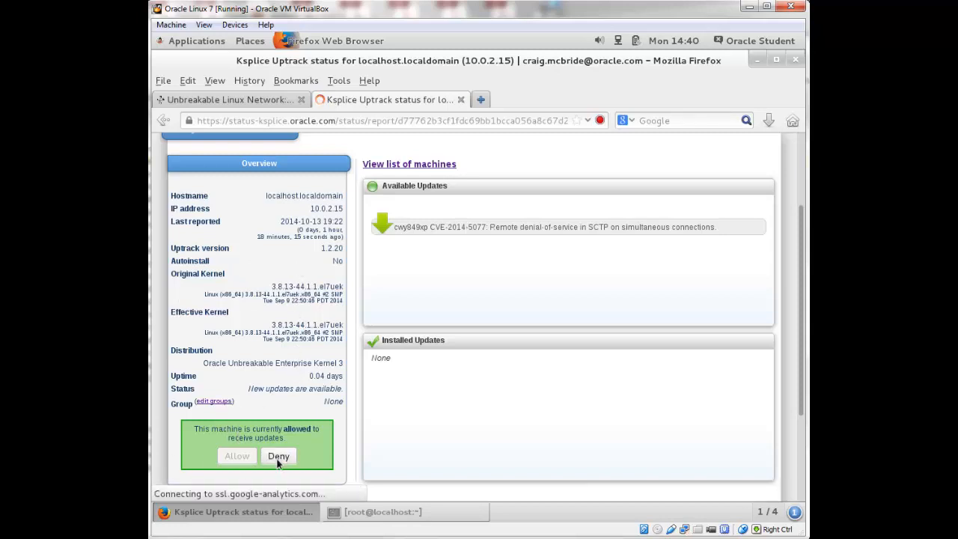
mouse_move(317, 416)
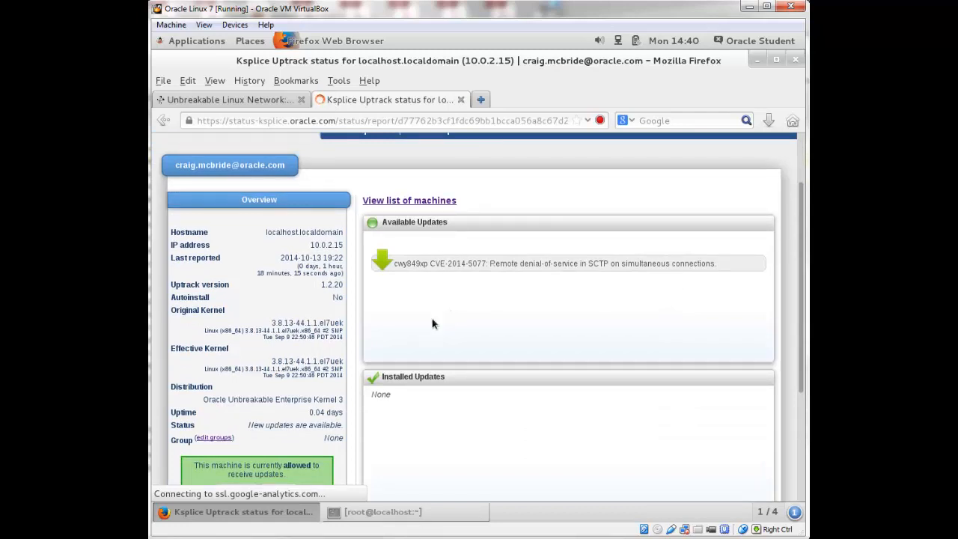
mouse_move(438, 458)
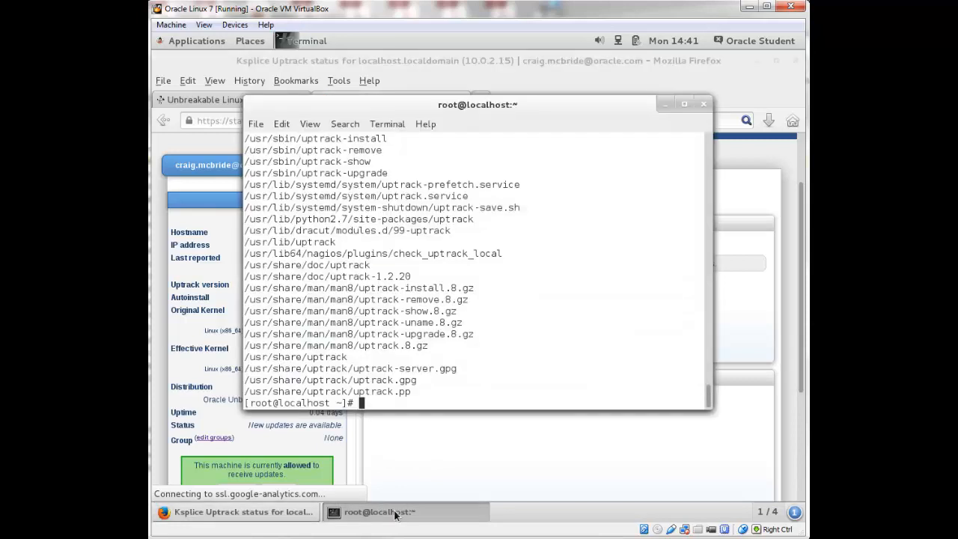
- Clear the terminal and run uptrack-show, which lists no installed updates
text(cle)
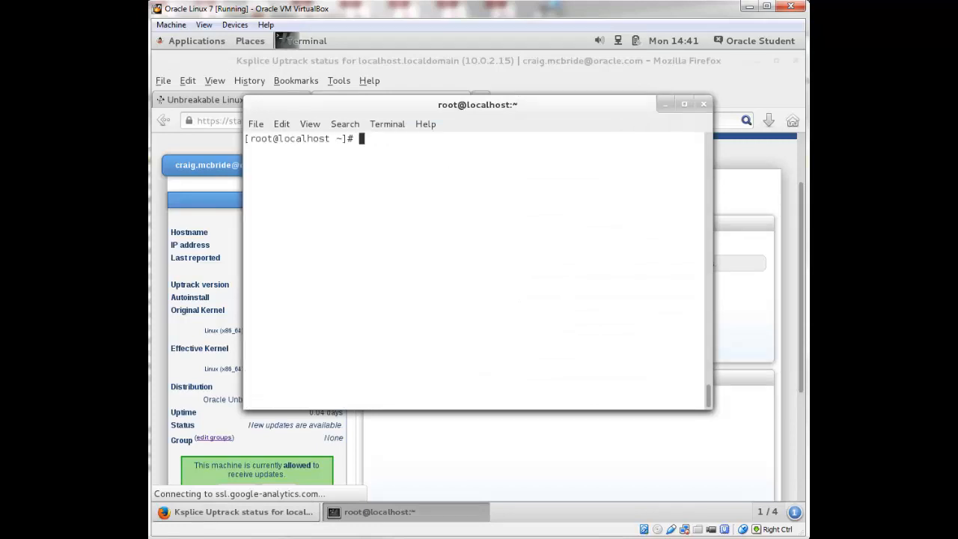
text(uptrack-)
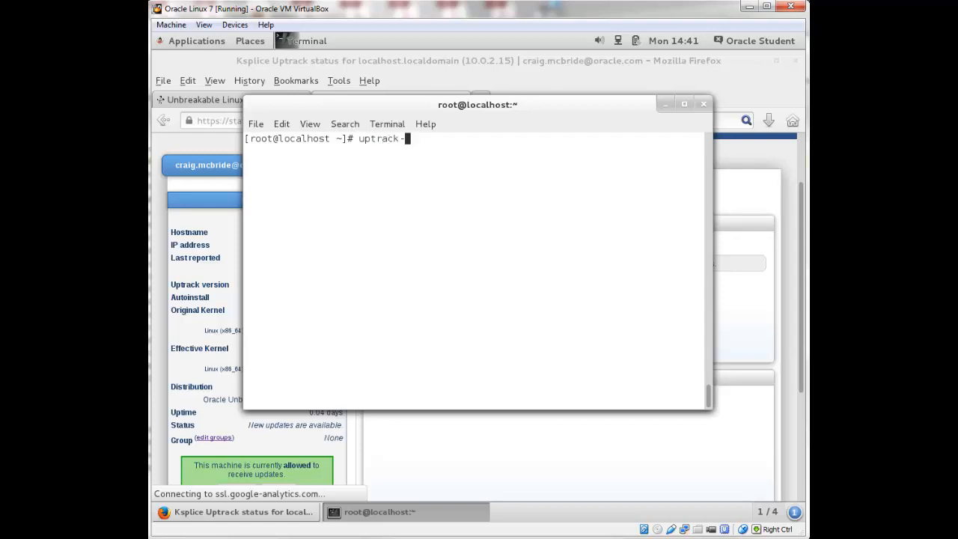
text(show)
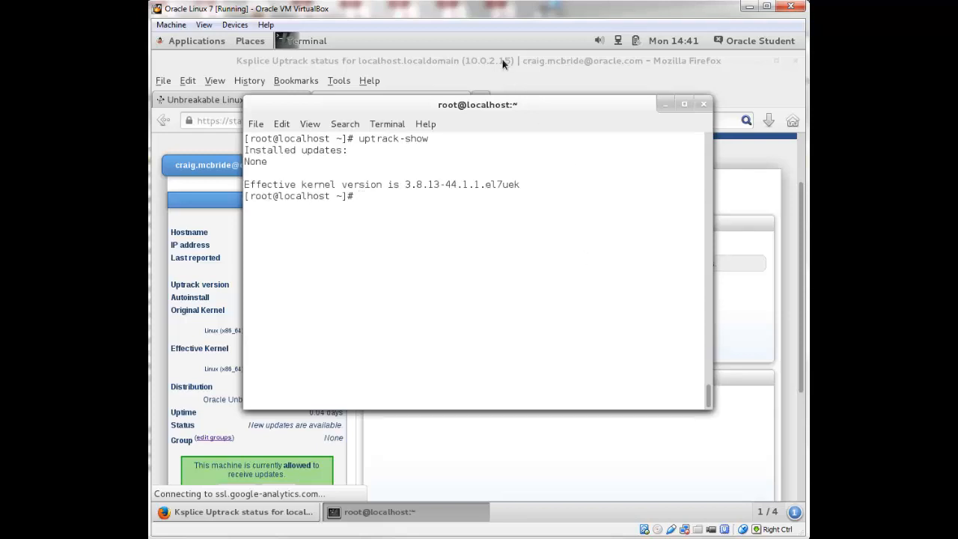
drag(476, 105, 471, 85)
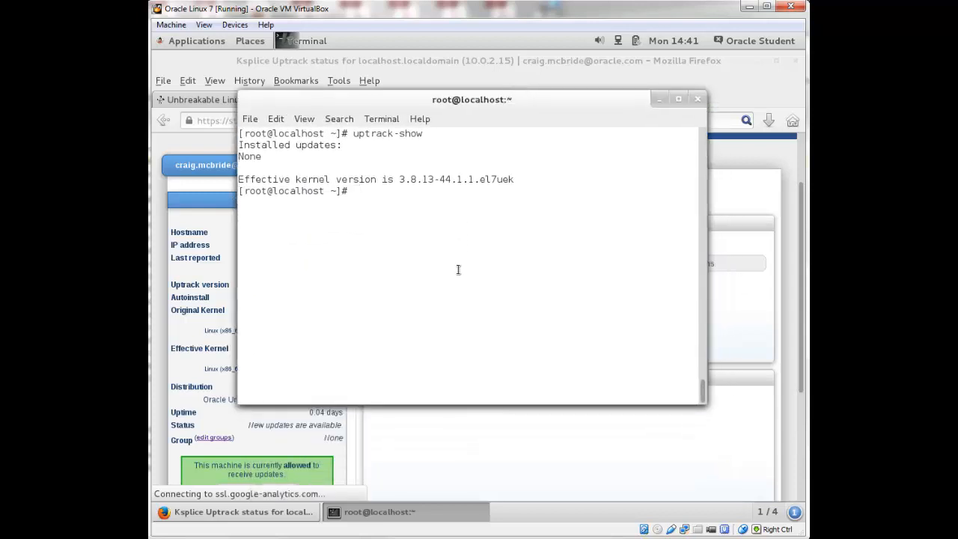
- Run uptrack-show --available, listing the CVE-2014-5077 SCTP fix
text(uptrack-show --)
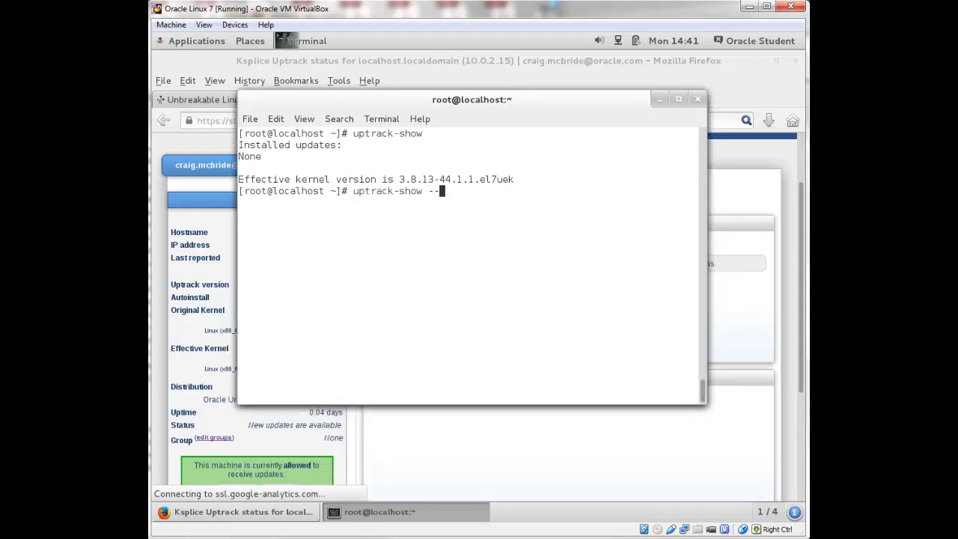
text(av)
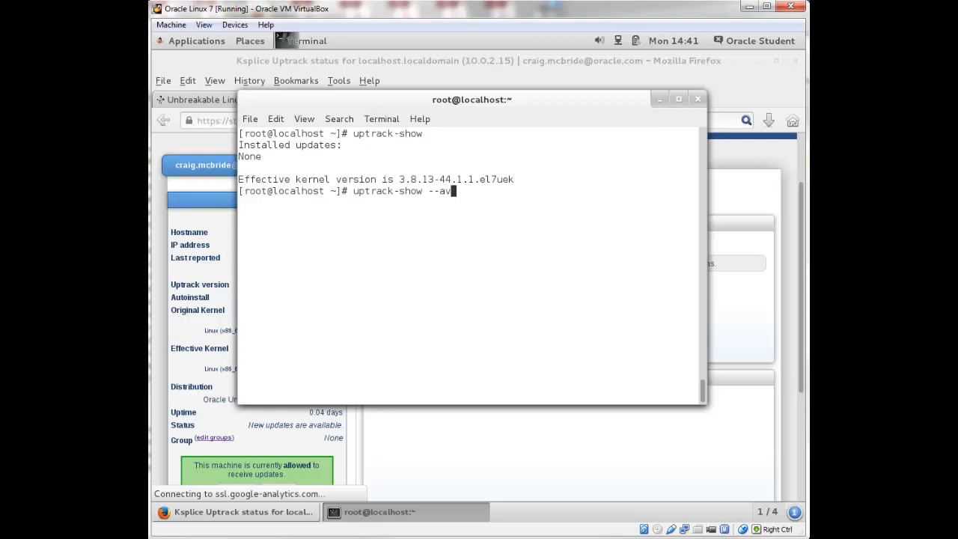
text(ailable)
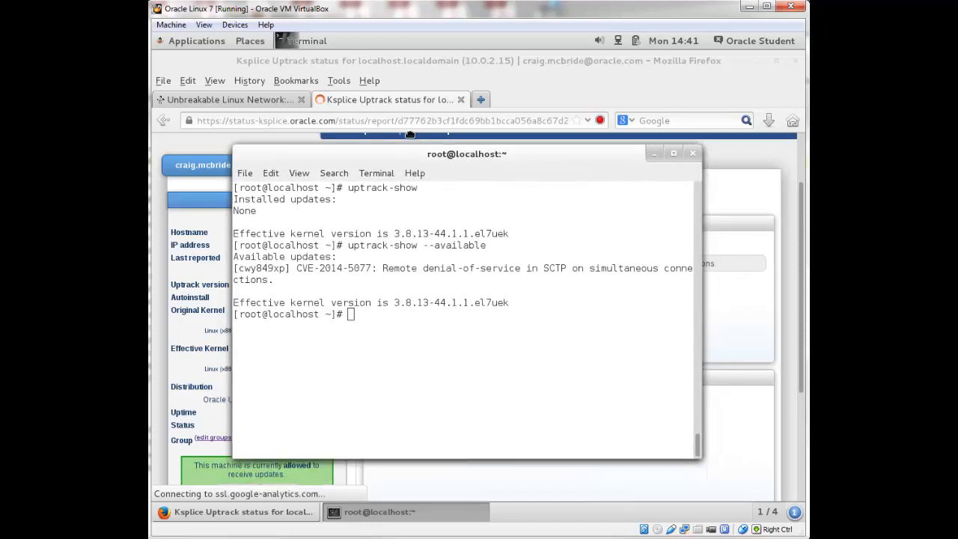
- Run uptrack-upgrade -y to install the CVE-2014-5077 fix, reporting the kernel fully up to date
drag(468, 153, 480, 112)
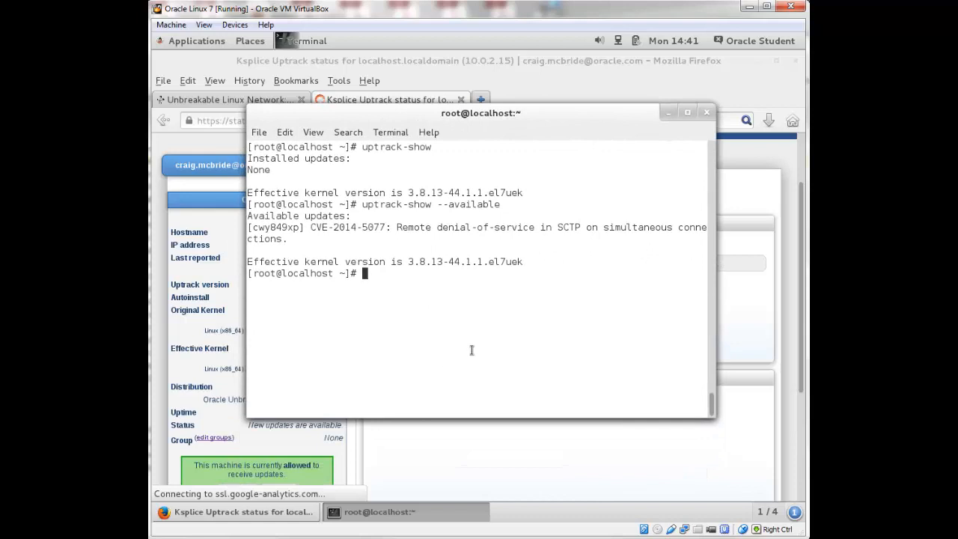
text(uptrack-upd)
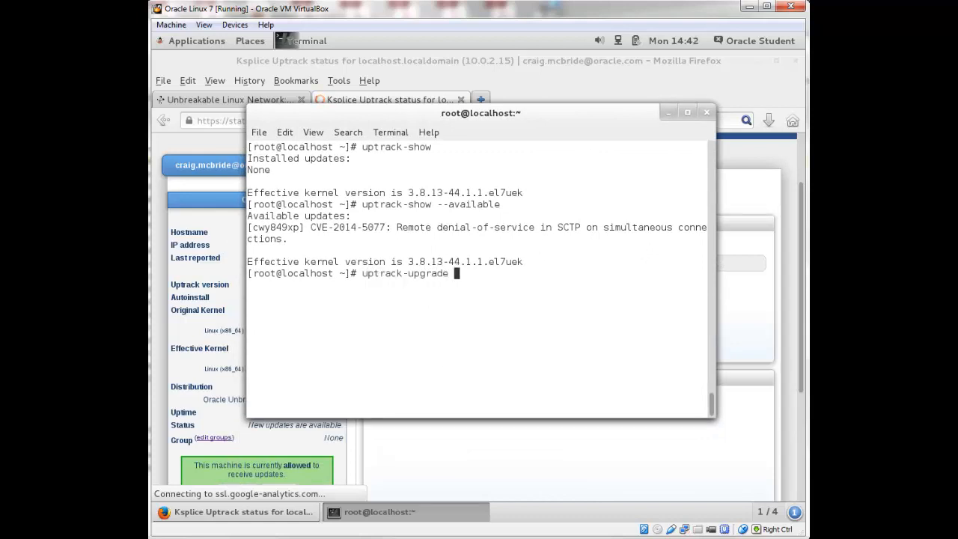
text(-y)
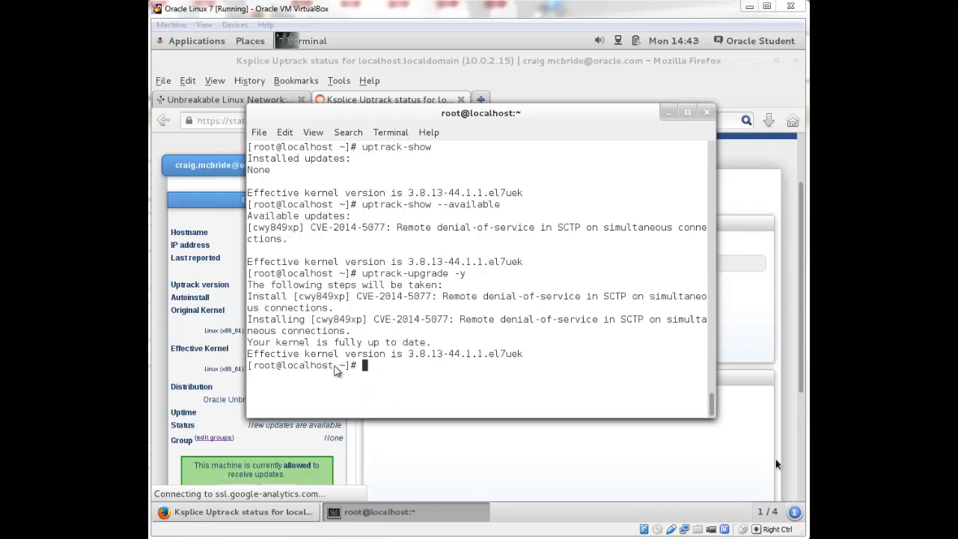
mouse_move(332, 369)
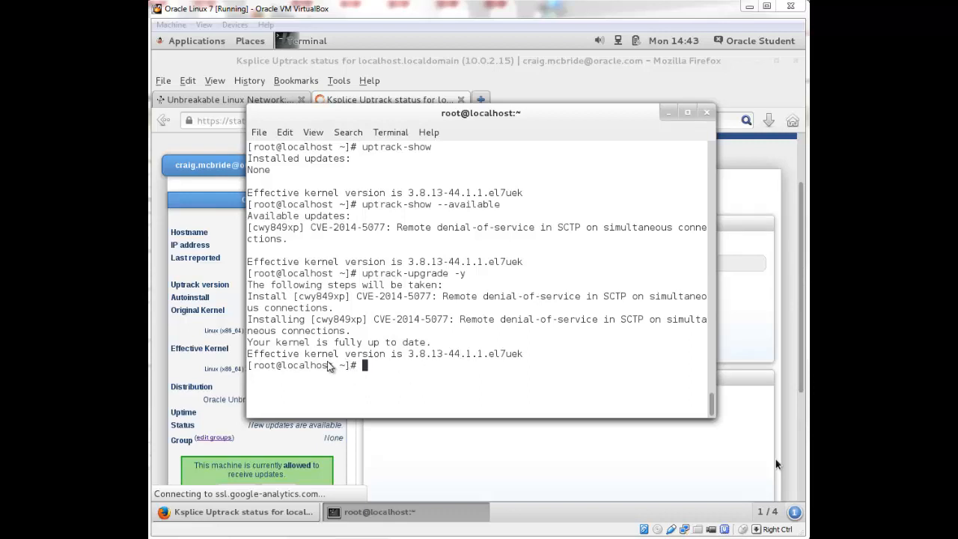
mouse_move(421, 383)
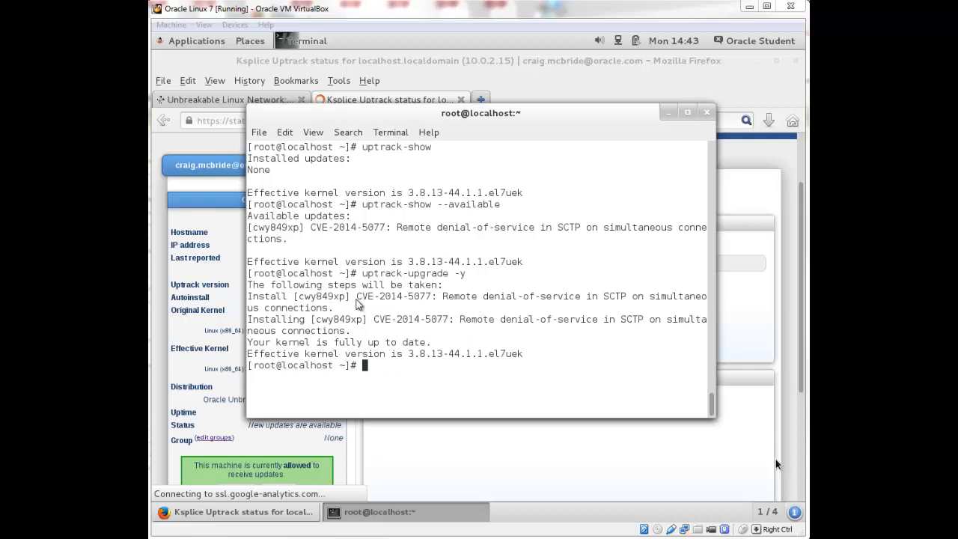
mouse_move(467, 302)
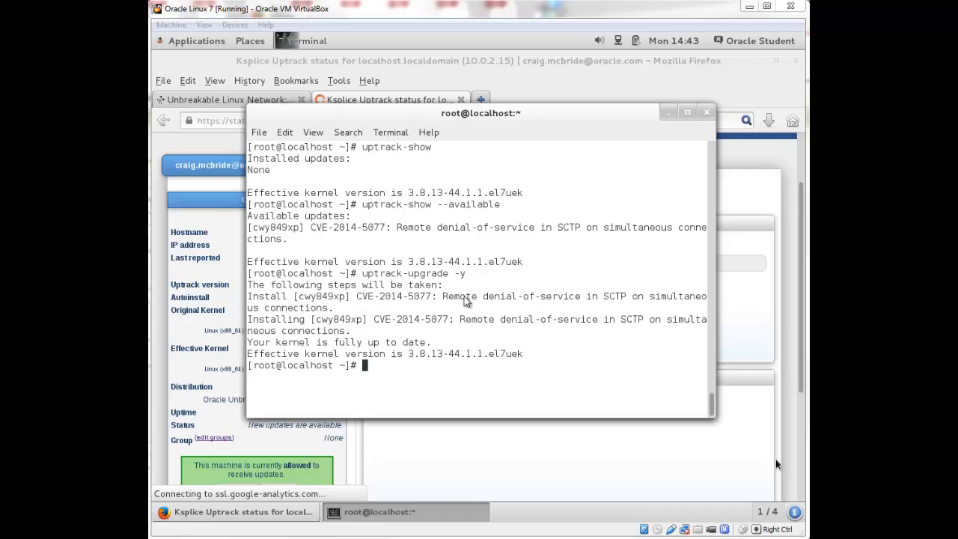
mouse_move(508, 285)
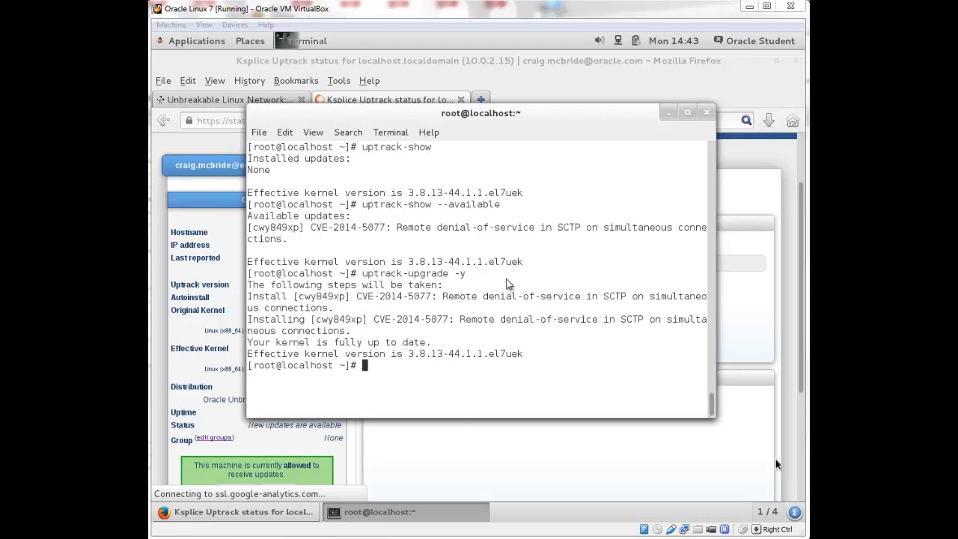
mouse_move(606, 368)
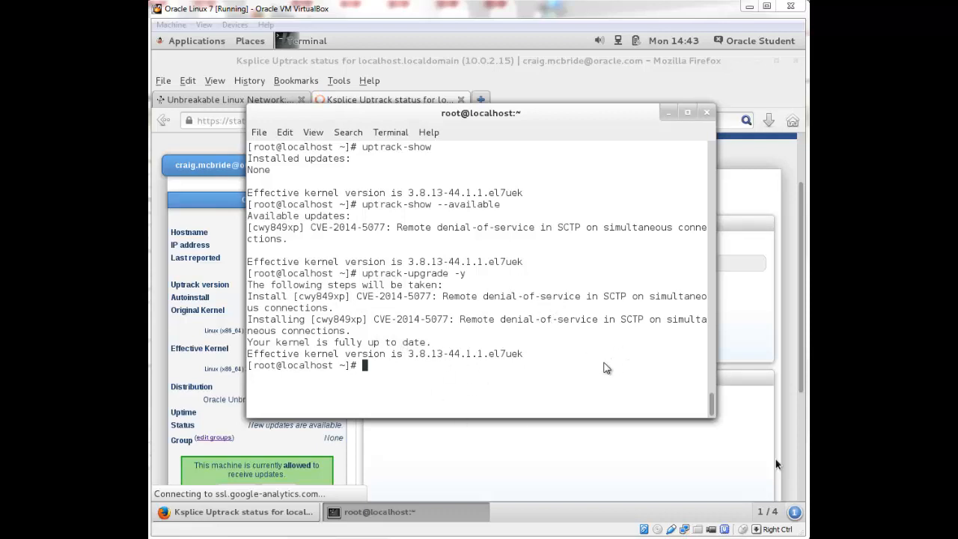
mouse_move(641, 144)
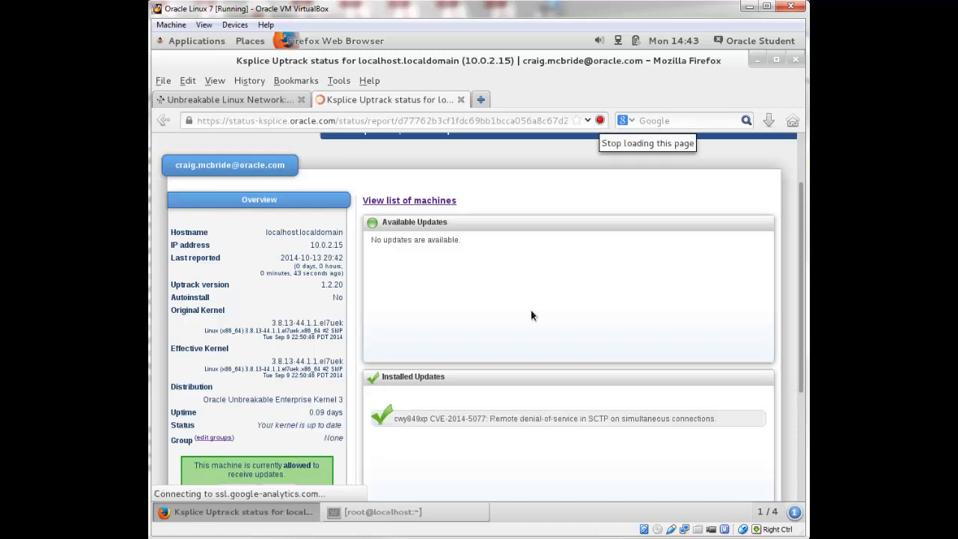
mouse_move(425, 395)
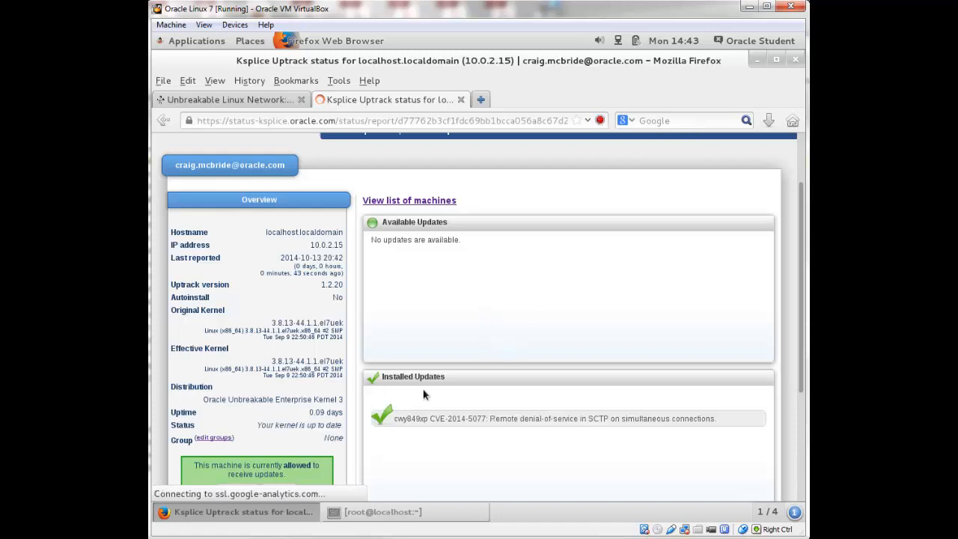
mouse_move(506, 387)
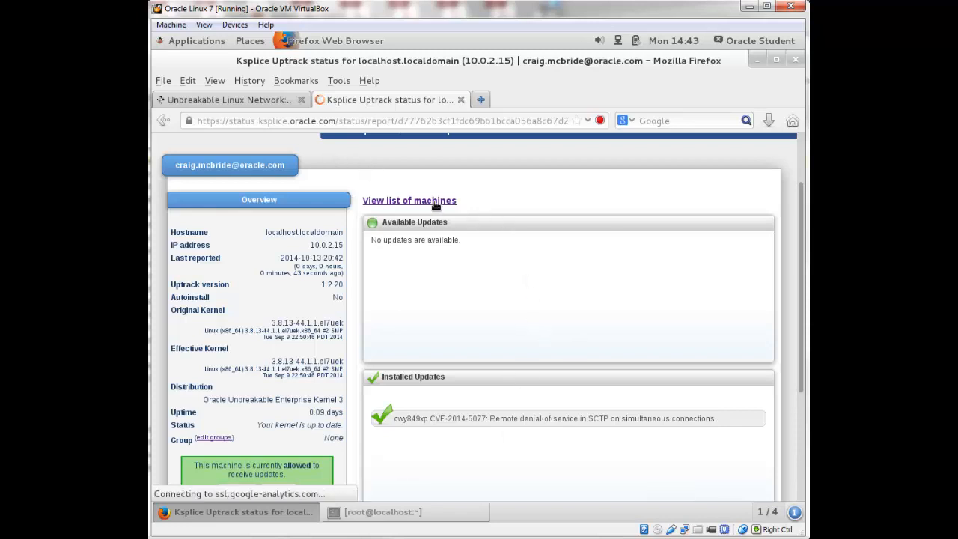
- View the machine list showing localhost up to date, then return to the root terminal
click(409, 201)
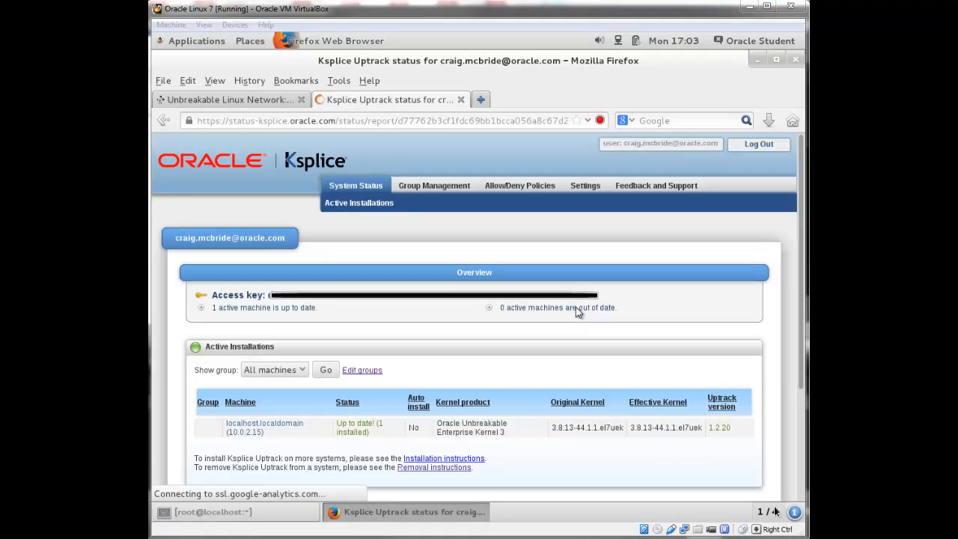
mouse_move(483, 316)
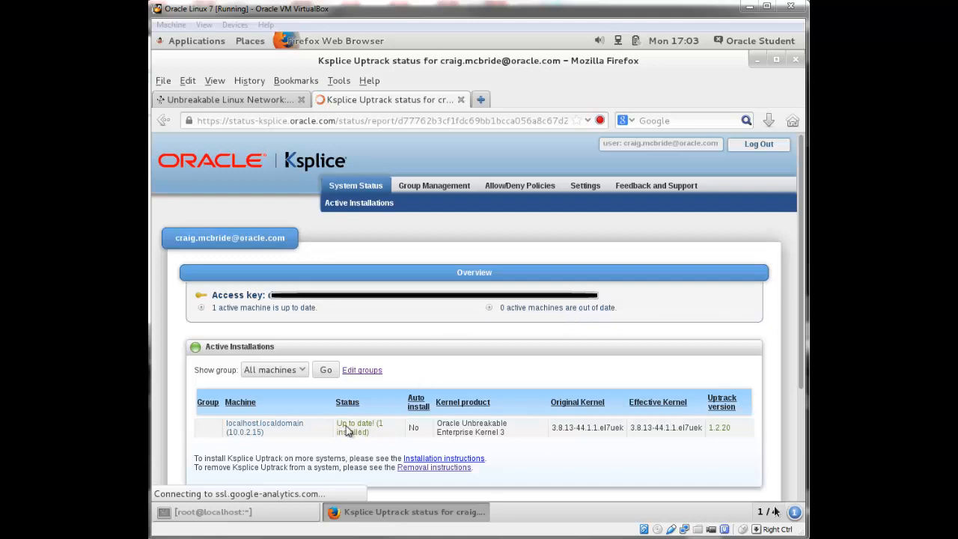
mouse_move(368, 440)
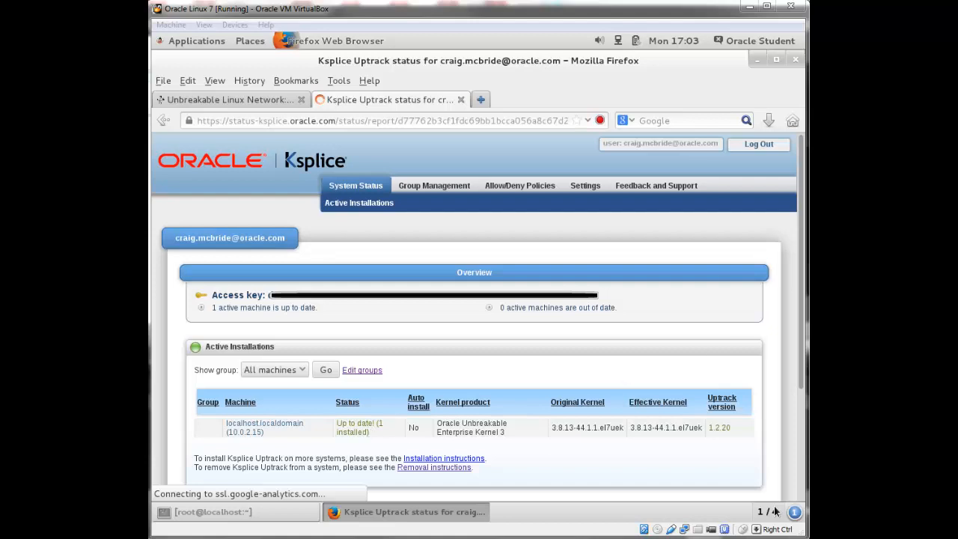
scroll(down, 3)
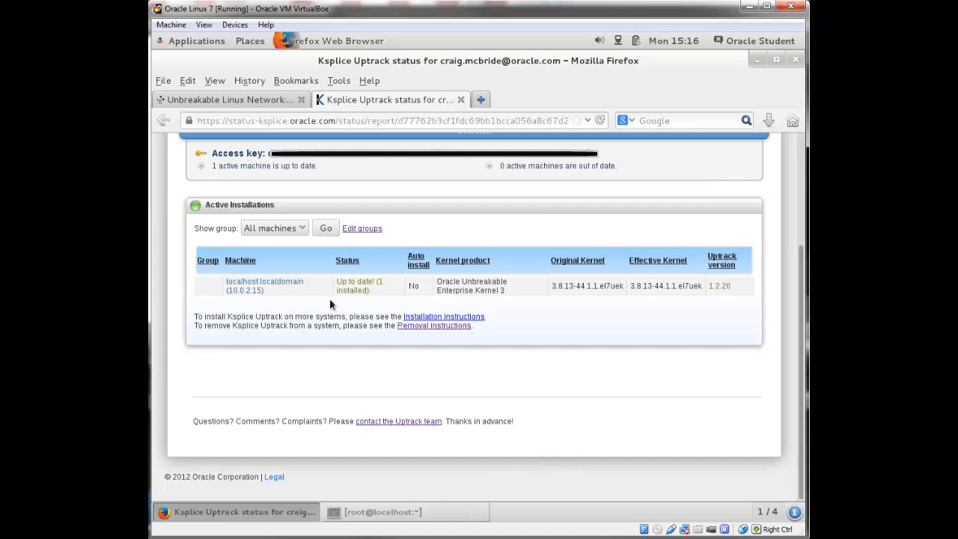
click(383, 512)
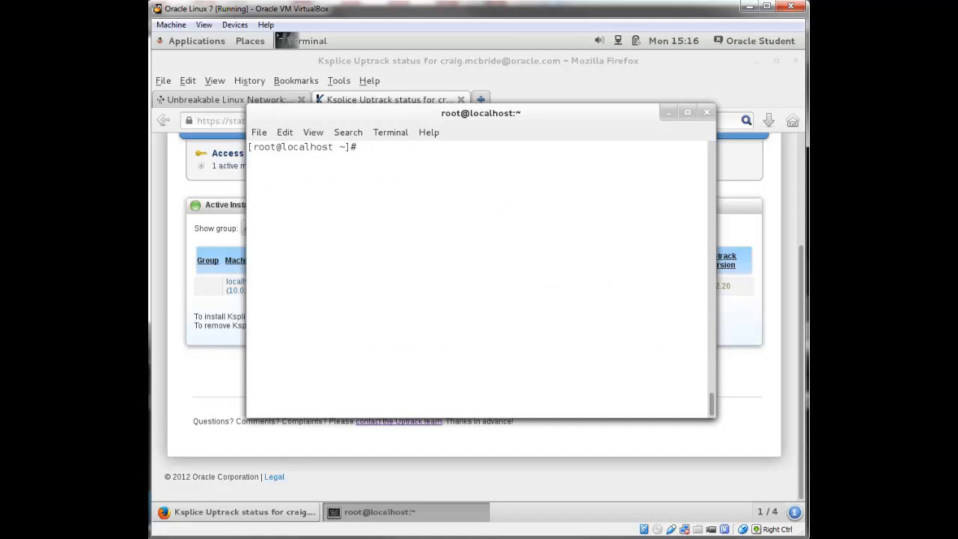
- Run uptrack-show --available and uptrack-show, confirming no updates remain and the fix is installed
text(uptrack -)
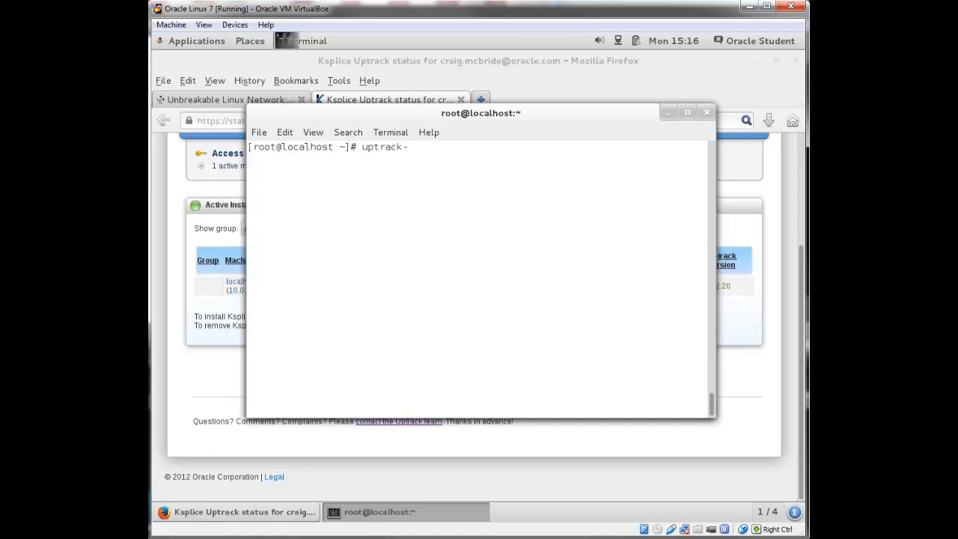
text(show --available)
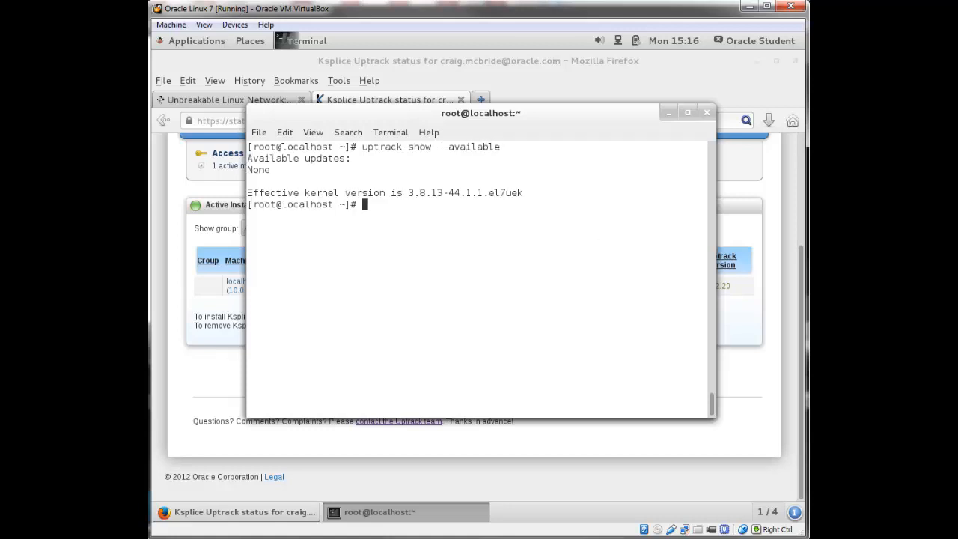
text(uptrack-show -)
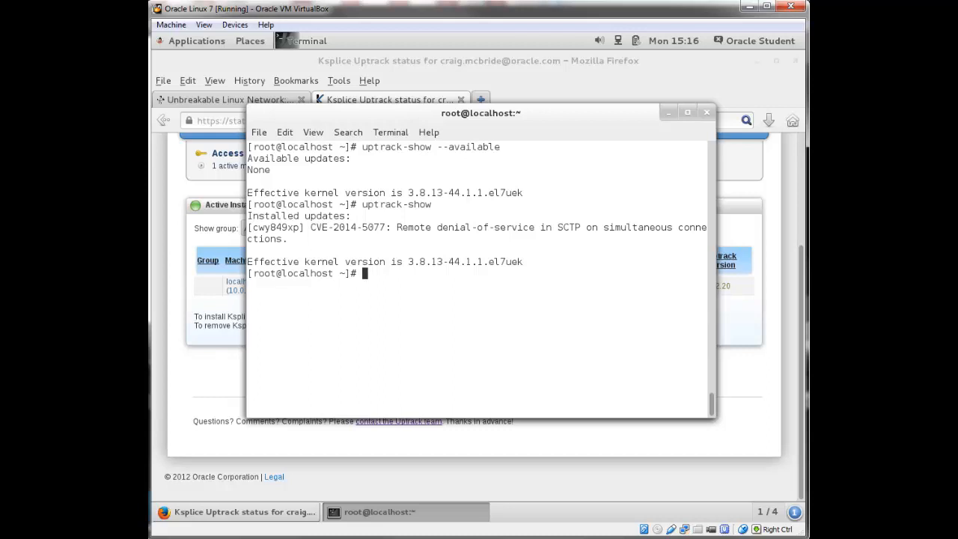
- Check the kernel release with uname -r, reporting 3.8.13-44.1.1.el7uek
text(uname -r)
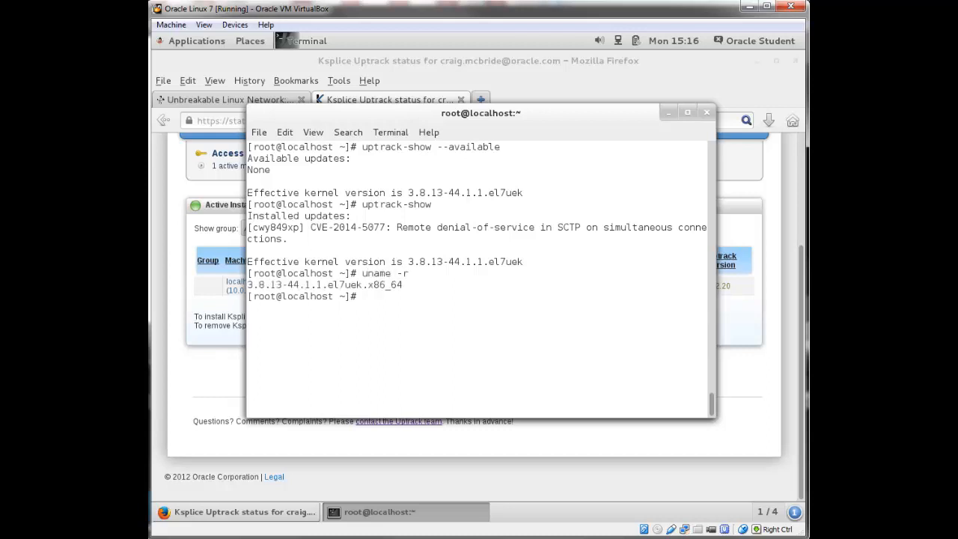
text(uname -r)
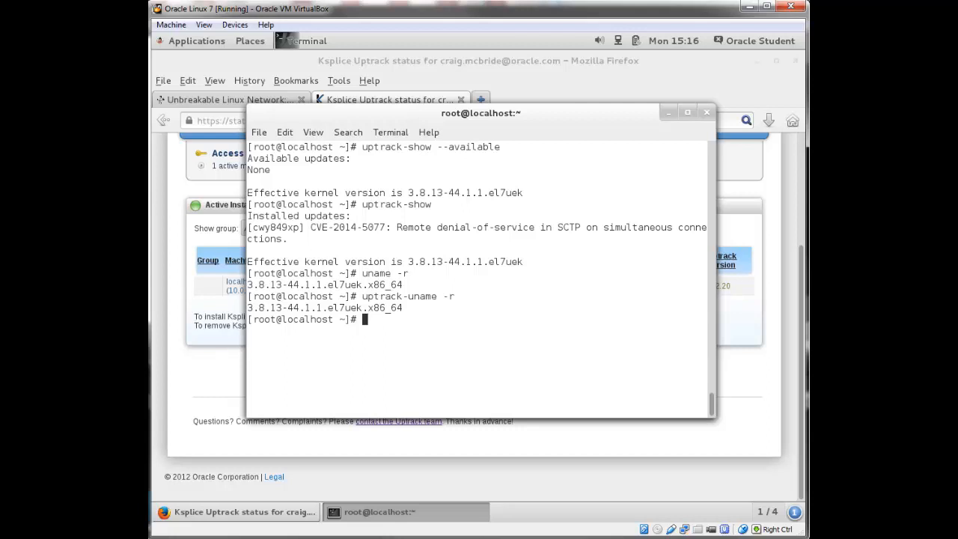
- Run uptrack-remove without arguments, then uptrack-remove cwy849xp to begin removing the update
text(uptrack-)
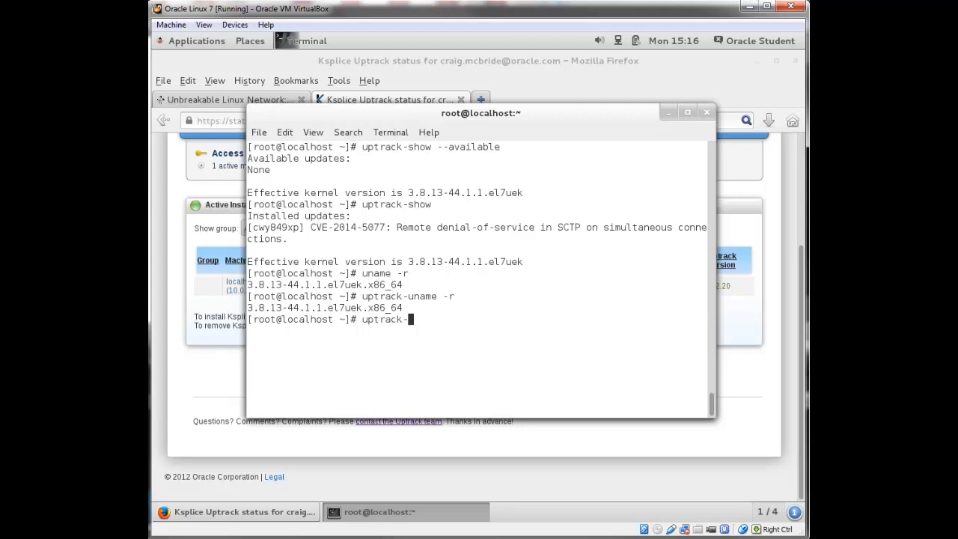
text(remove)
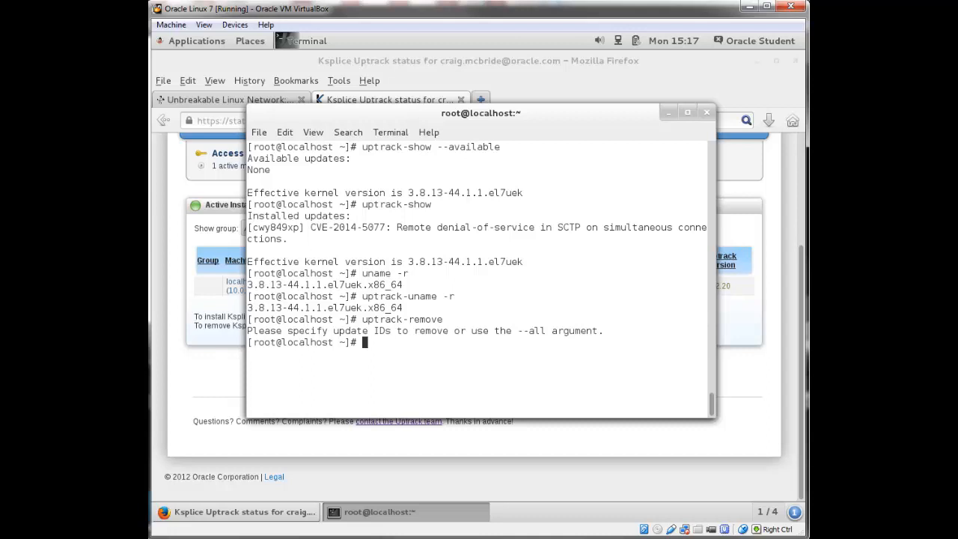
text(uptrack-remove)
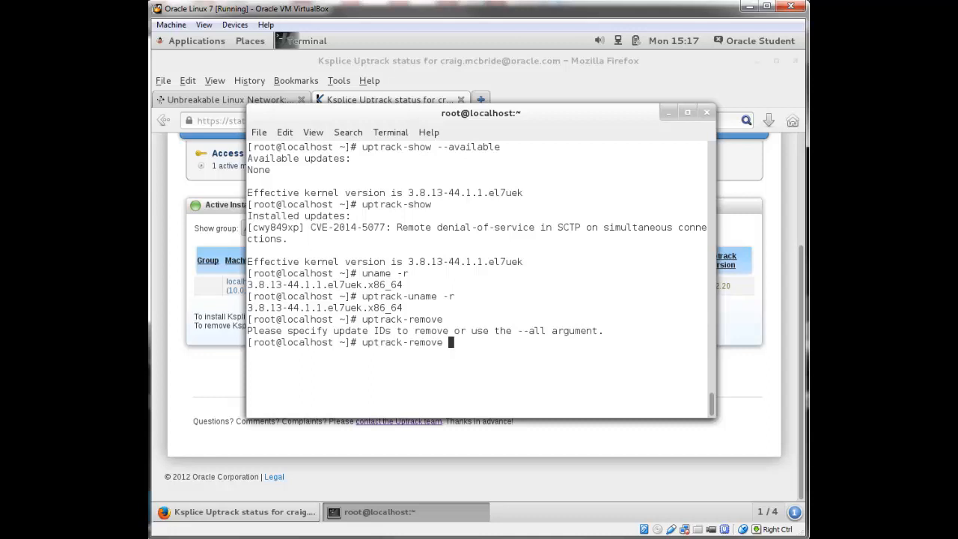
text(c)
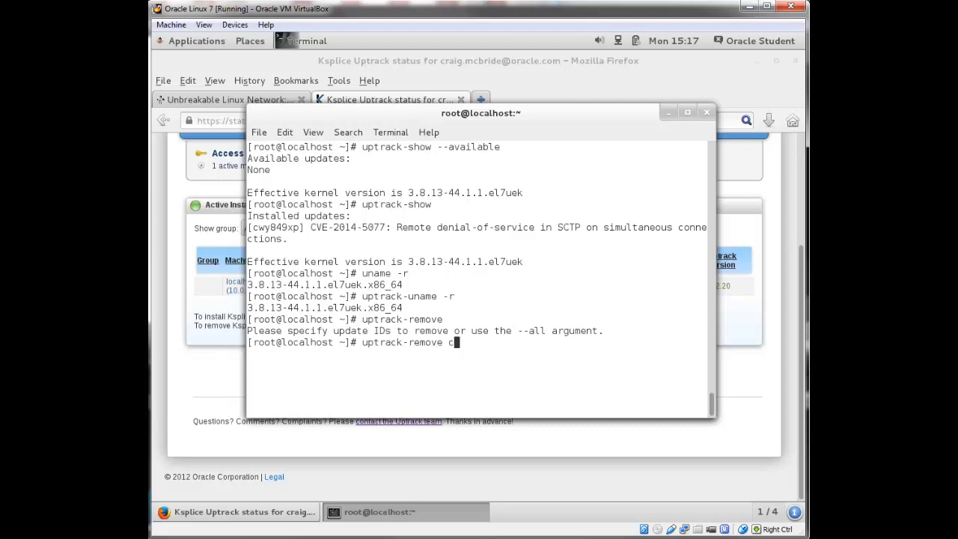
text(wy)
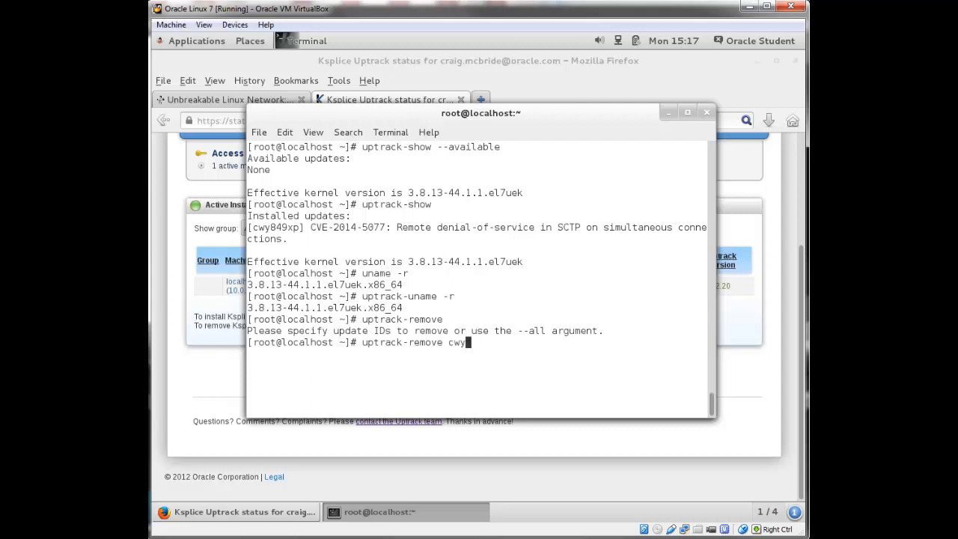
text(849)
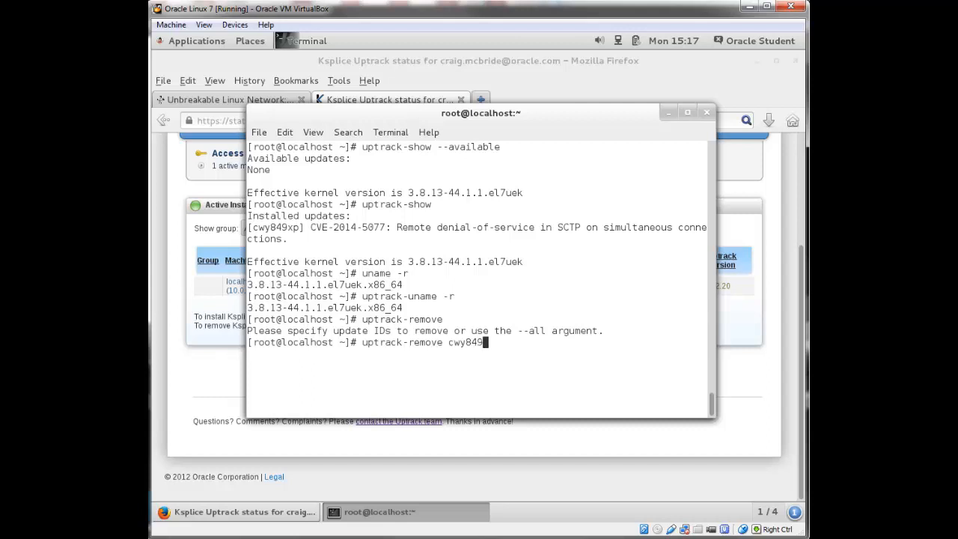
text(xp)
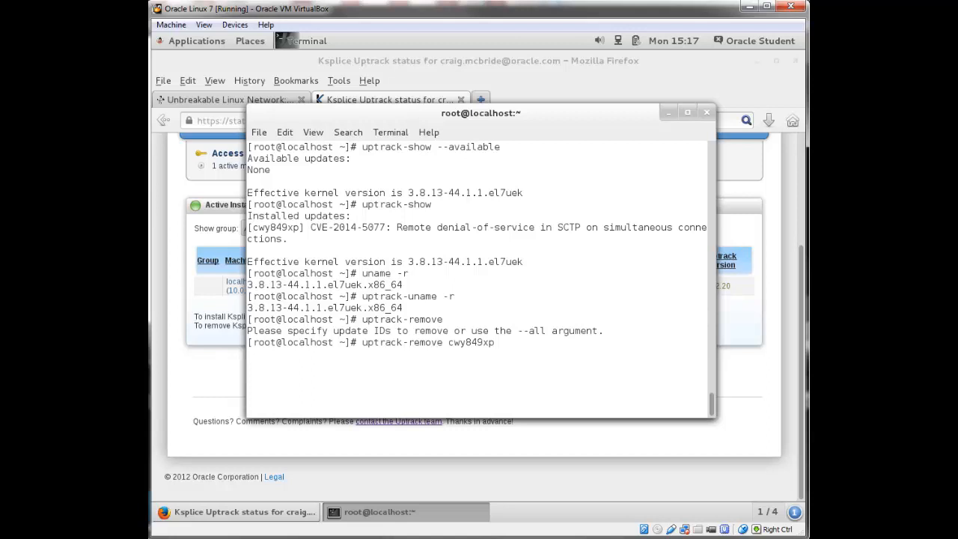
key(Return)
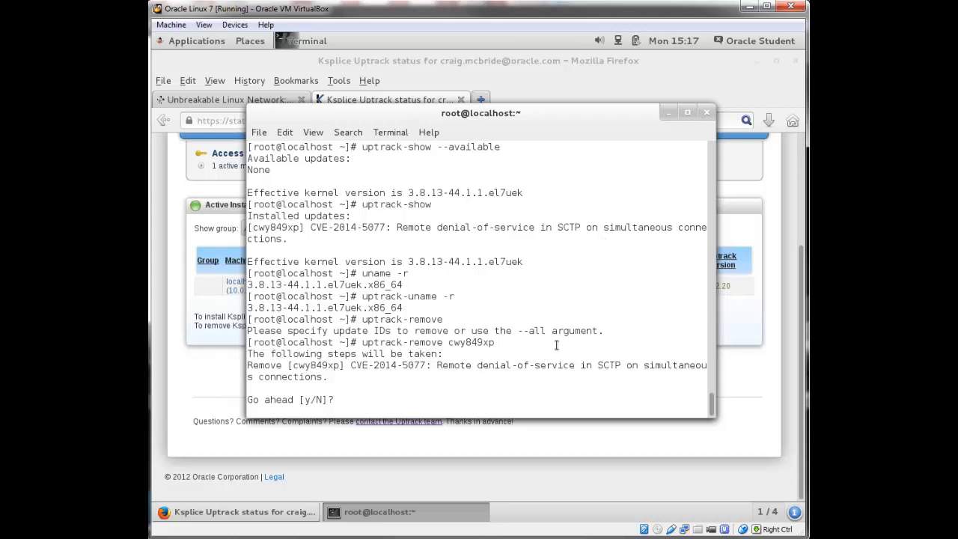
- Answer n at the confirmation prompt so the removal of cwy849xp is aborted
text(n)
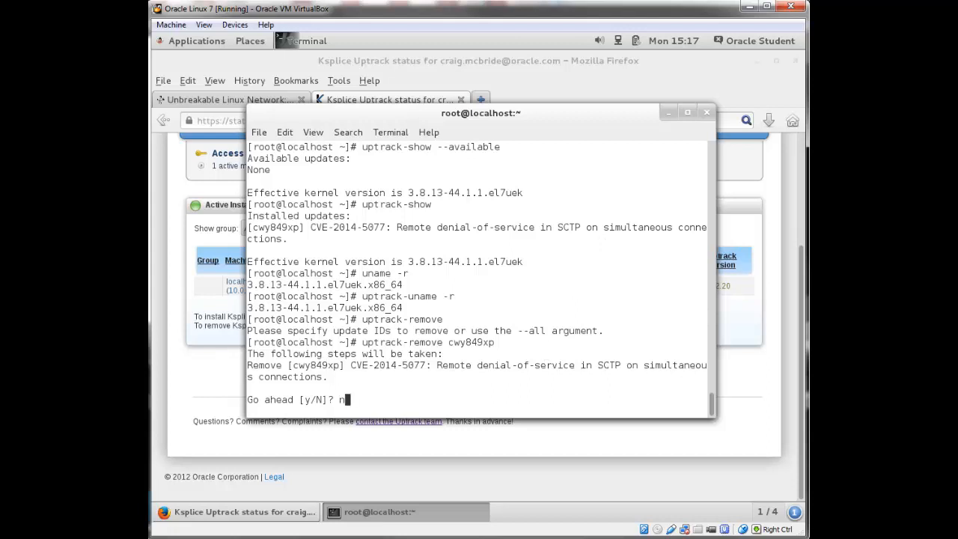
key(Return)
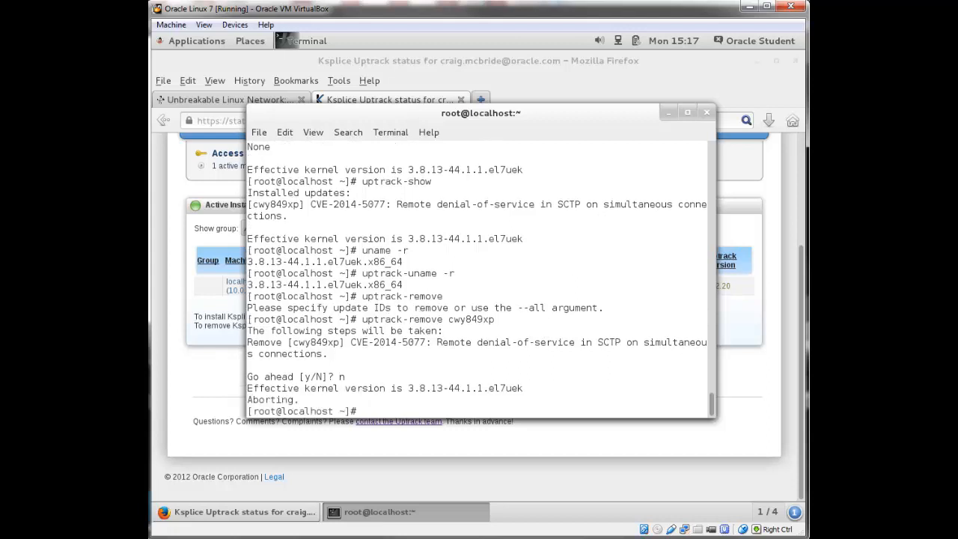